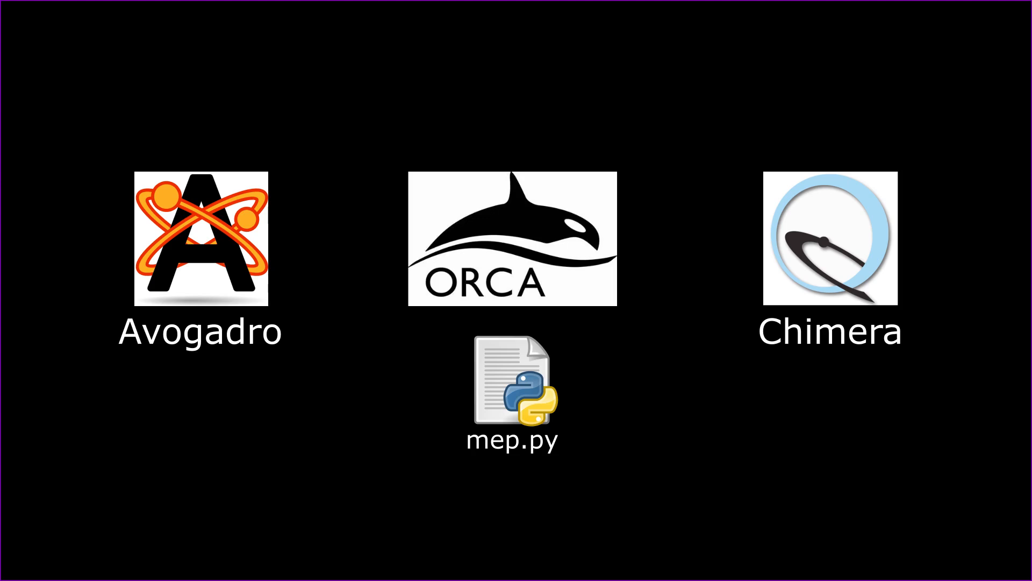
Start Avogadro and draw a two-carbon ethane molecule in a new document
double_click(202, 241)
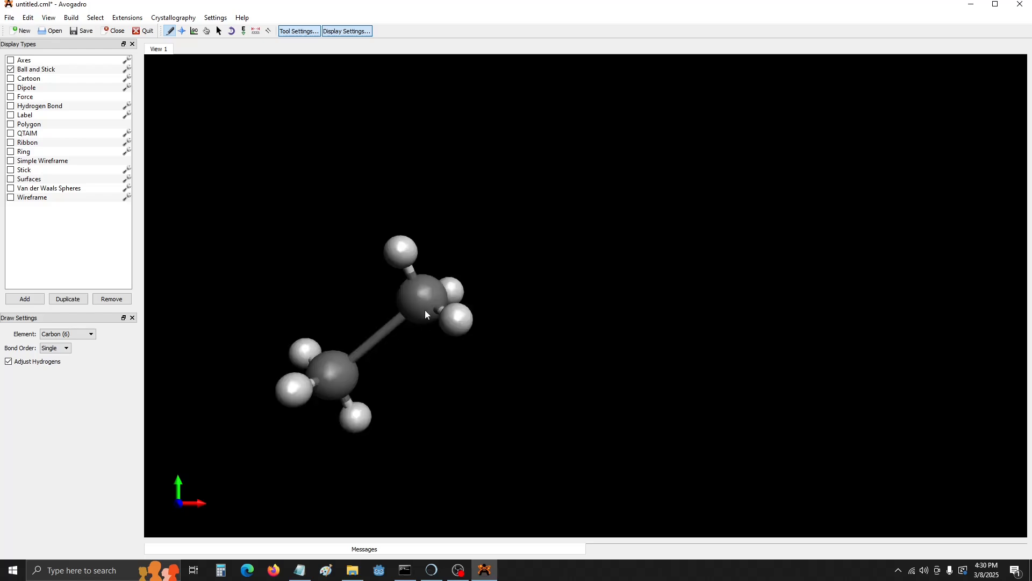
Add a third carbon plus carbonyl and hydroxyl oxygens, then auto-optimize the geometry with UFF
left_click_drag(425, 314, 520, 375)
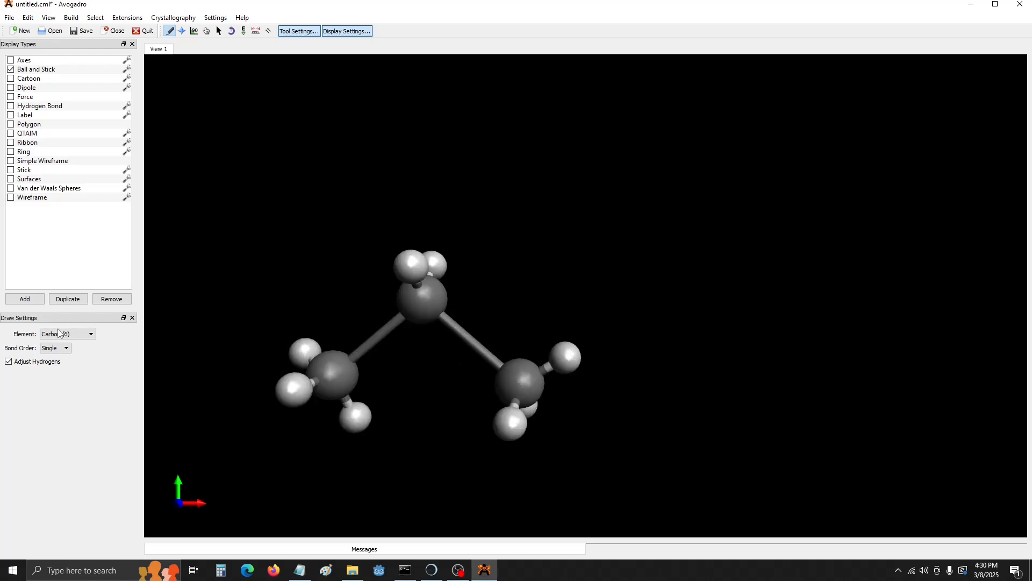
left_click(90, 333)
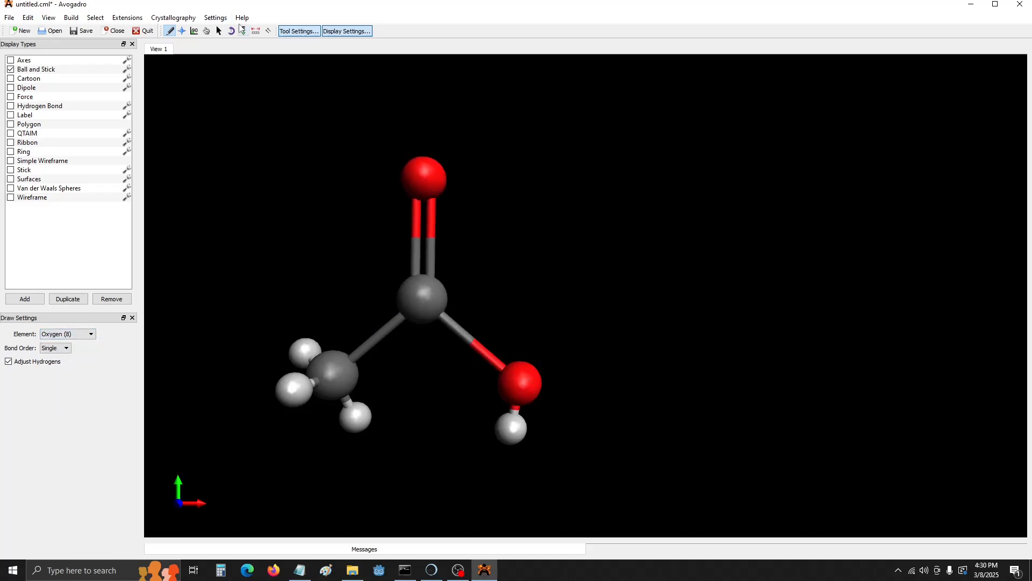
left_click(251, 31)
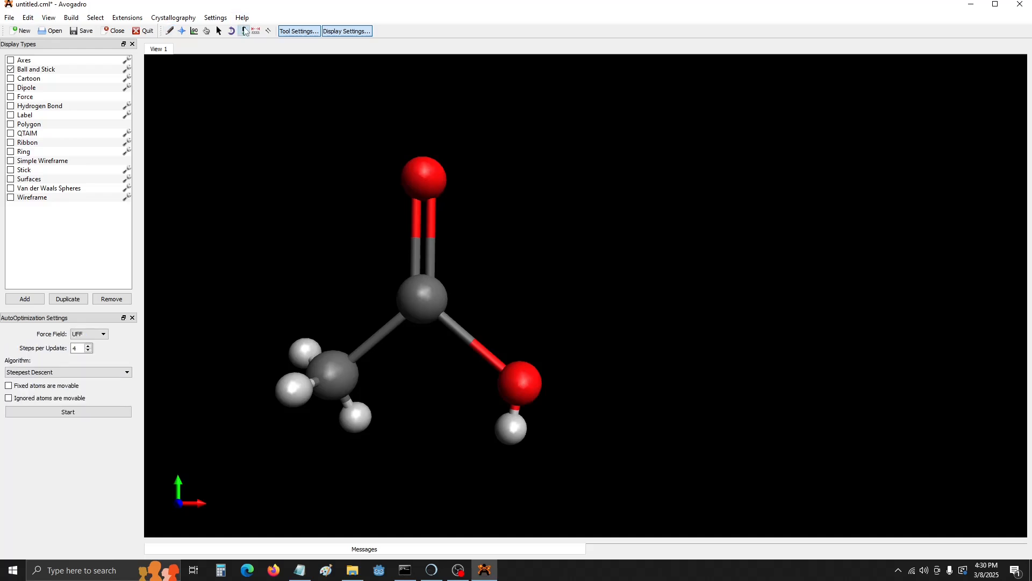
mouse_move(243, 31)
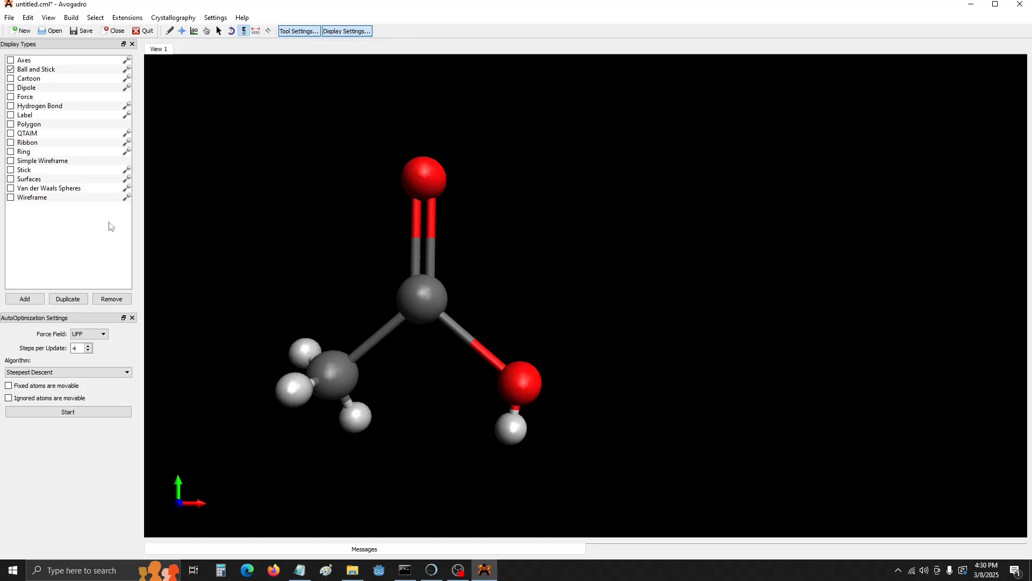
left_click(68, 412)
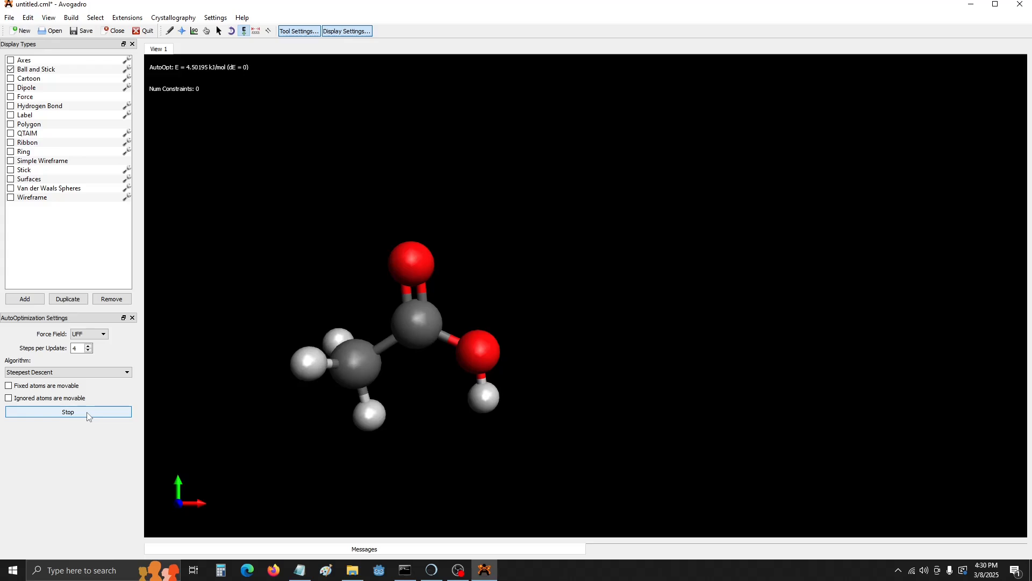
left_click(68, 412)
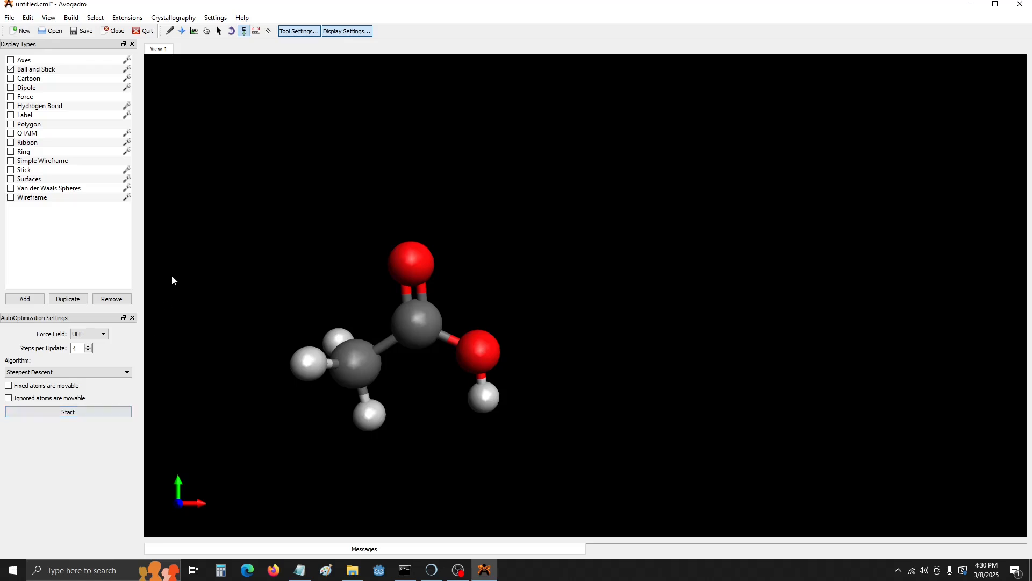
Open Extensions > Orca > Generate Orca Input with keywords PBE0 SP 6-31G(d) keepdens
left_click(126, 18)
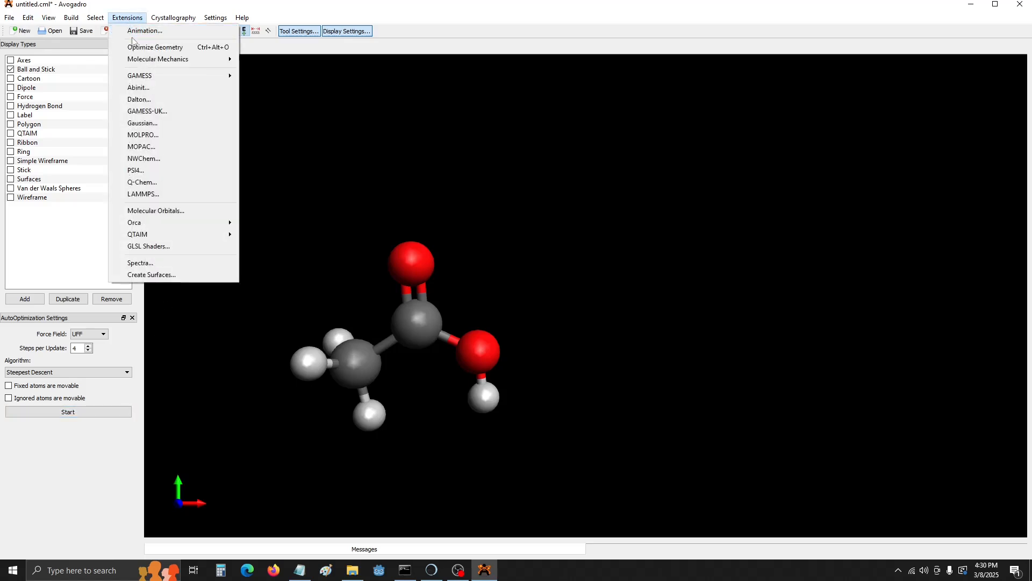
mouse_move(160, 194)
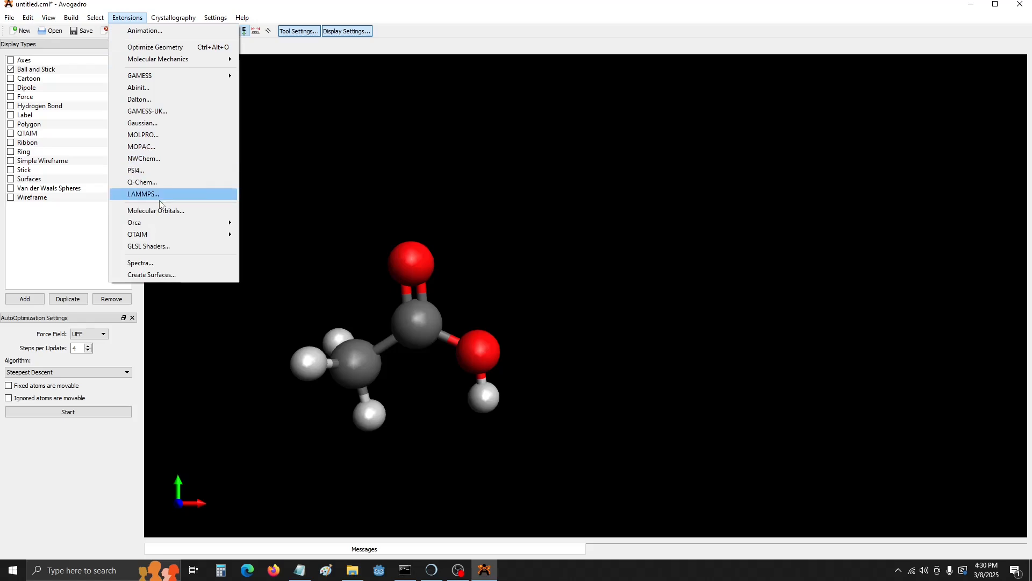
mouse_move(134, 222)
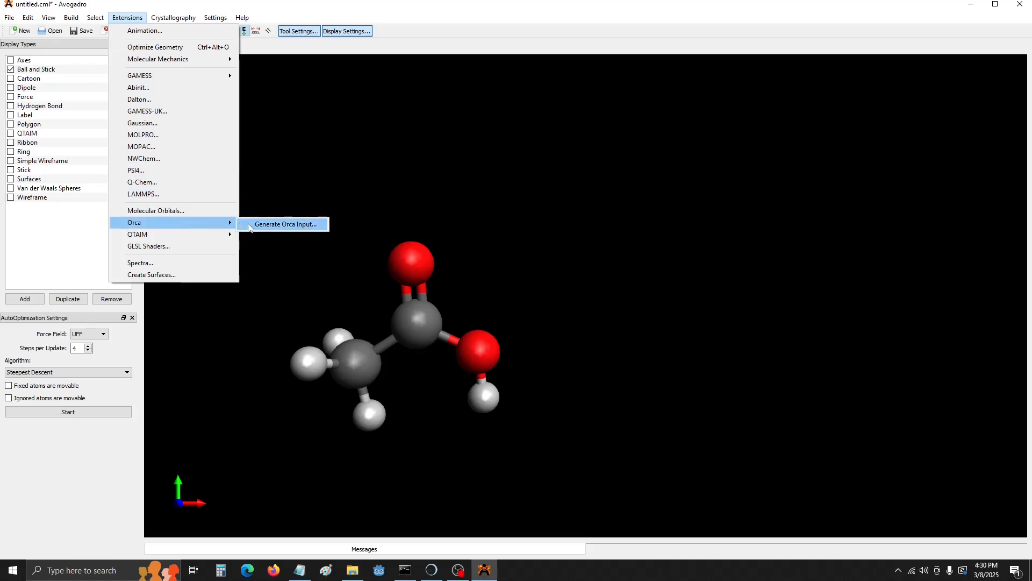
left_click(284, 224)
type("! PBE0 SP 6-31G(d) keepdens")
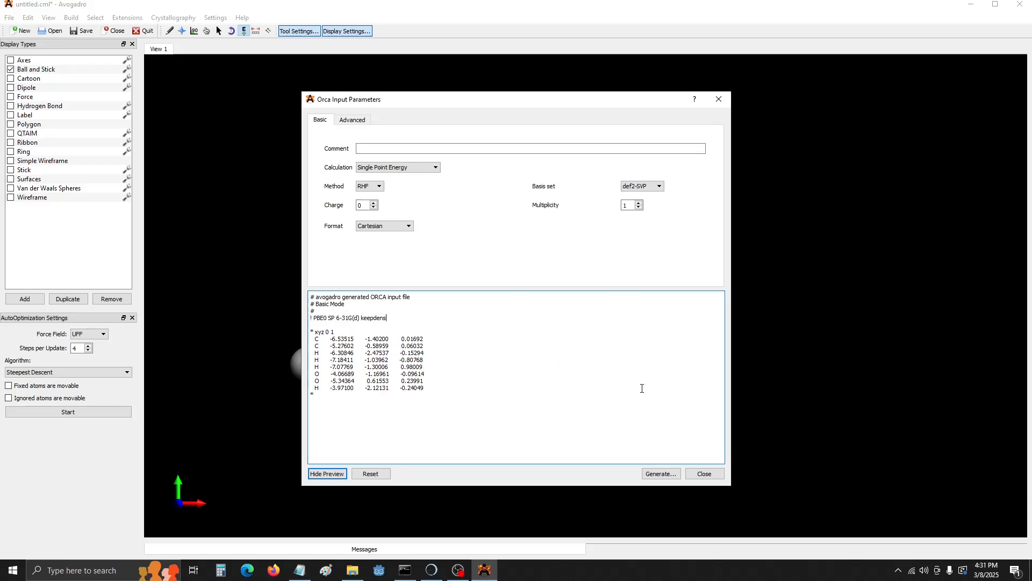
Save acetic.inp into Desktop\EPS Maps\(2) orca\acetic, then save the molecule into EPS Maps
left_click(661, 474)
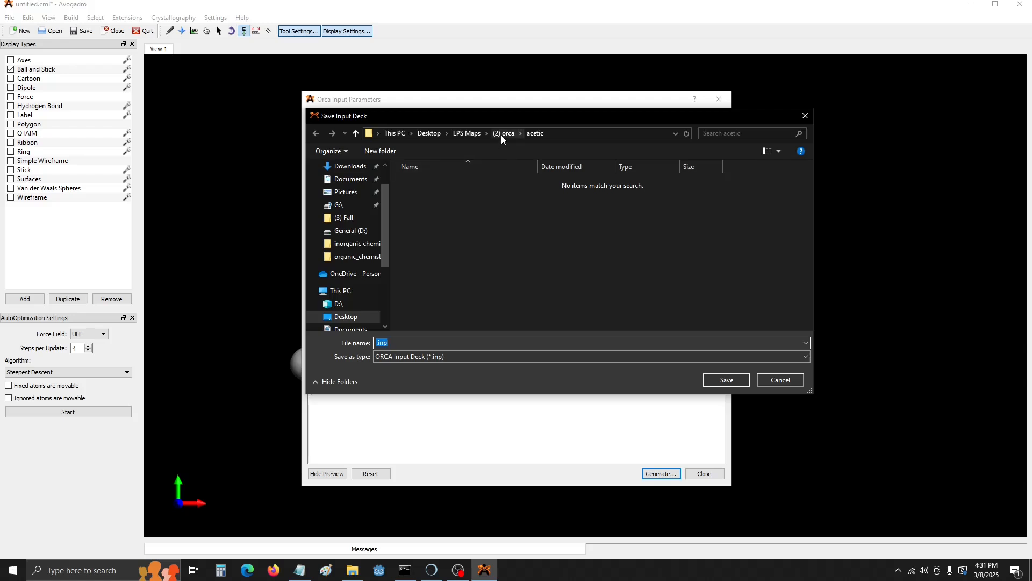
left_click(429, 133)
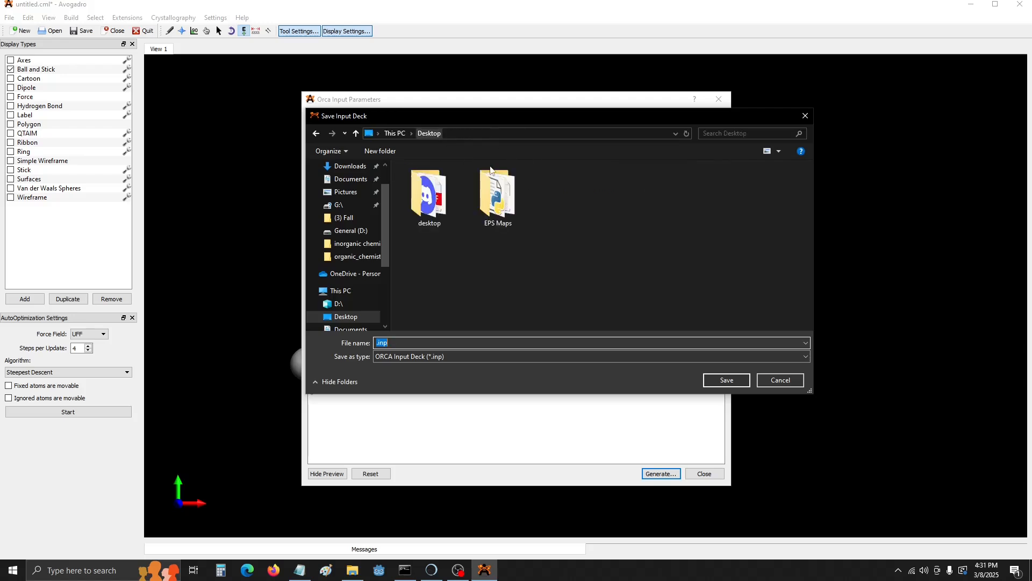
mouse_move(517, 203)
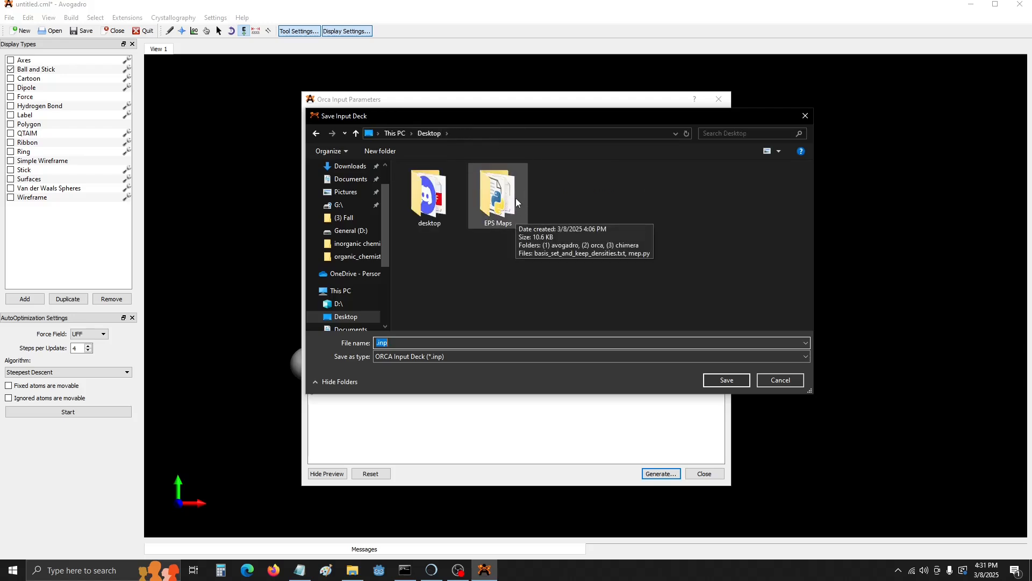
double_click(497, 194)
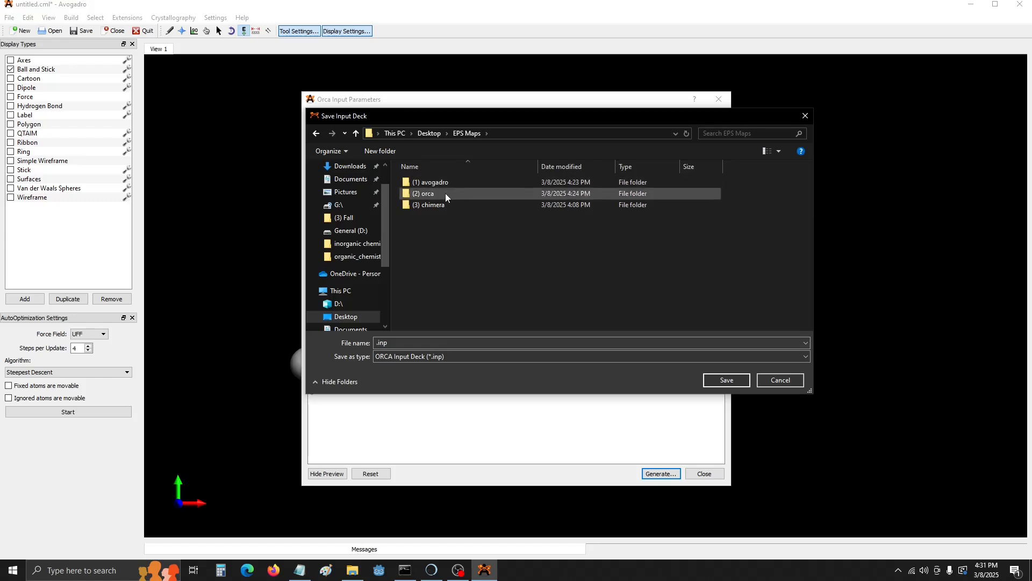
double_click(424, 193)
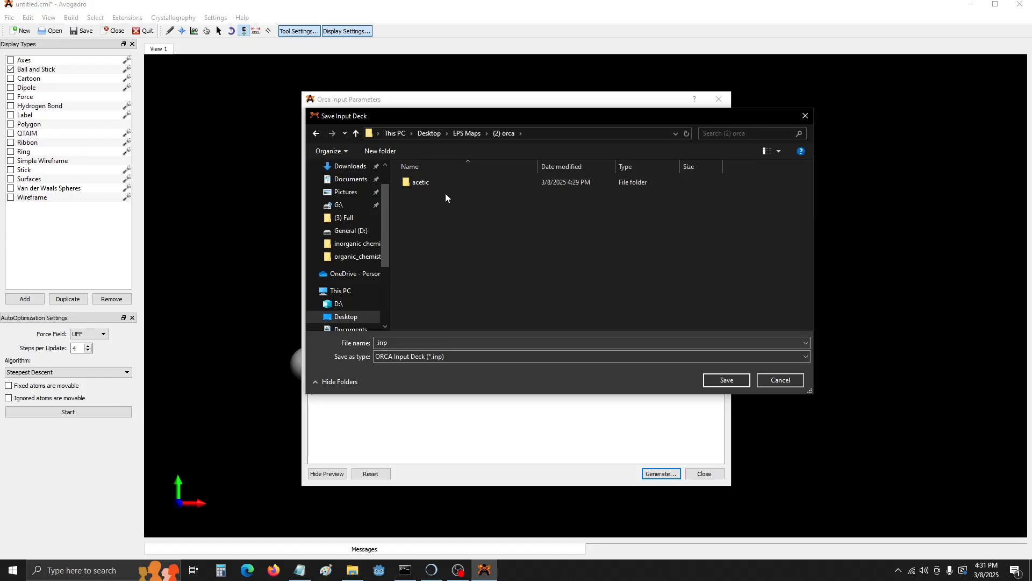
double_click(421, 182)
type("acetic")
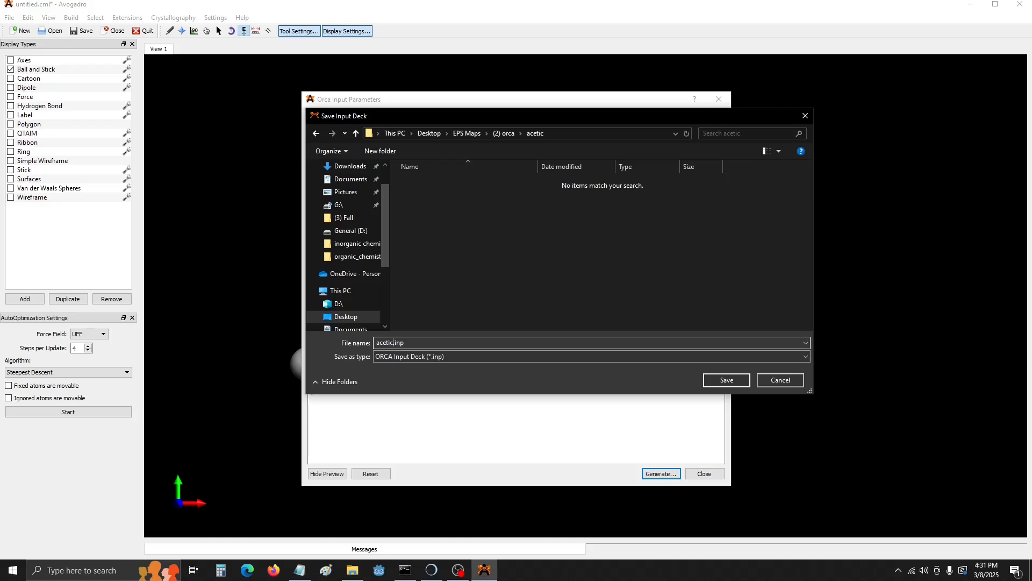
mouse_move(650, 394)
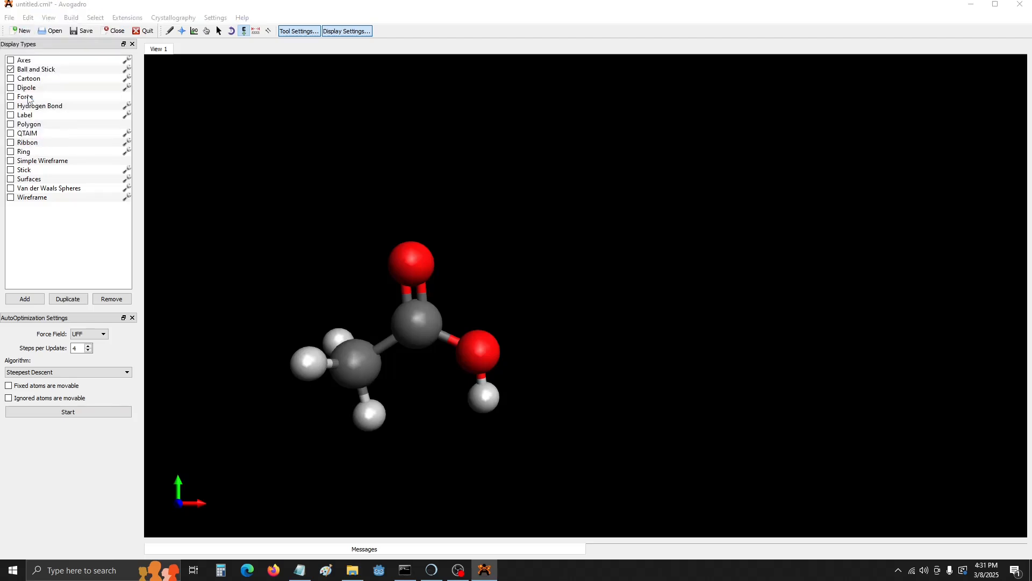
left_click(82, 30)
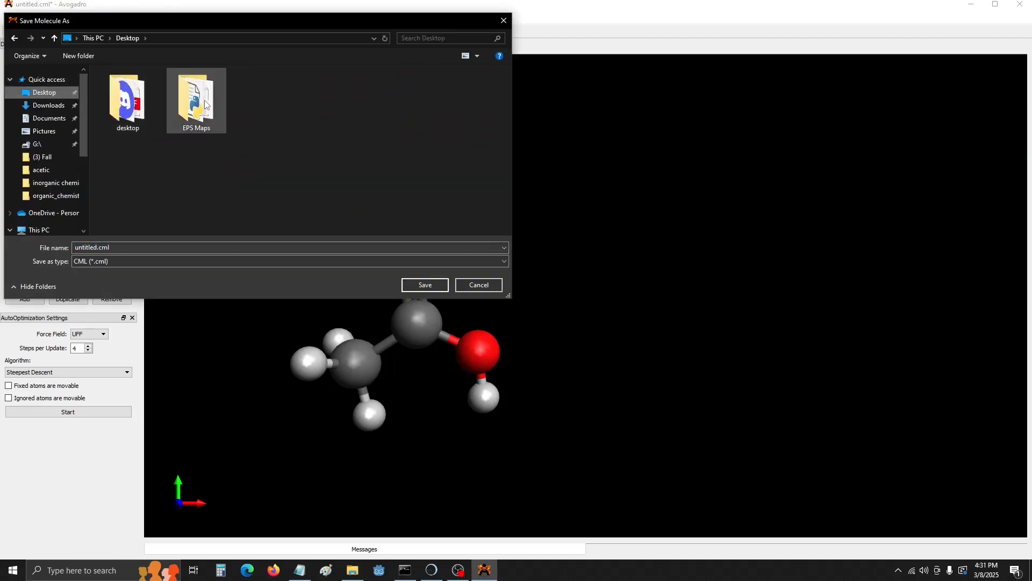
double_click(197, 97)
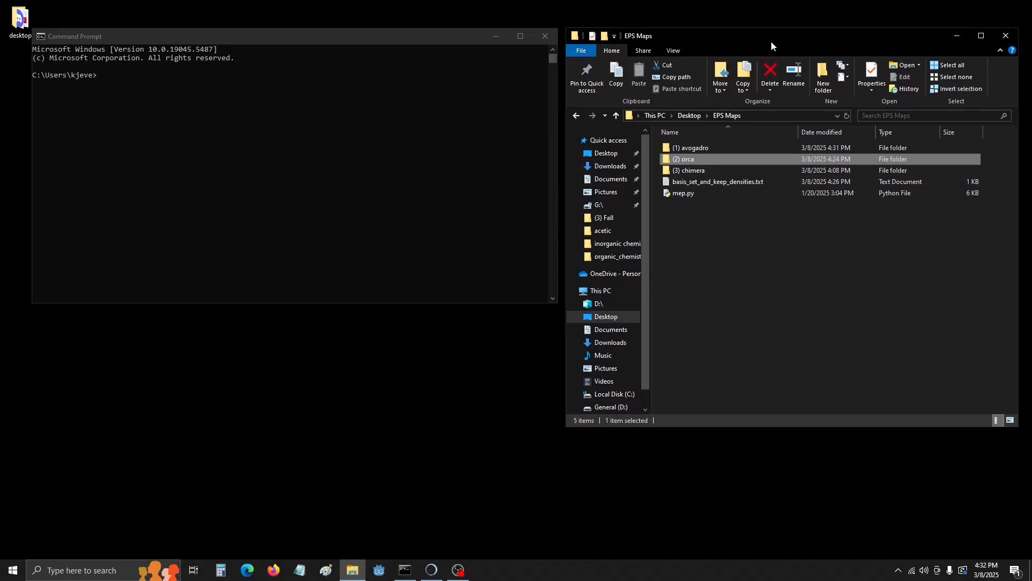
Change the command prompt into the EPS Maps\(2) orca\acetic folder
double_click(682, 159)
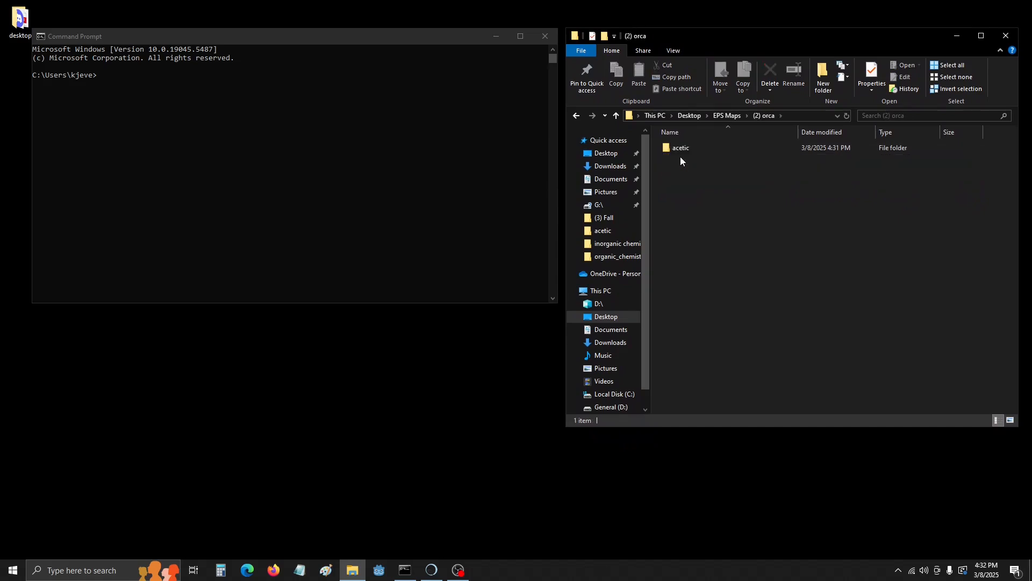
double_click(679, 148)
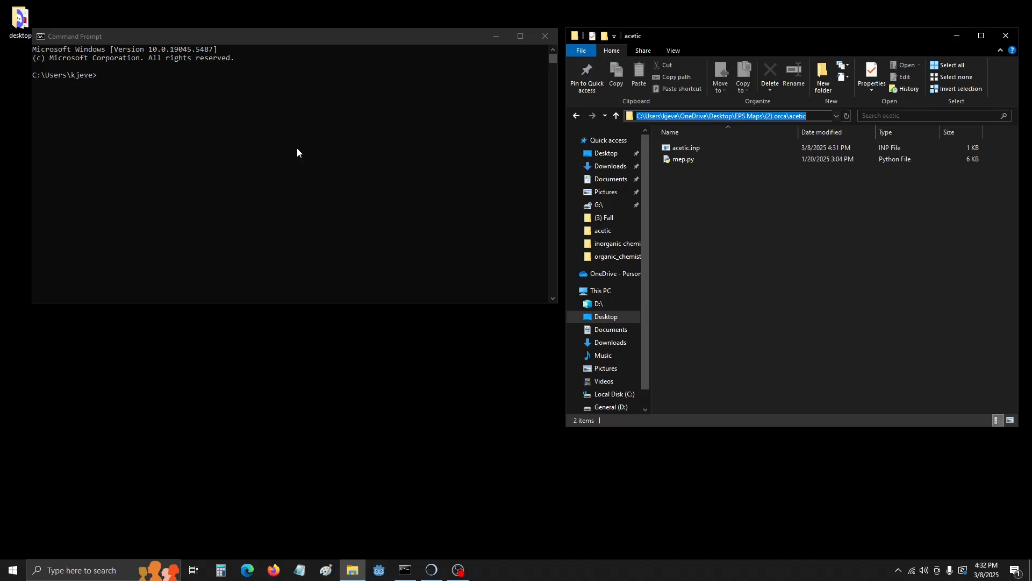
left_click(298, 153)
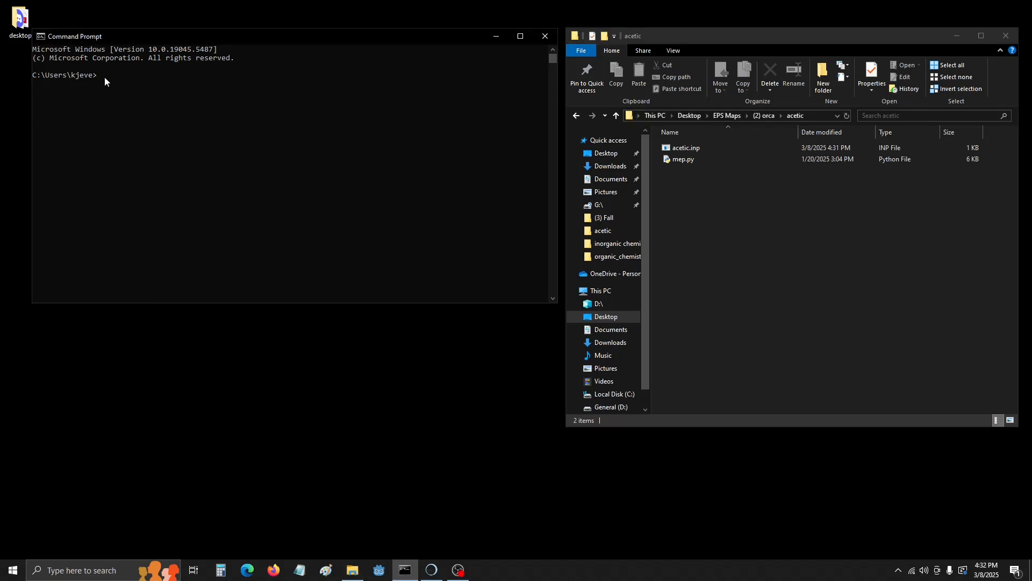
type("cd")
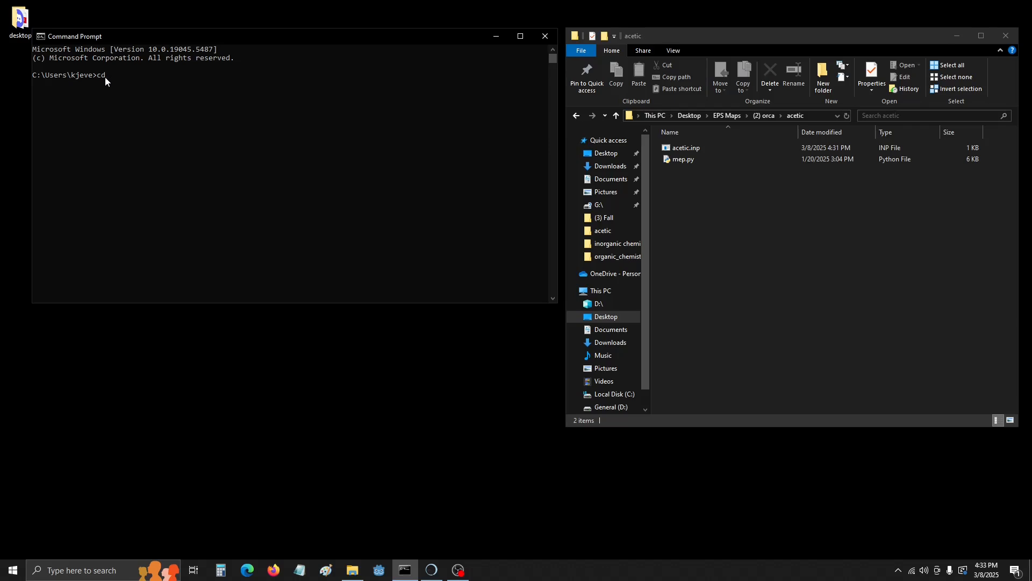
mouse_move(187, 341)
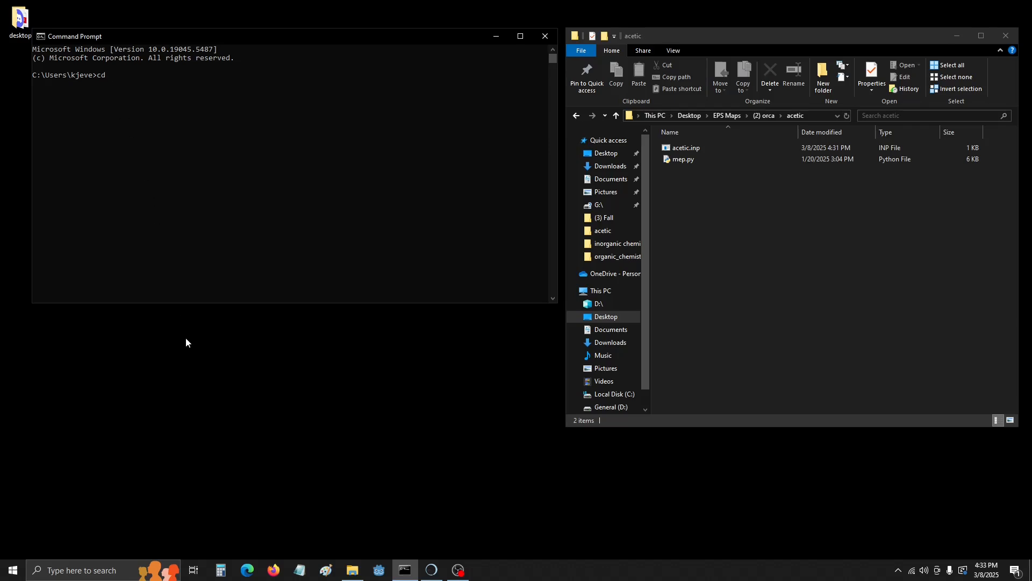
type("C:\\Users\\kjeve\\OneDrive\\Desktop\\EPS Maps\\(2) orca\\acetic")
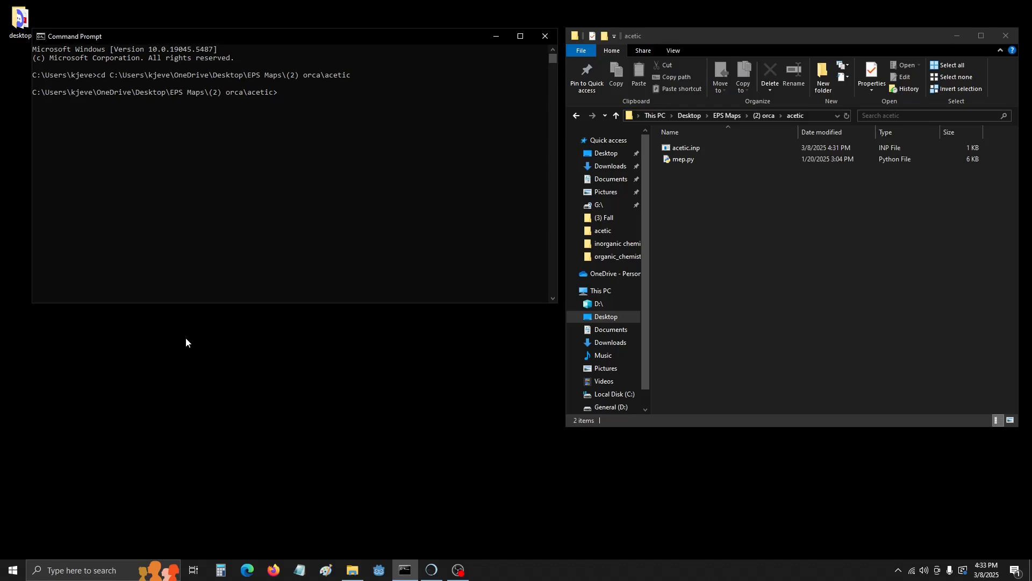
Run ORCA on acetic.inp, redirecting output to acetic.out
type("orca")
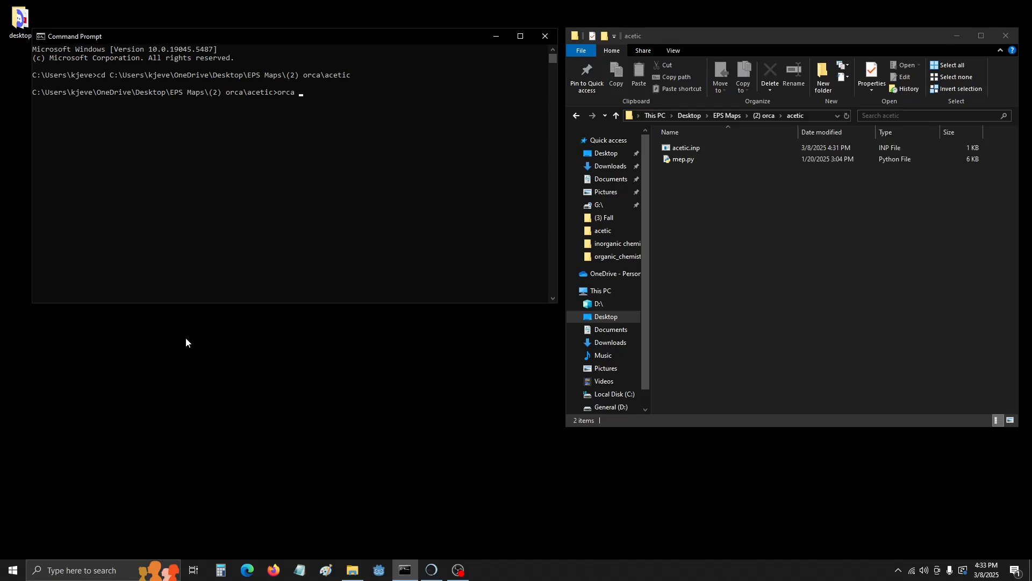
type("acetic.")
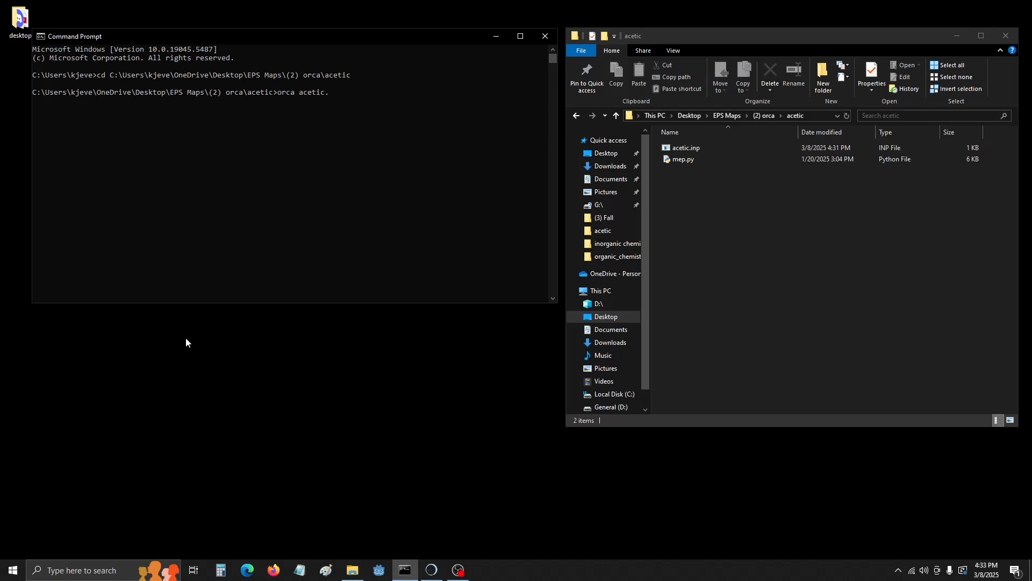
type("inp >")
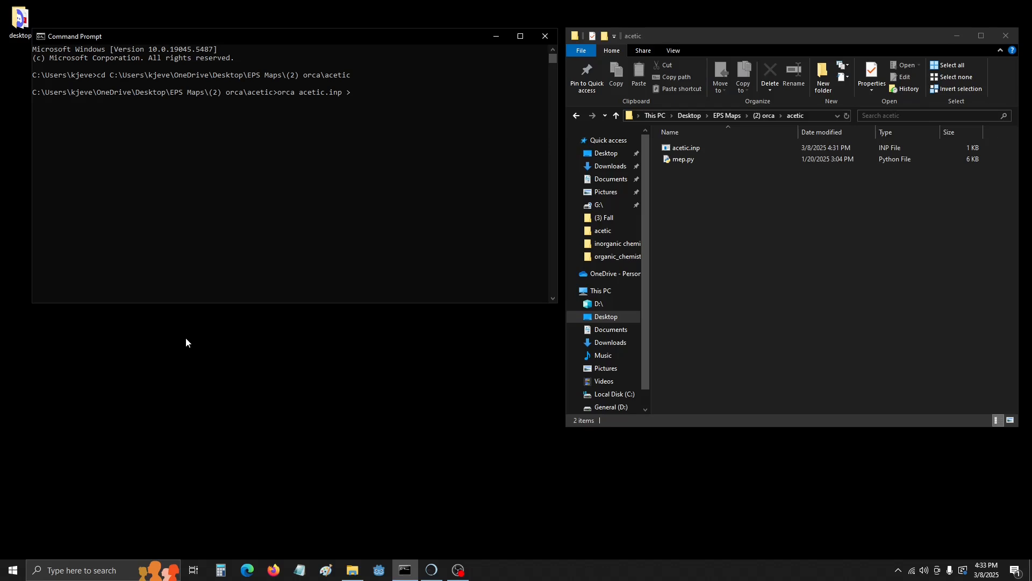
type("acetic")
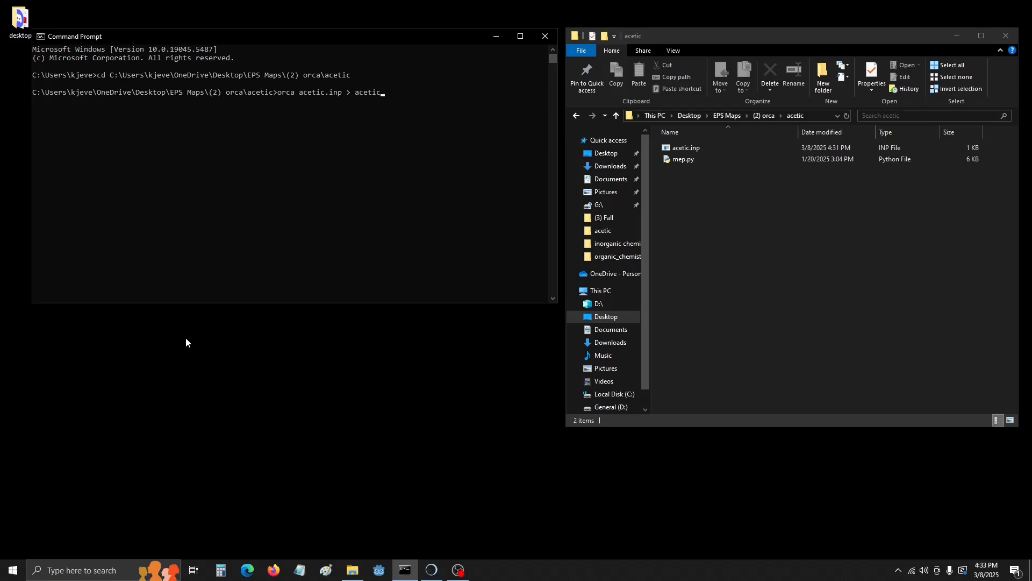
type(".out")
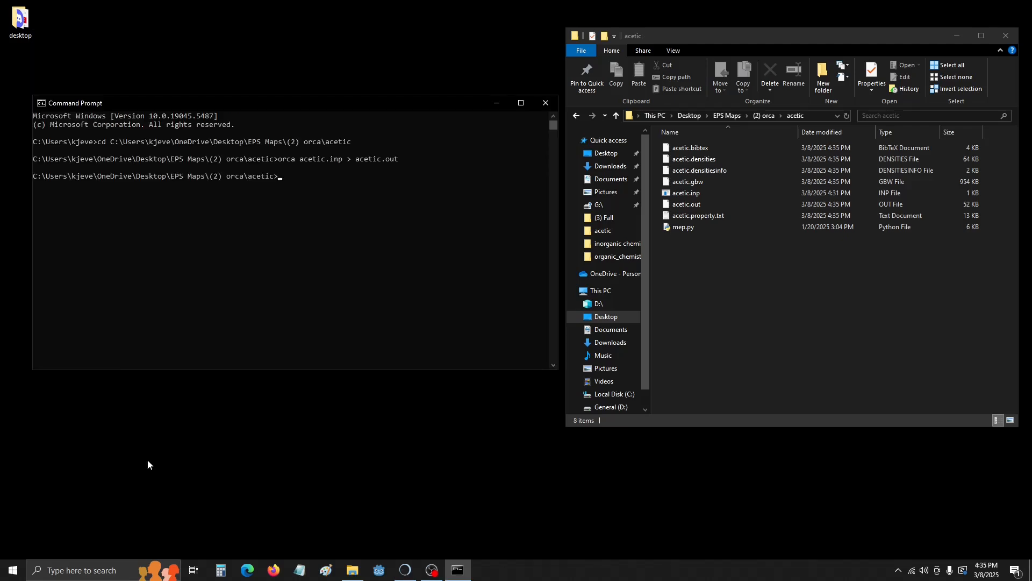
Run orca_plot.exe acetic.densities to list acetic.scfp and acetic.P0.tmp
type("orca_lot")
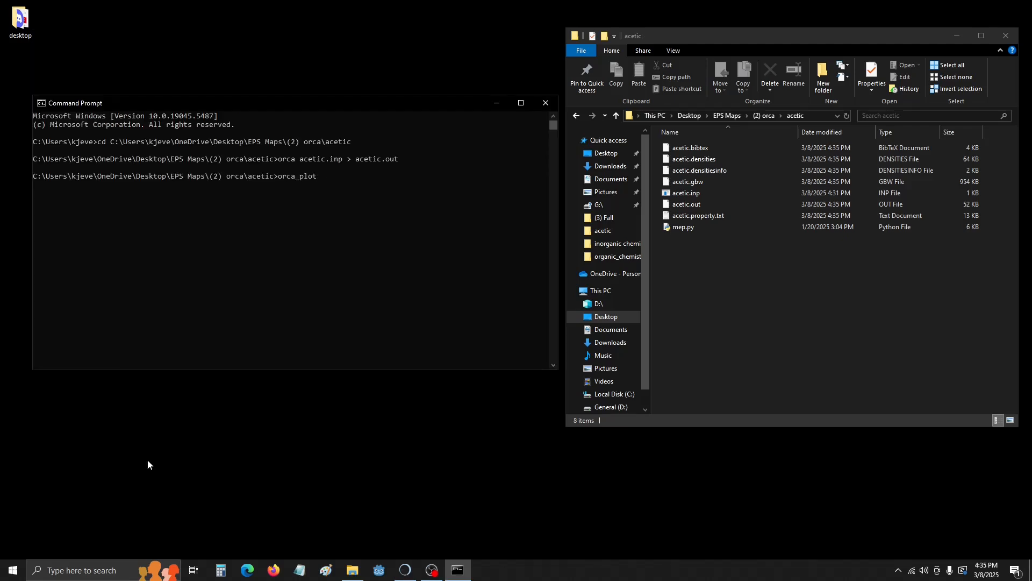
type(".exe")
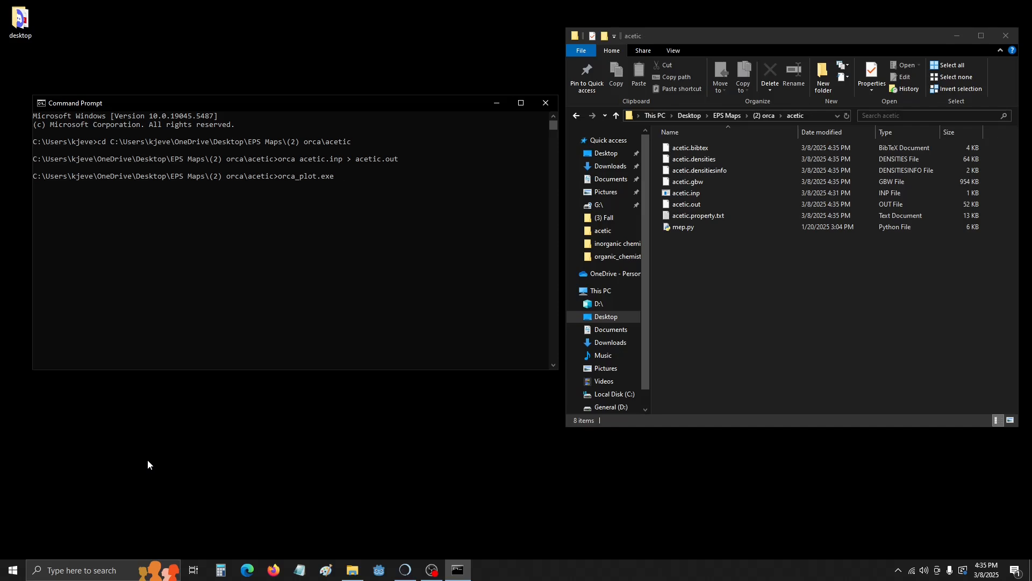
type("acetic")
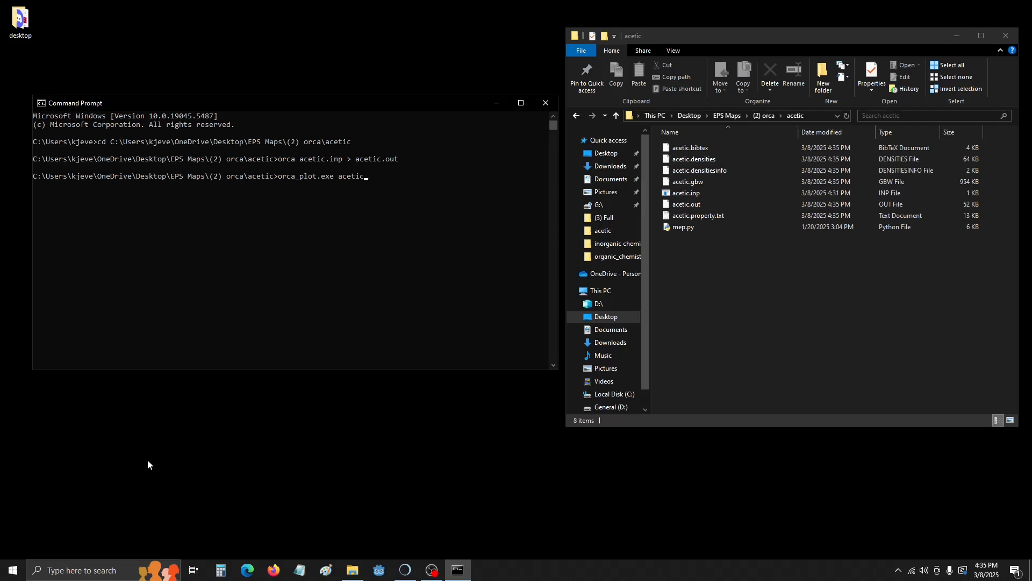
type(".d")
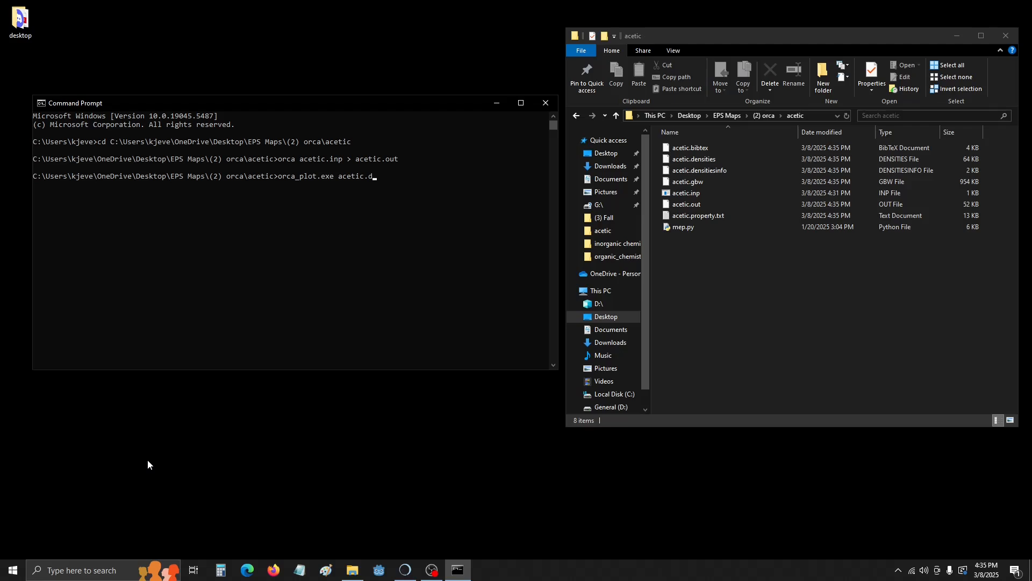
type("ensities")
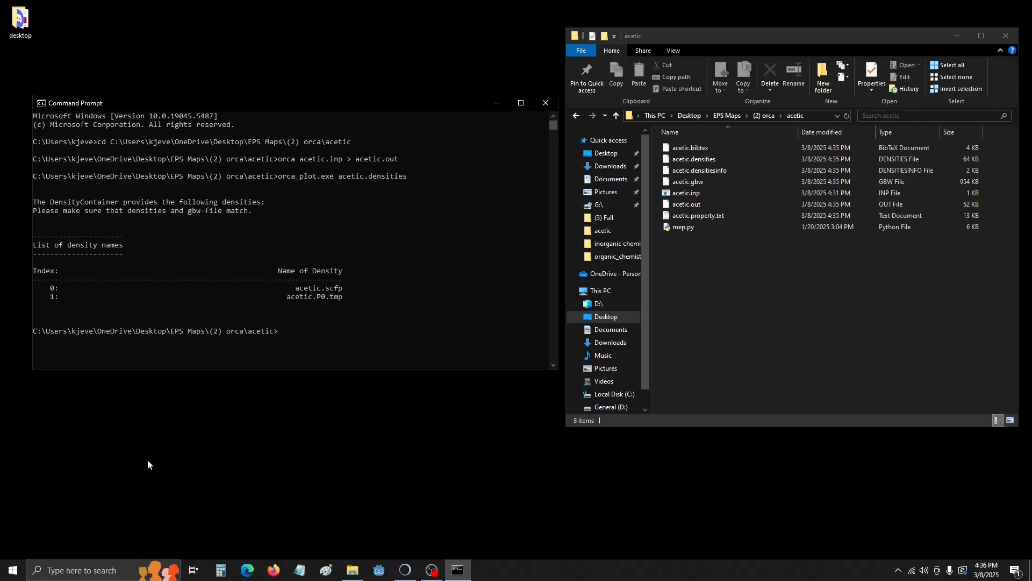
Start orca_plot.exe interactively on acetic.gbw
type("orca")
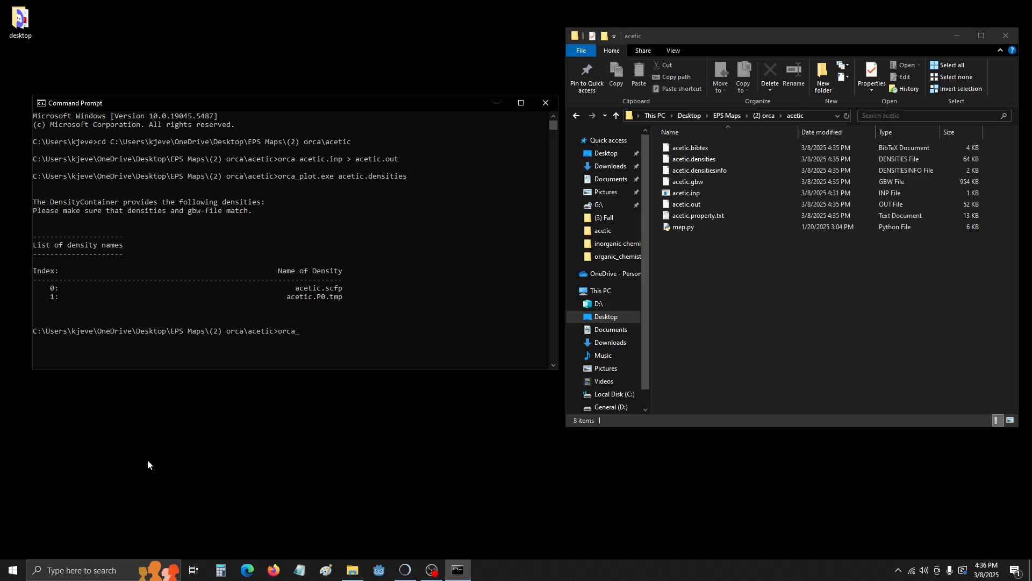
type("orca_plot.ex")
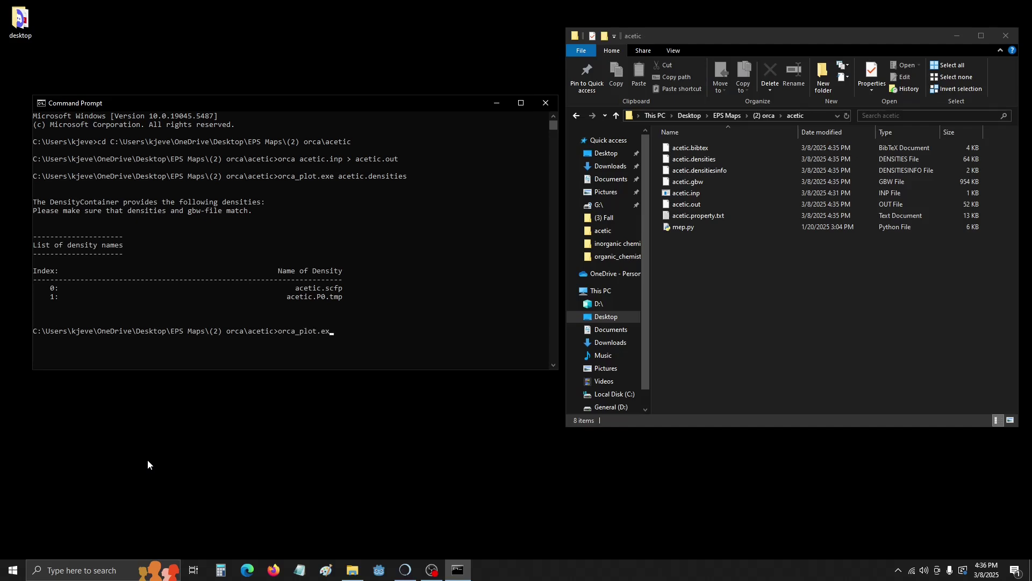
type("acetic")
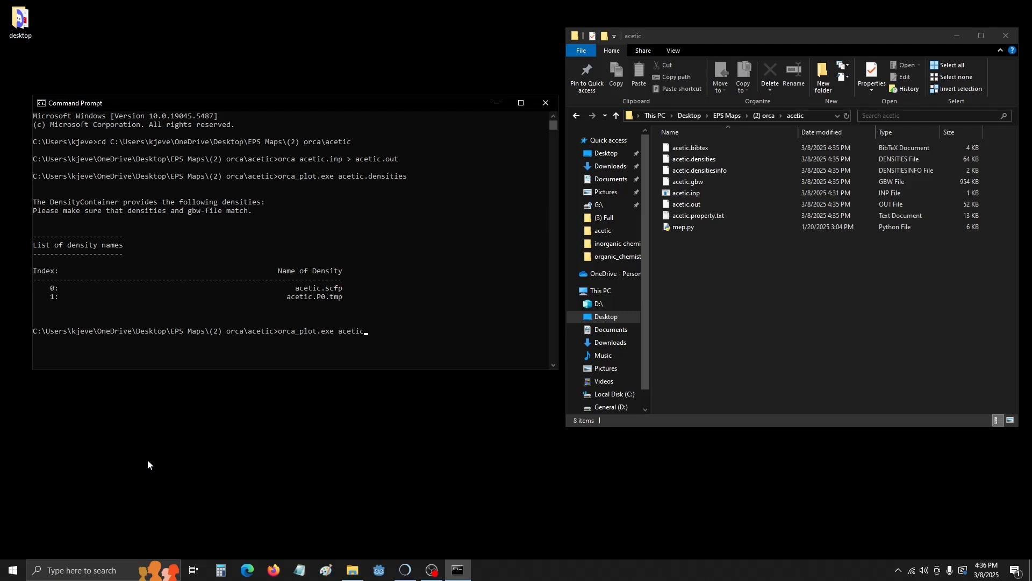
type(".gb")
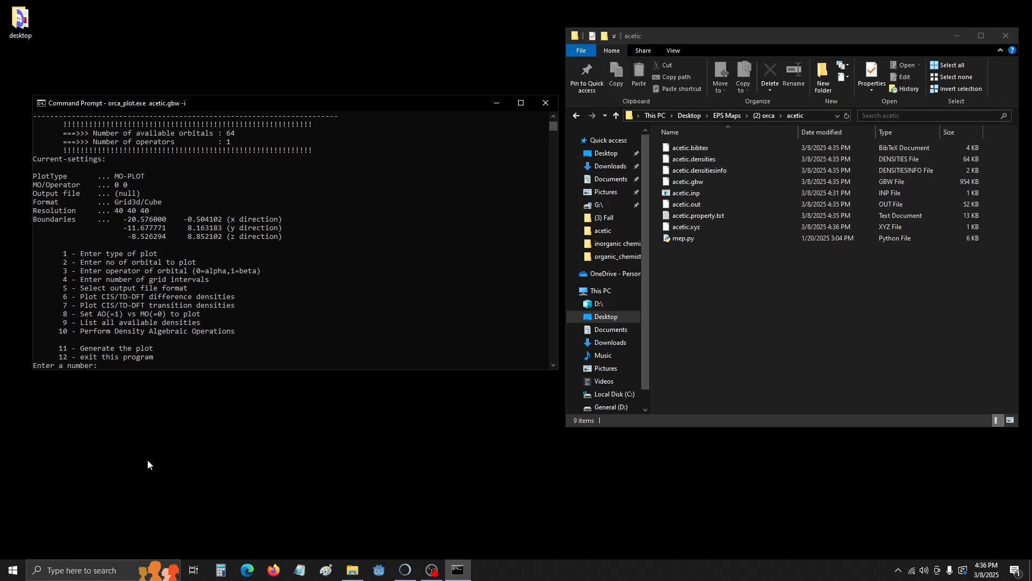
Choose plot type 1 and the SCF electron density acetic.scfp (option 2)
type("1")
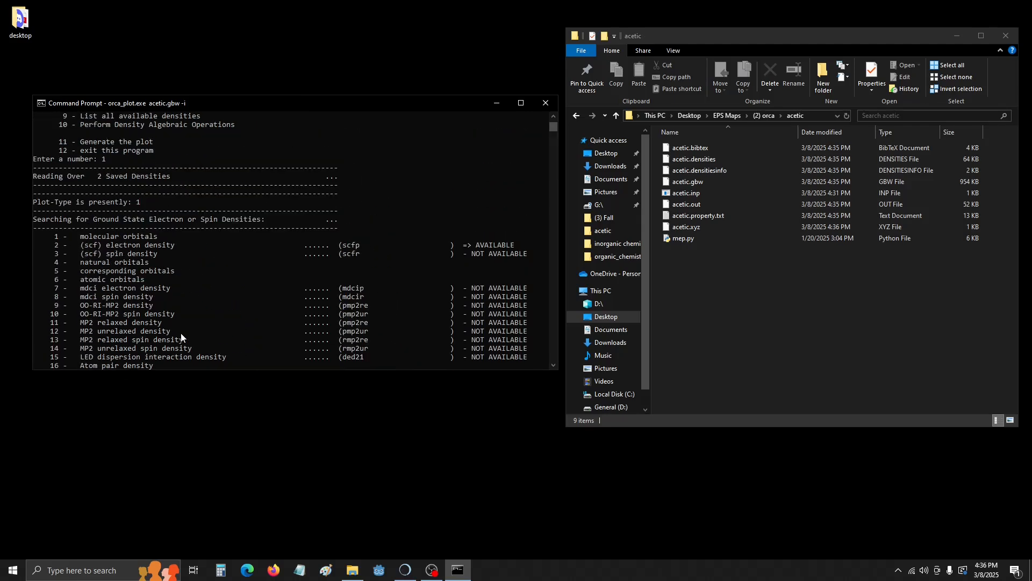
mouse_move(171, 253)
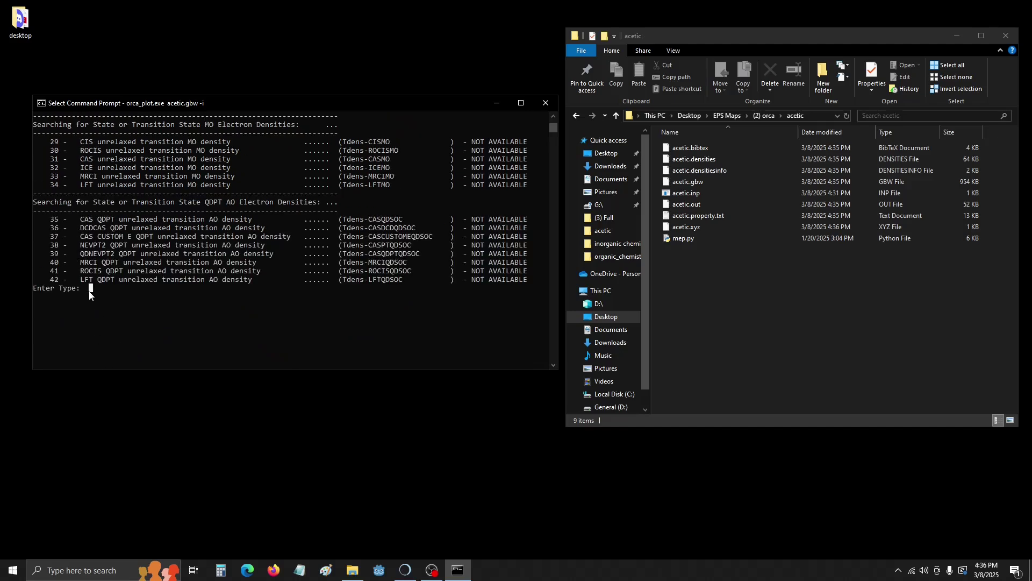
type("2")
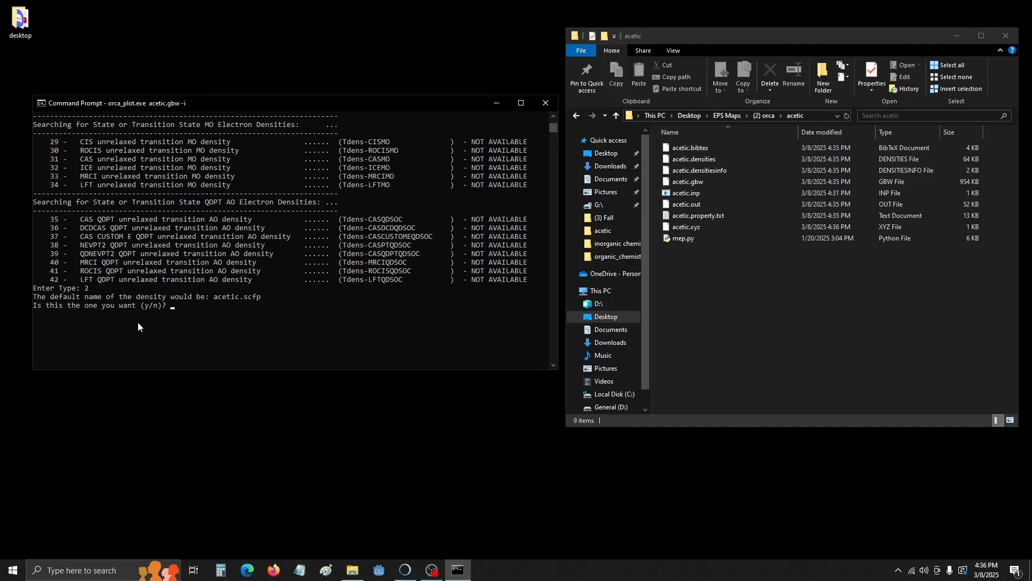
type("y")
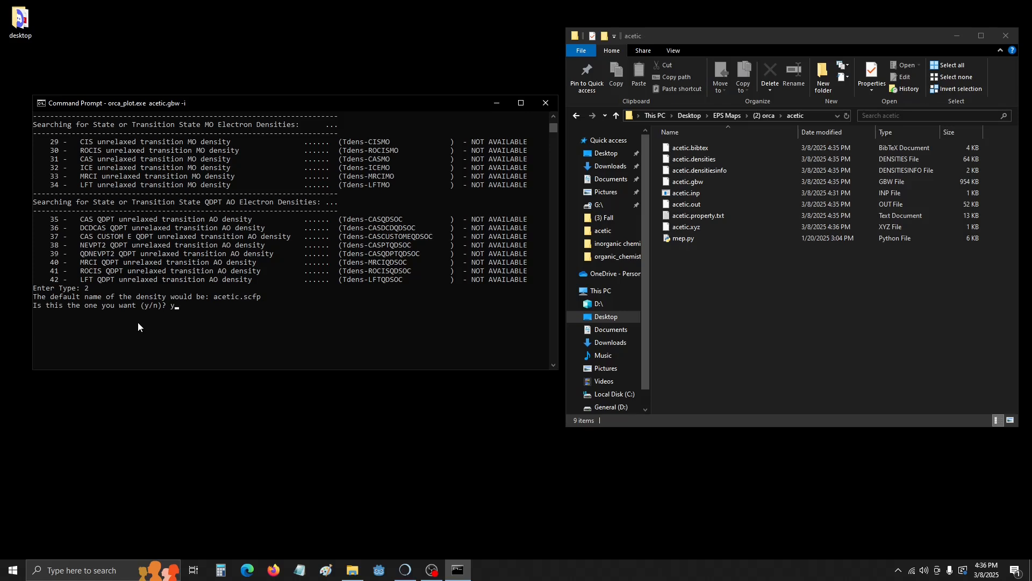
key("Enter")
type("4")
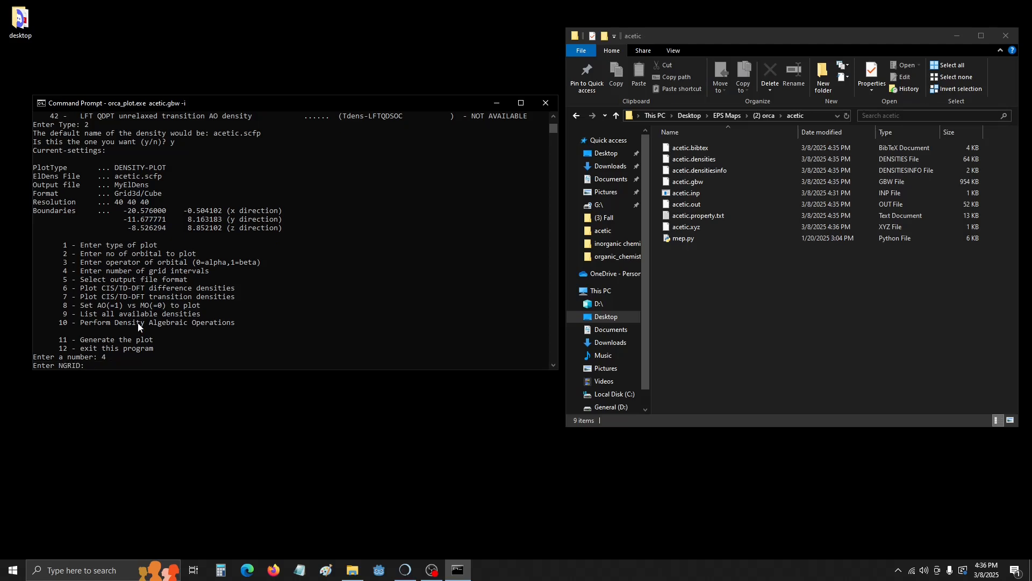
Set 120 grid intervals and Gaussian cube format, generate acetic.eldens.cube, then exit orca_plot
type("120")
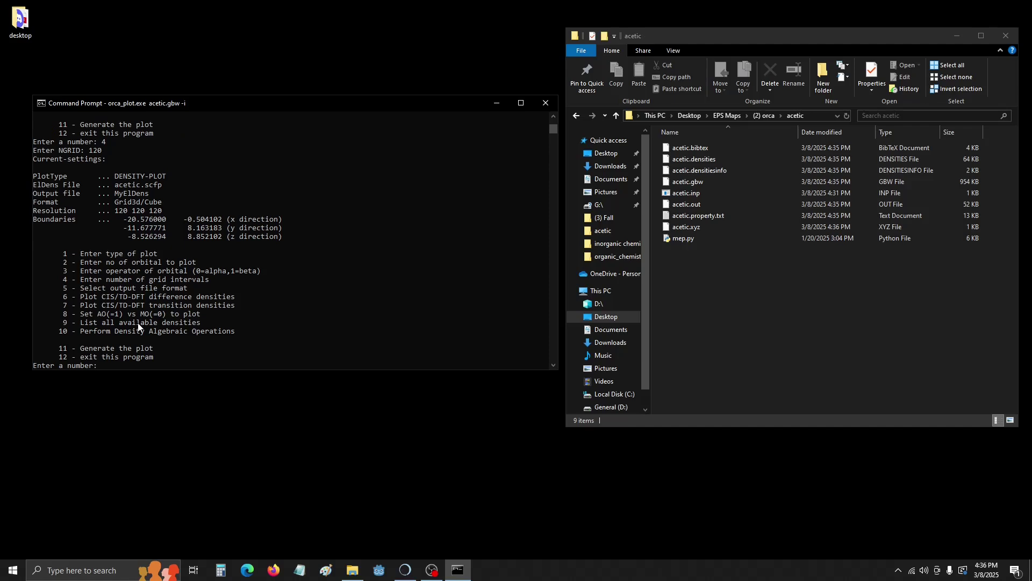
type("5")
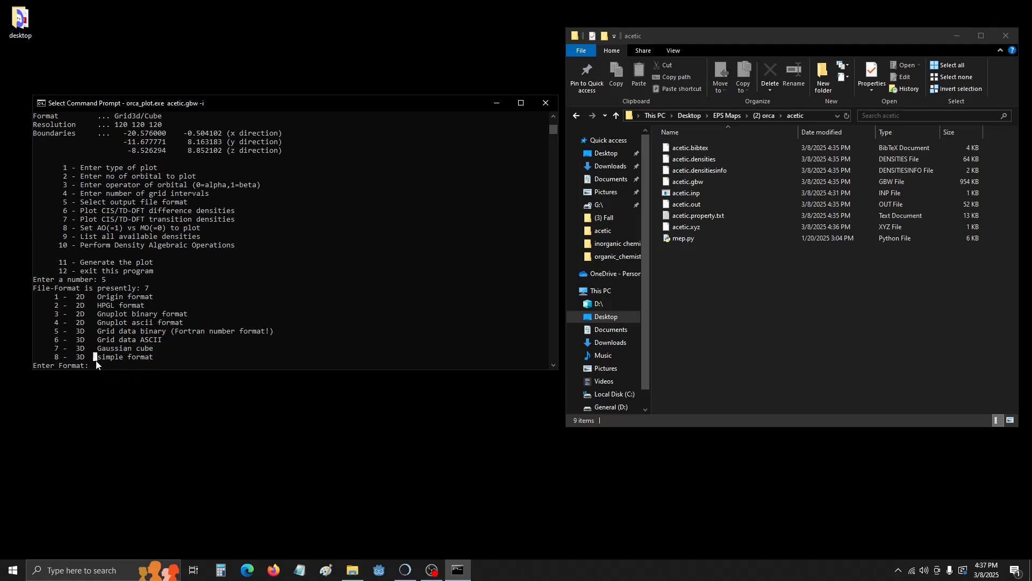
type("7")
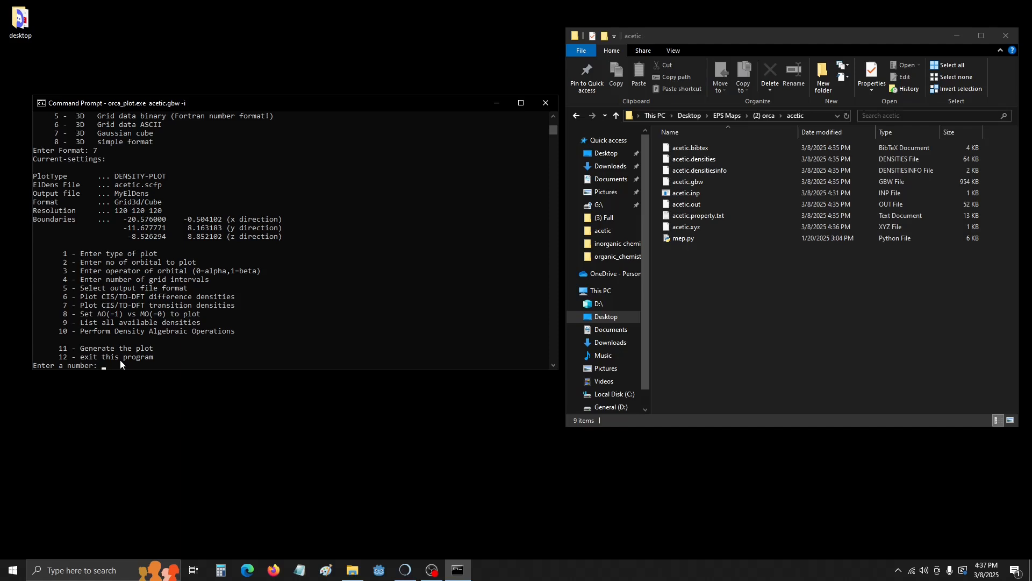
type("11")
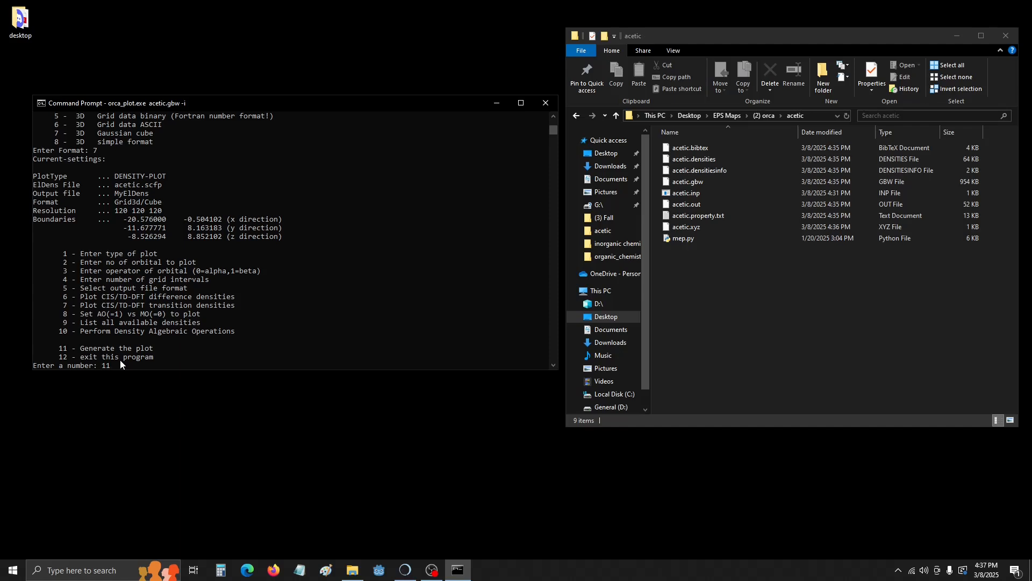
mouse_move(130, 390)
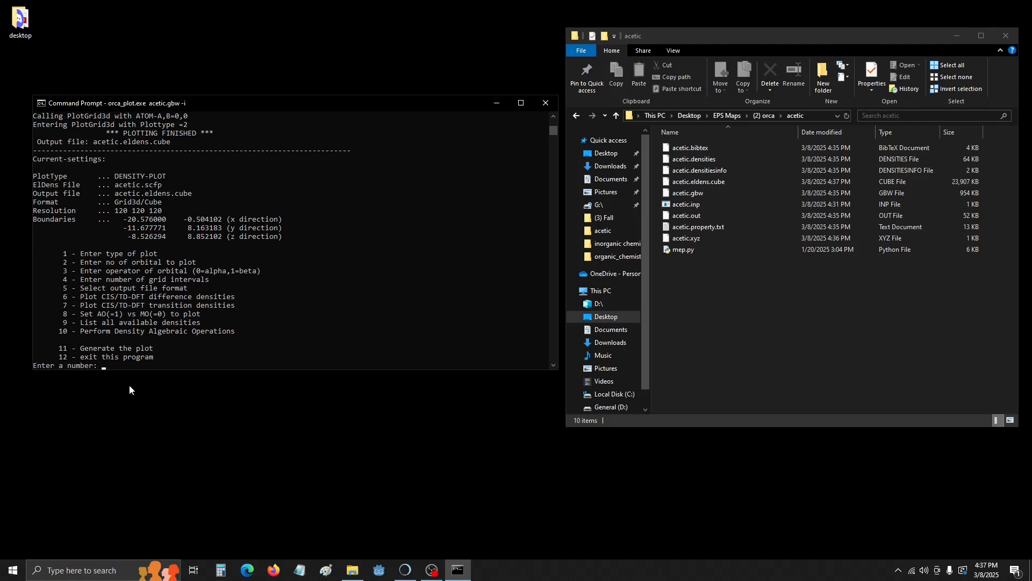
type("12")
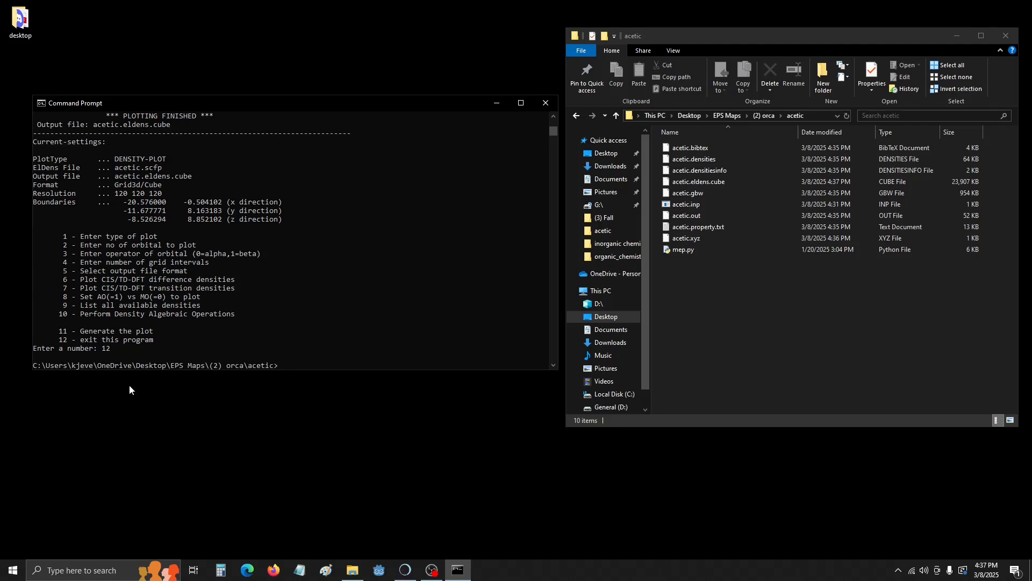
Run python.exe mep.py acetic 12 to produce acetic_mep.cube
type("python")
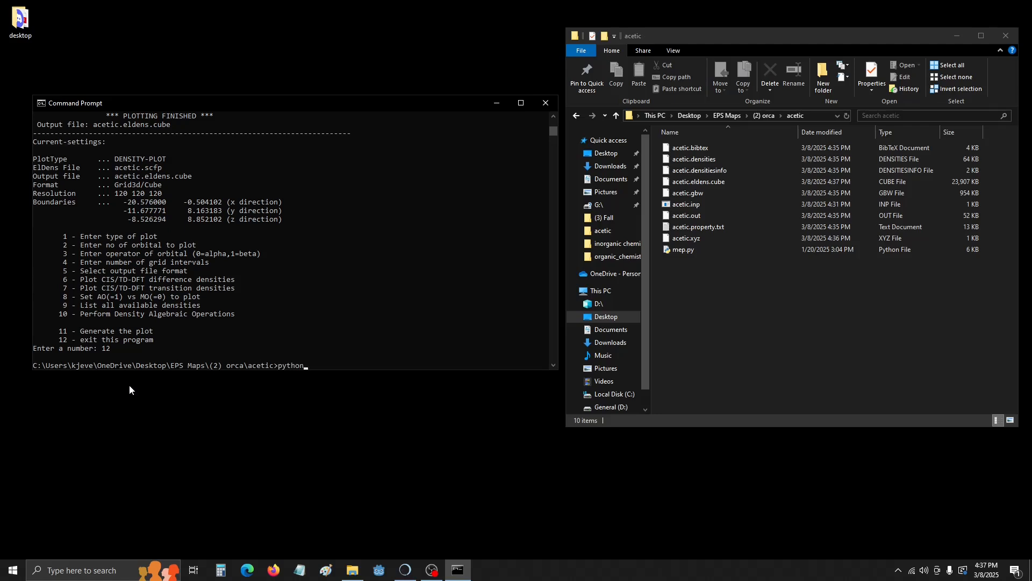
type(".exe")
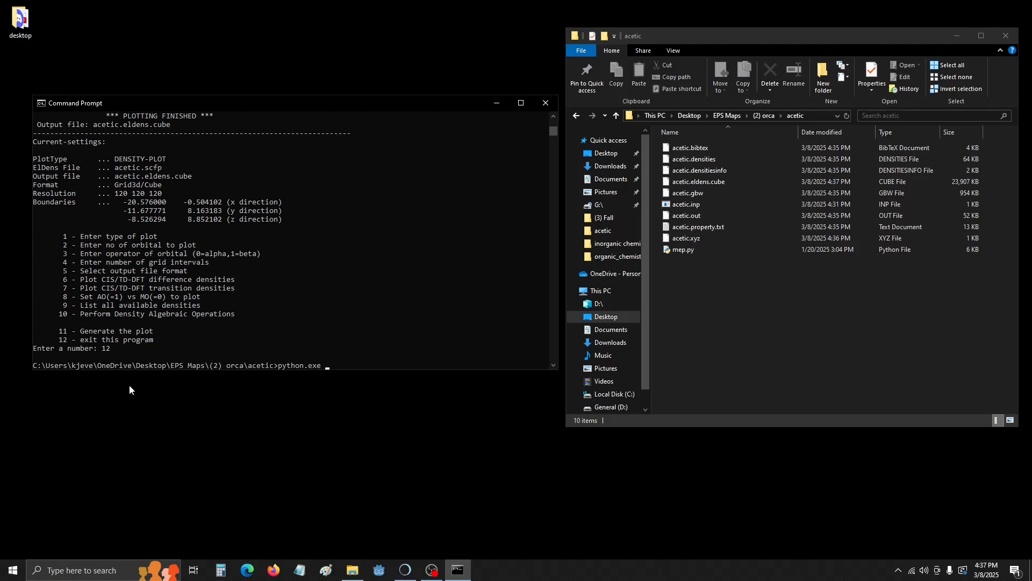
type("metp")
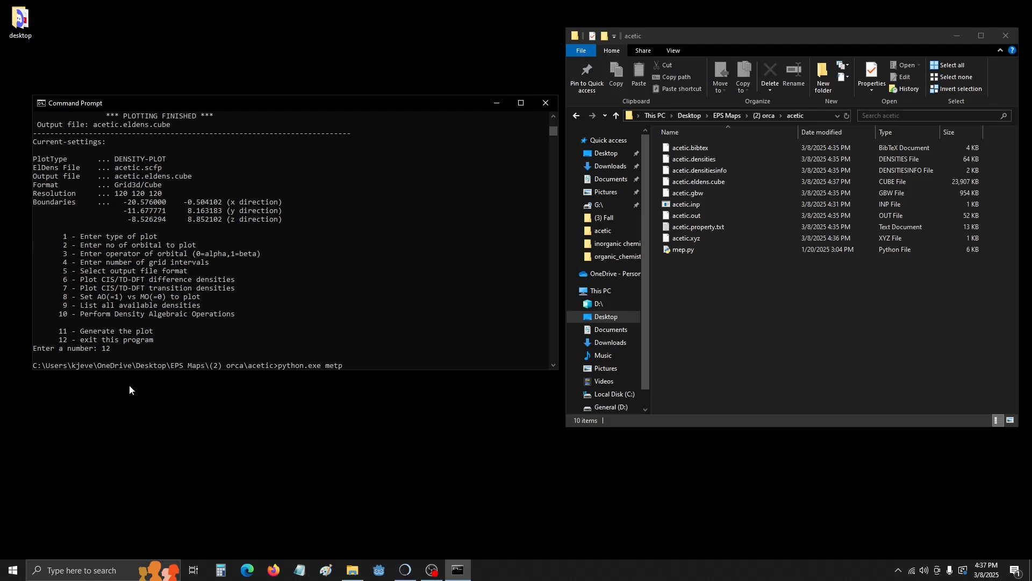
type("mep.py")
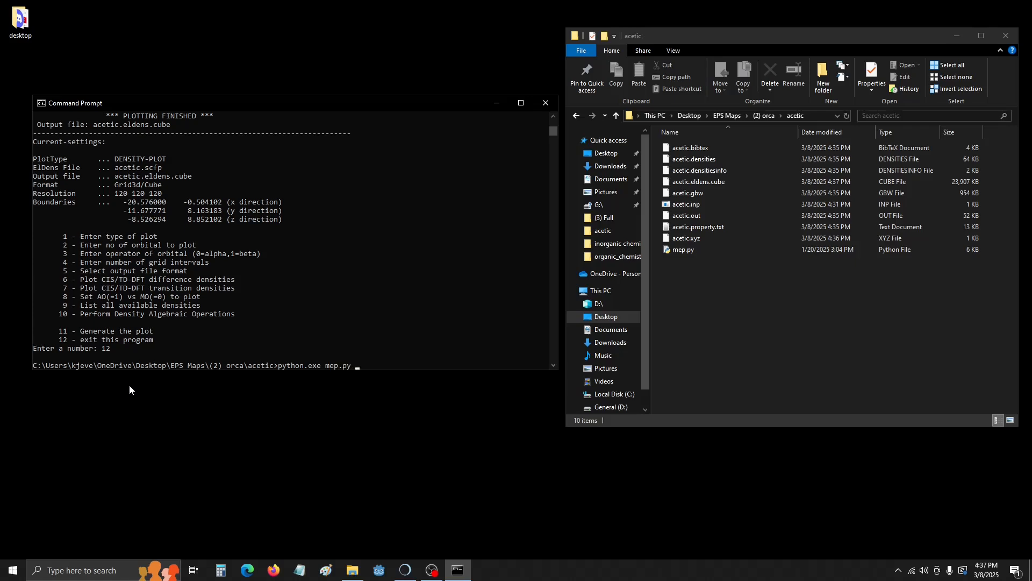
type("acetic")
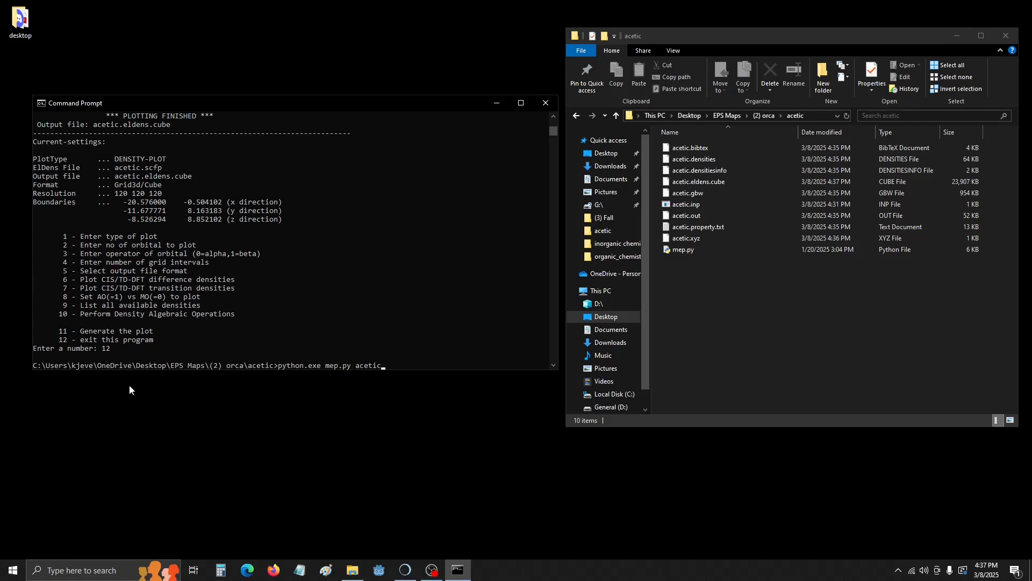
type("12")
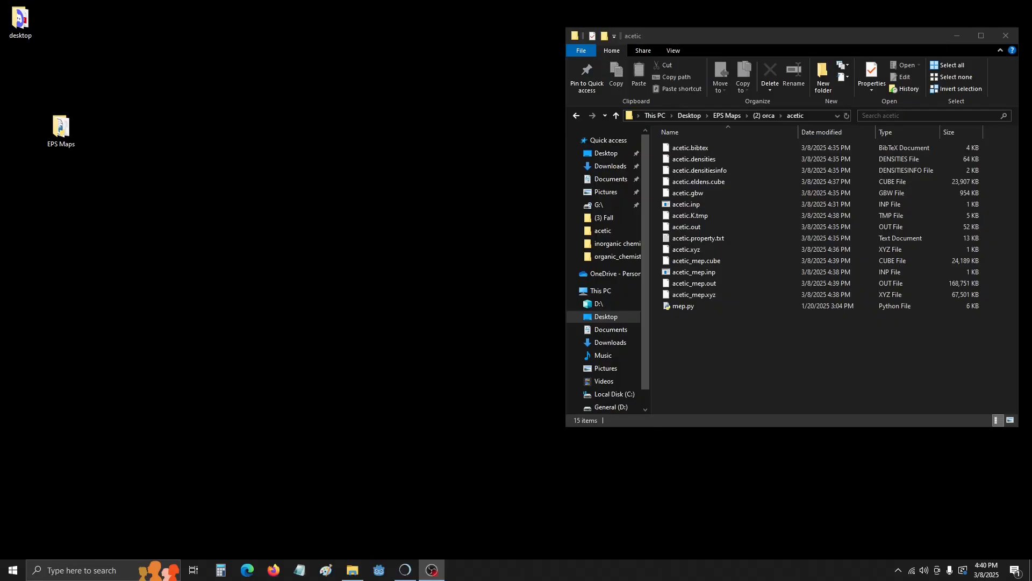
Launch Chimera and open acetic.xyz as an 8-atom model via File > Open
left_click(405, 570)
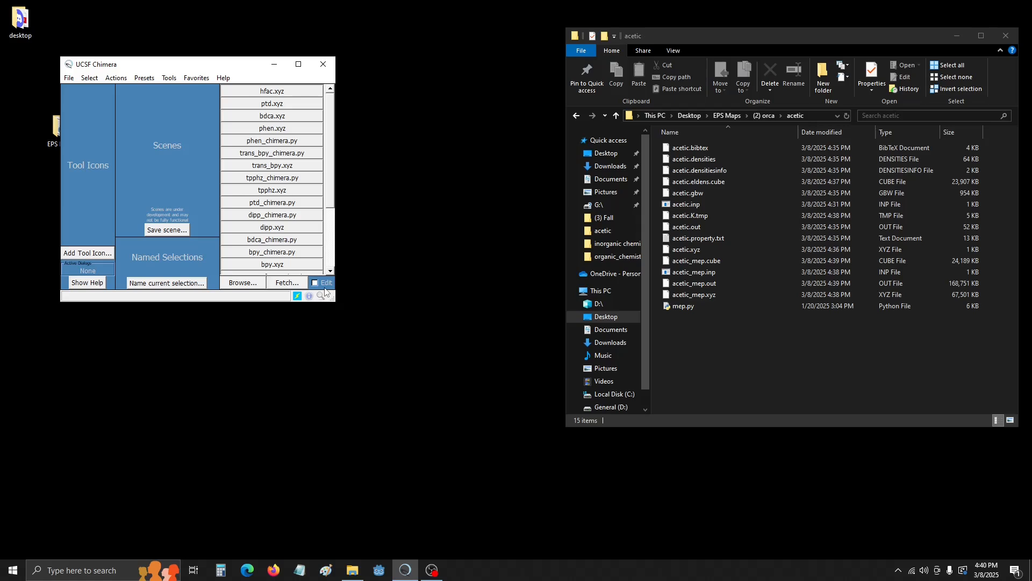
left_click(68, 77)
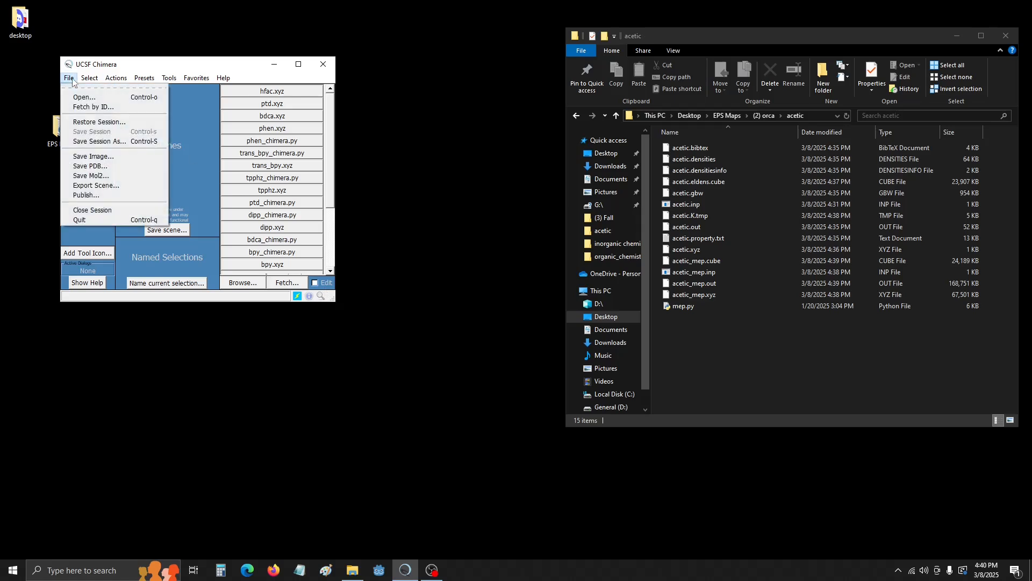
left_click(84, 97)
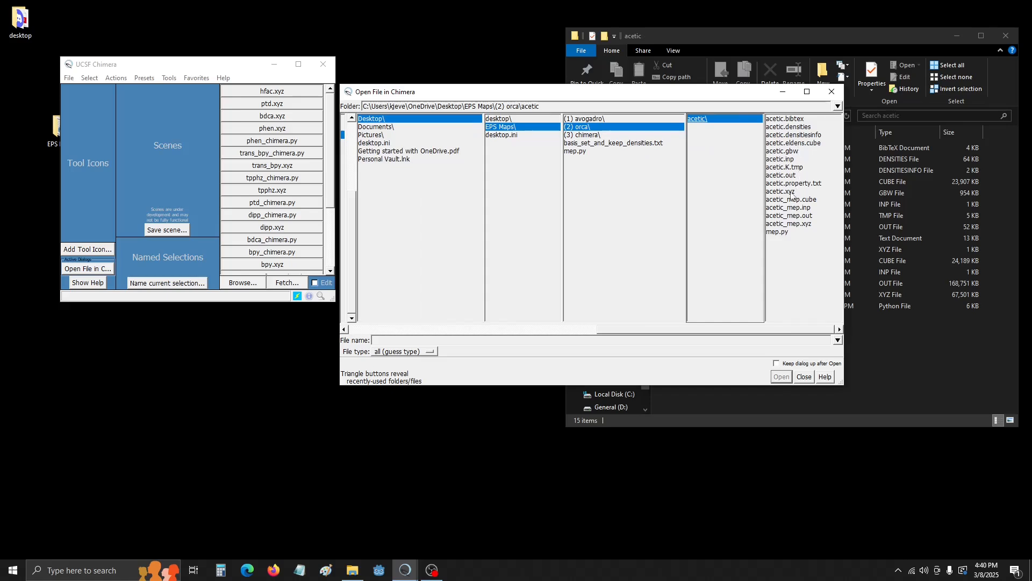
left_click(780, 191)
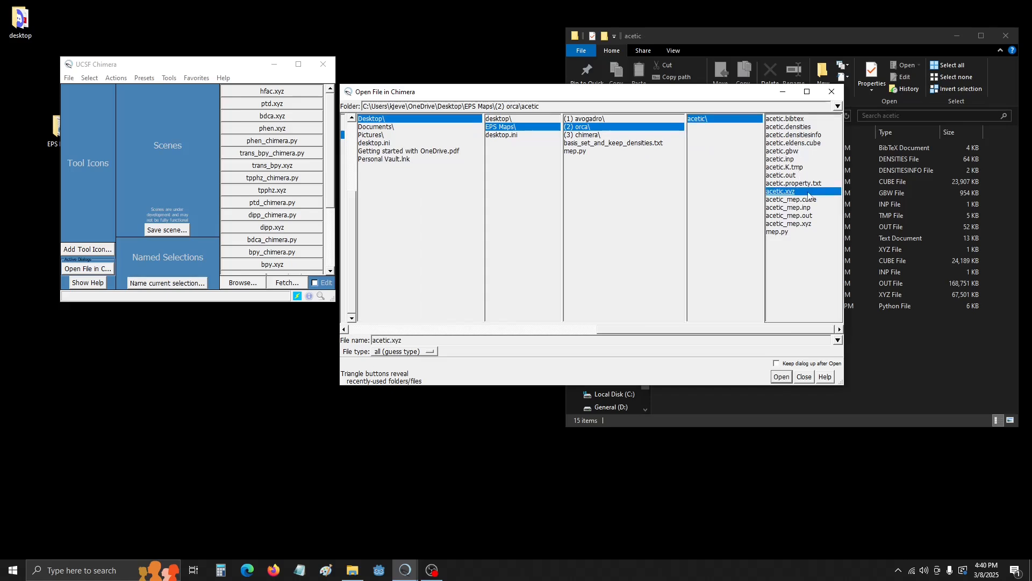
left_click(781, 377)
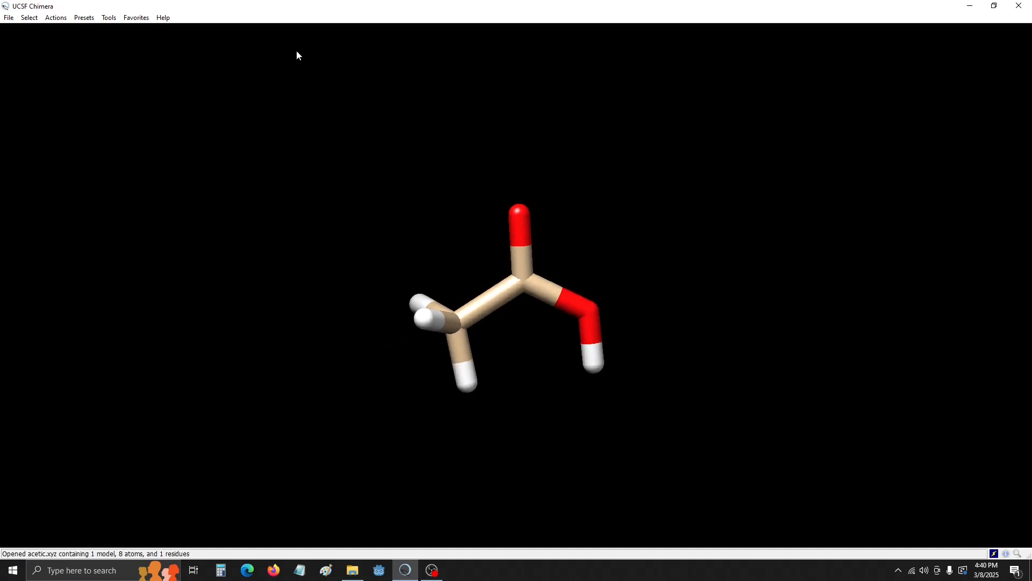
Display the acetic acid molecule in ball-and-stick style
left_click(55, 18)
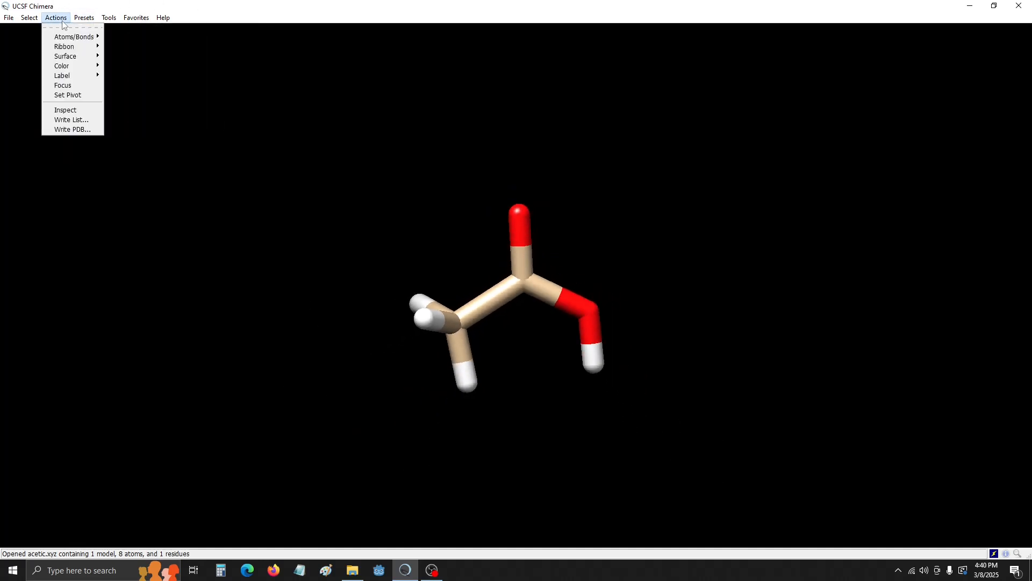
left_click(74, 37)
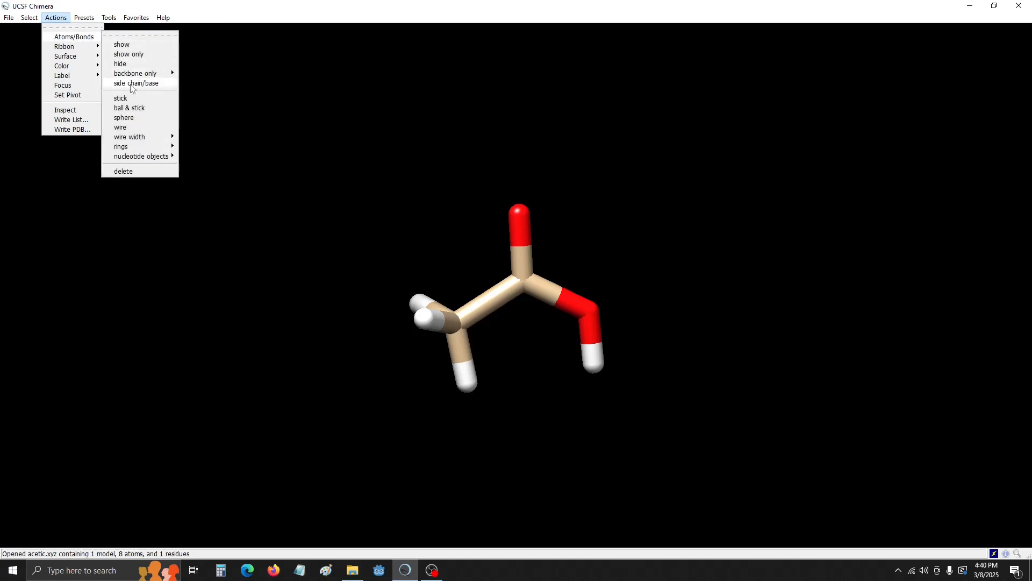
left_click(129, 108)
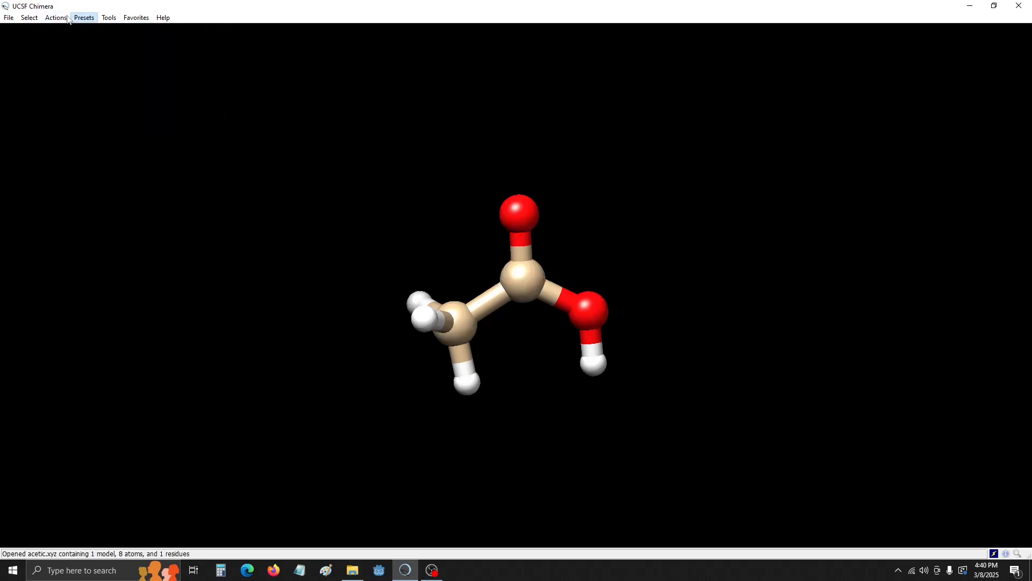
Colour the atoms by element, leaving the carbons gray
left_click(58, 17)
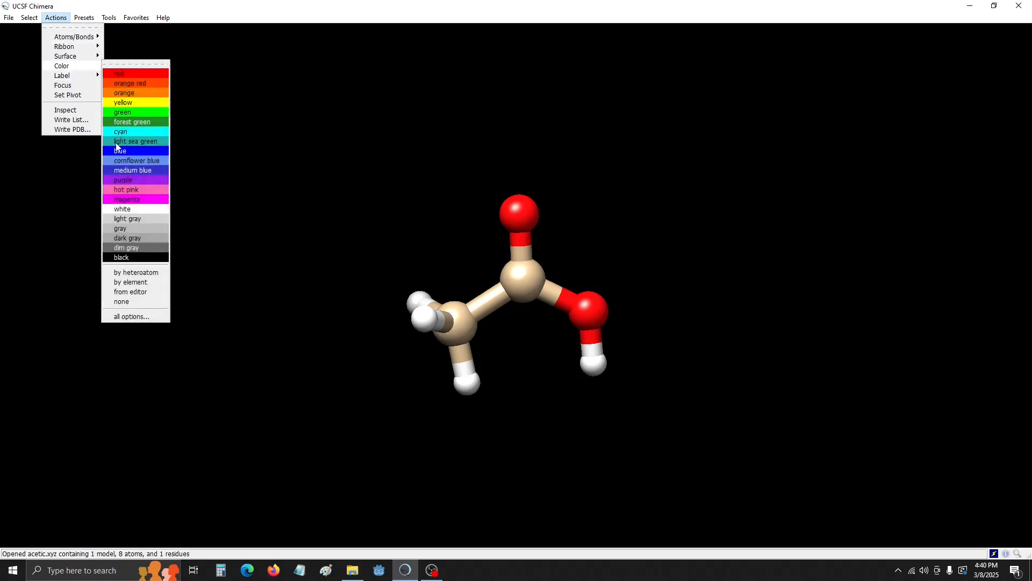
left_click(130, 282)
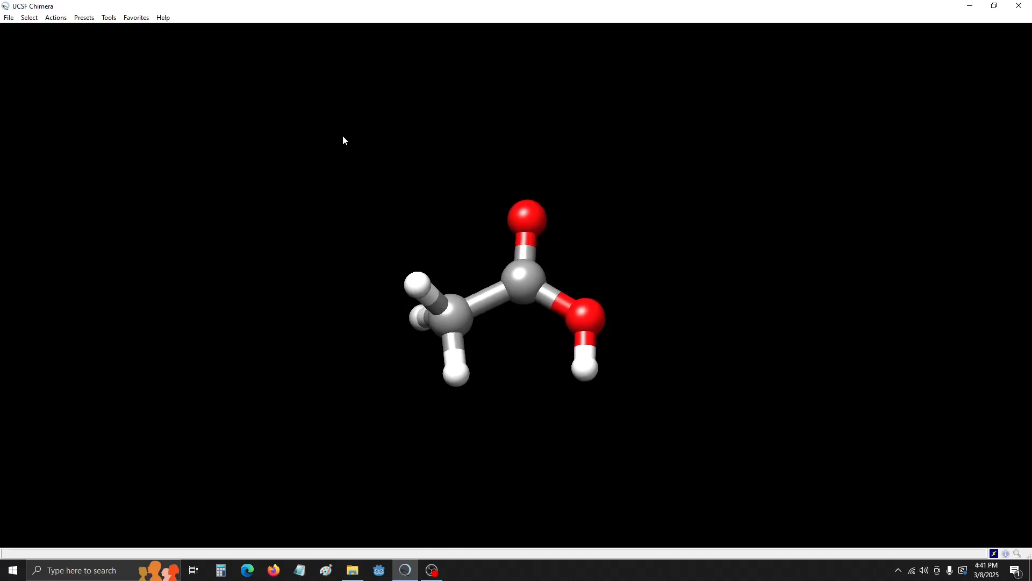
left_click(108, 17)
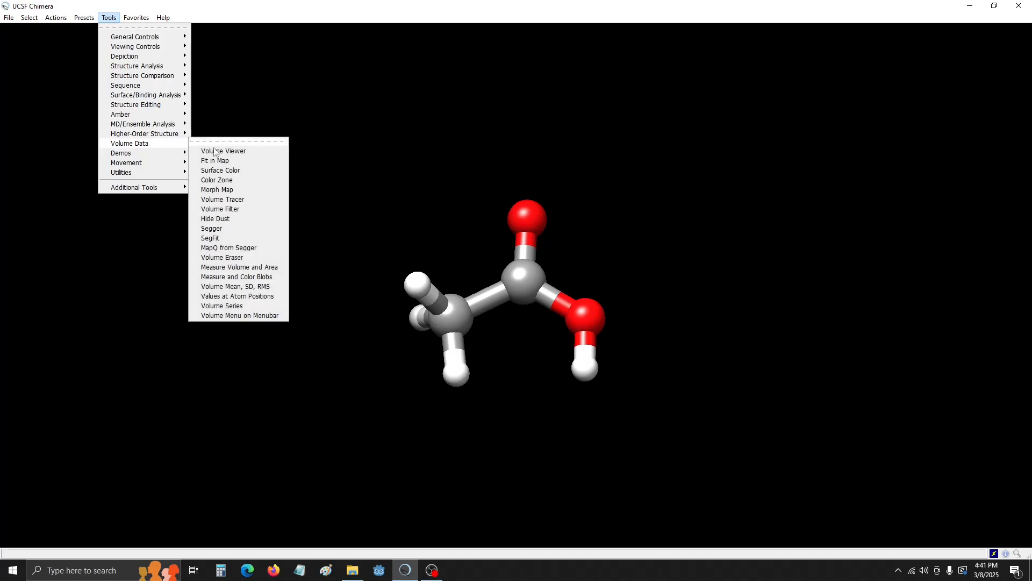
Load acetic.eldens.cube into Volume Viewer as a density surface
left_click(223, 150)
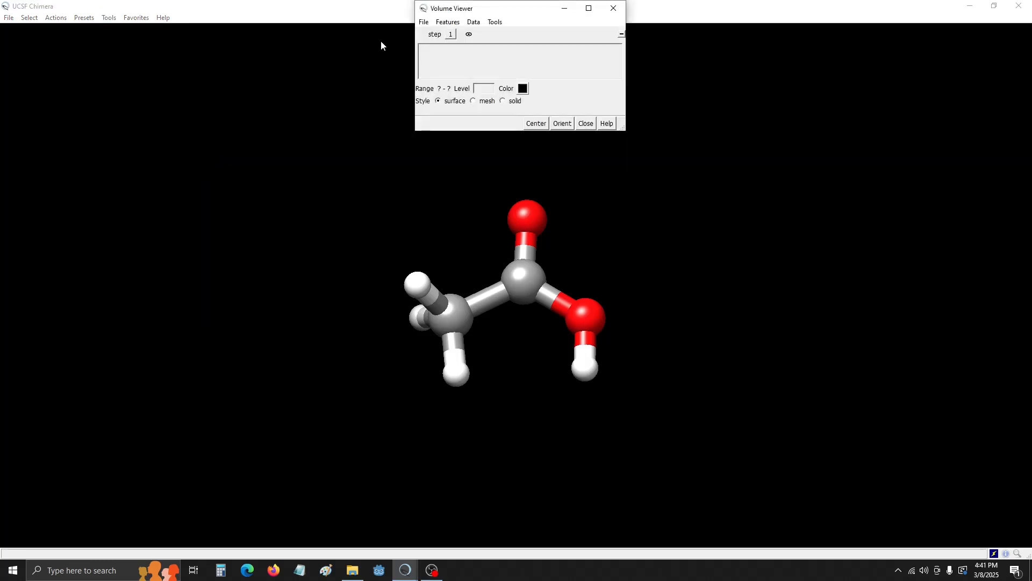
left_click(423, 21)
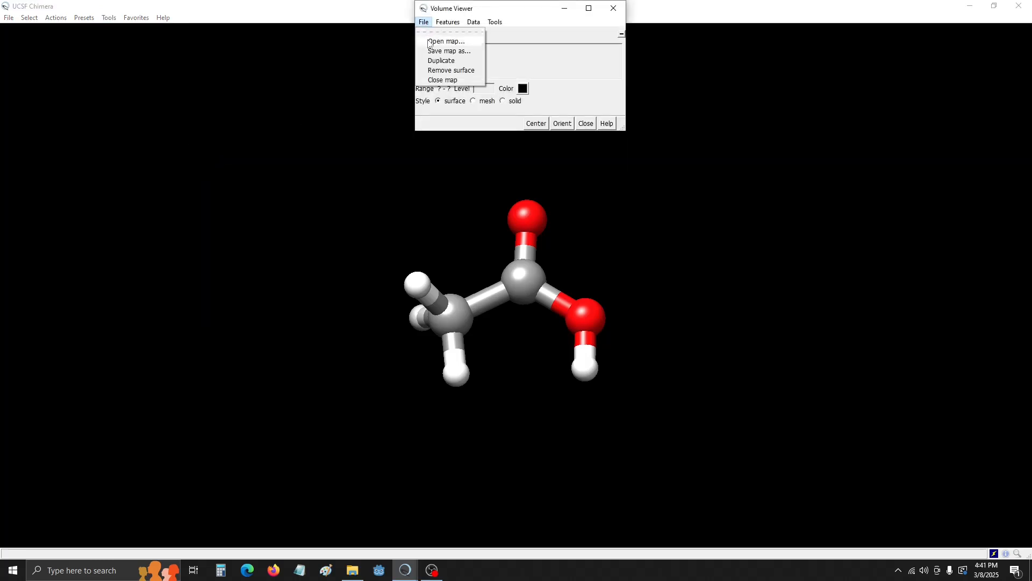
left_click(446, 41)
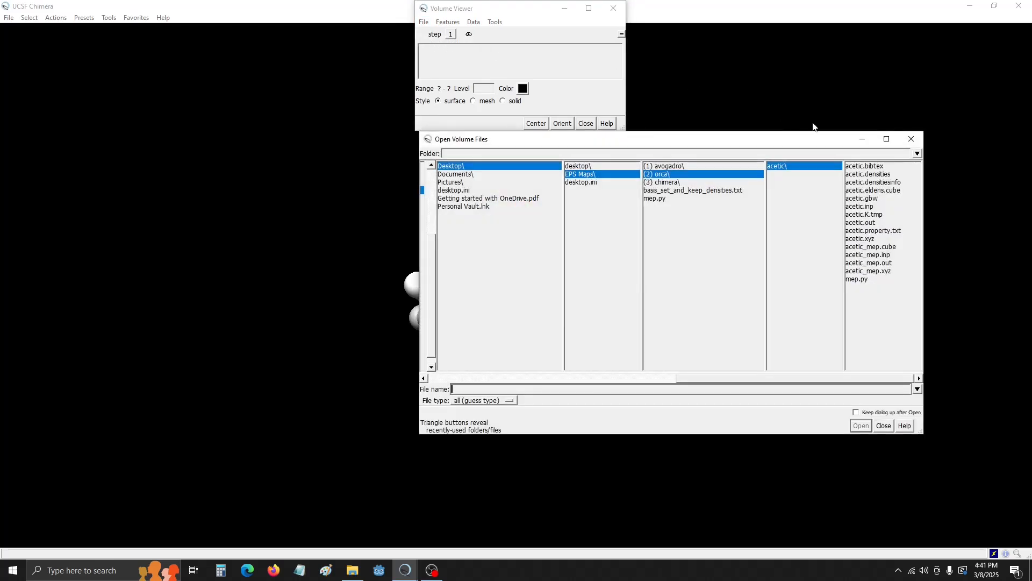
mouse_move(883, 246)
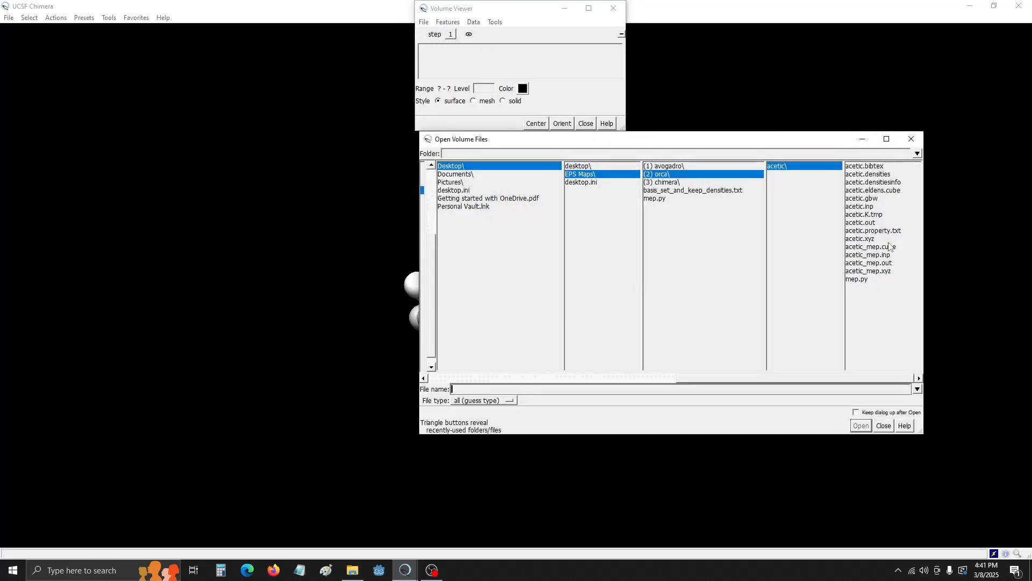
left_click(873, 190)
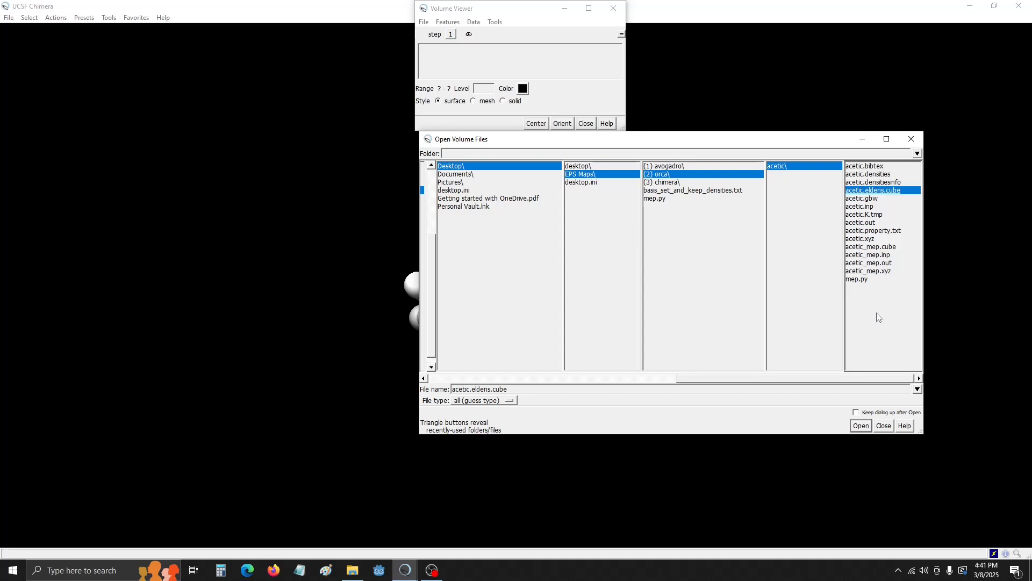
left_click(860, 424)
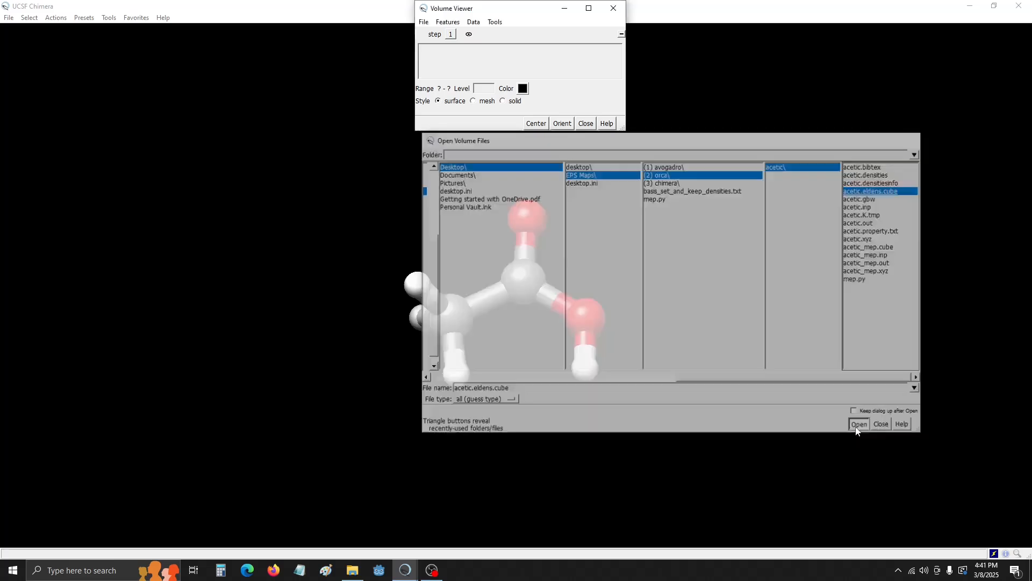
left_click(859, 424)
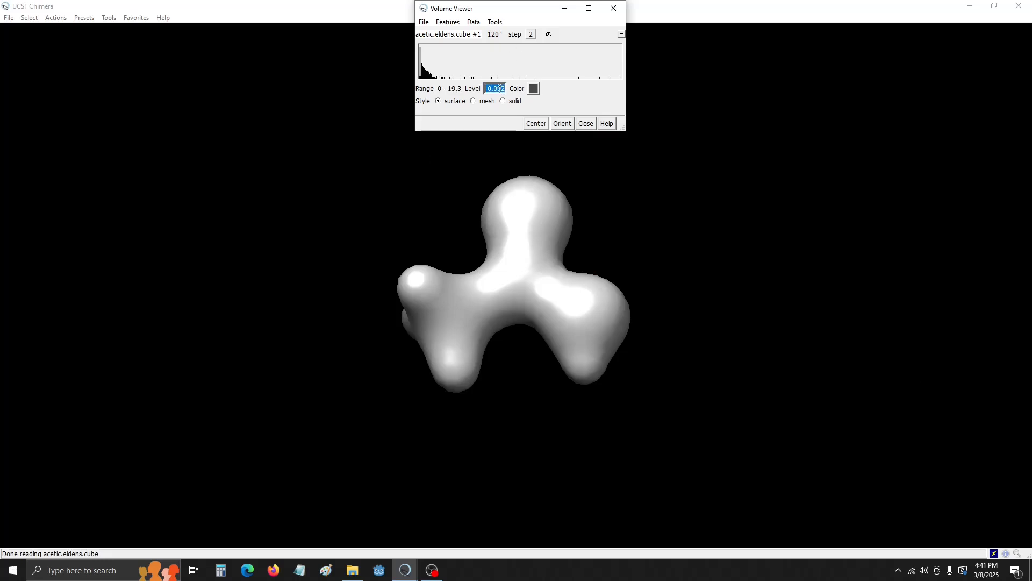
Lower the density contour level to 0.002 in the Level field
type("0.")
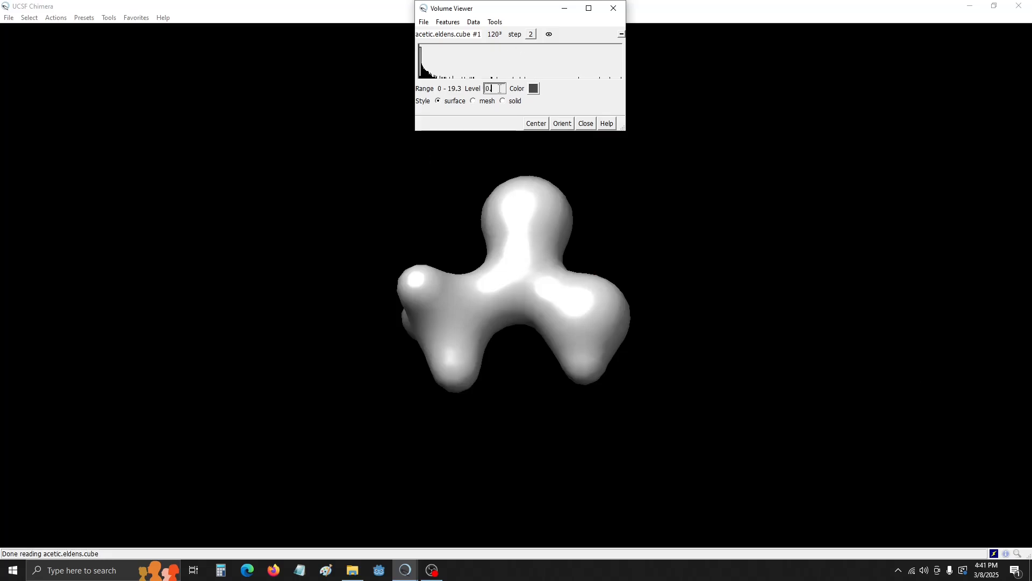
type("0.02")
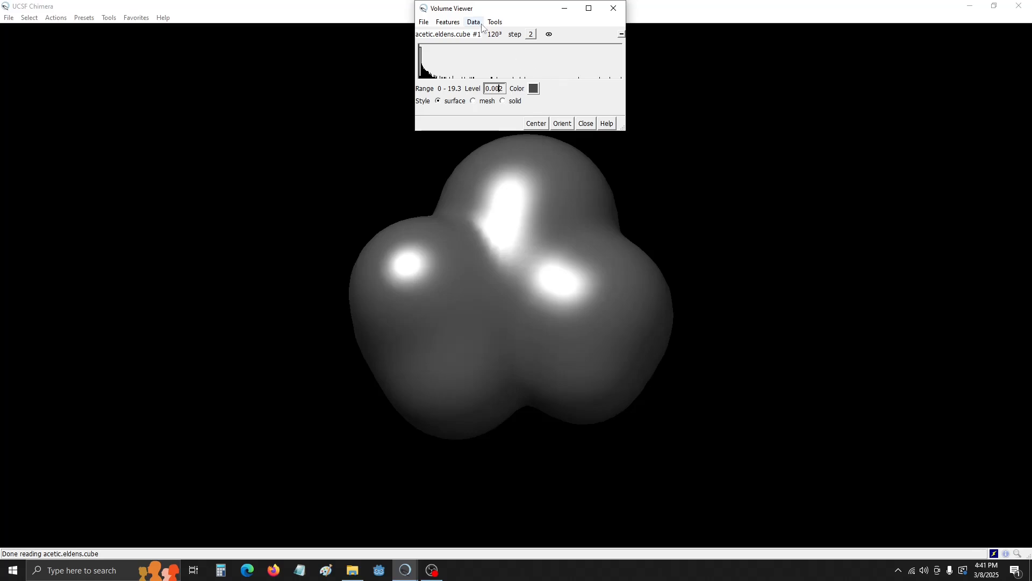
Set Surface Color to electrostatic potential using the acetic_mep.cube file
left_click(494, 21)
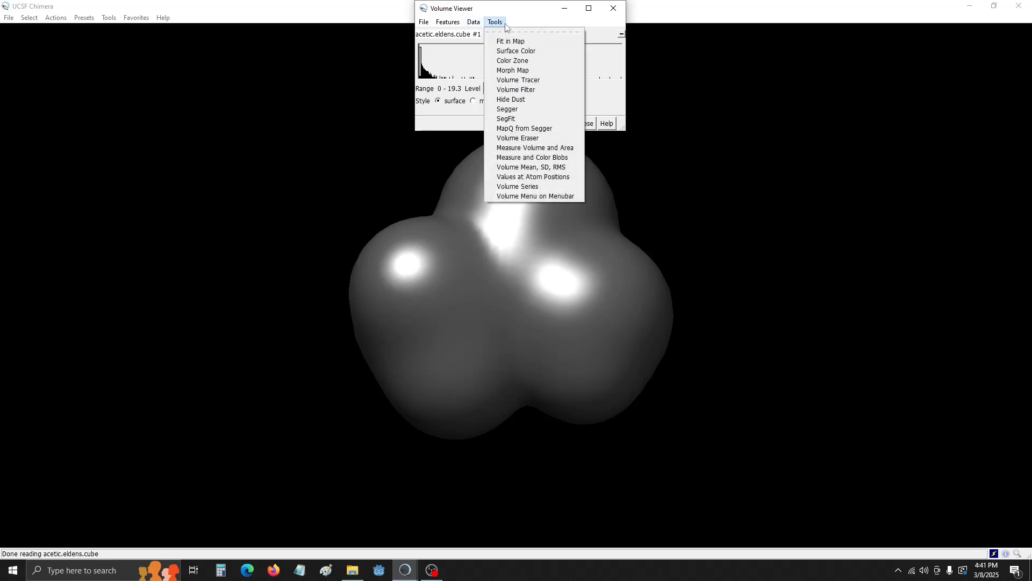
mouse_move(516, 51)
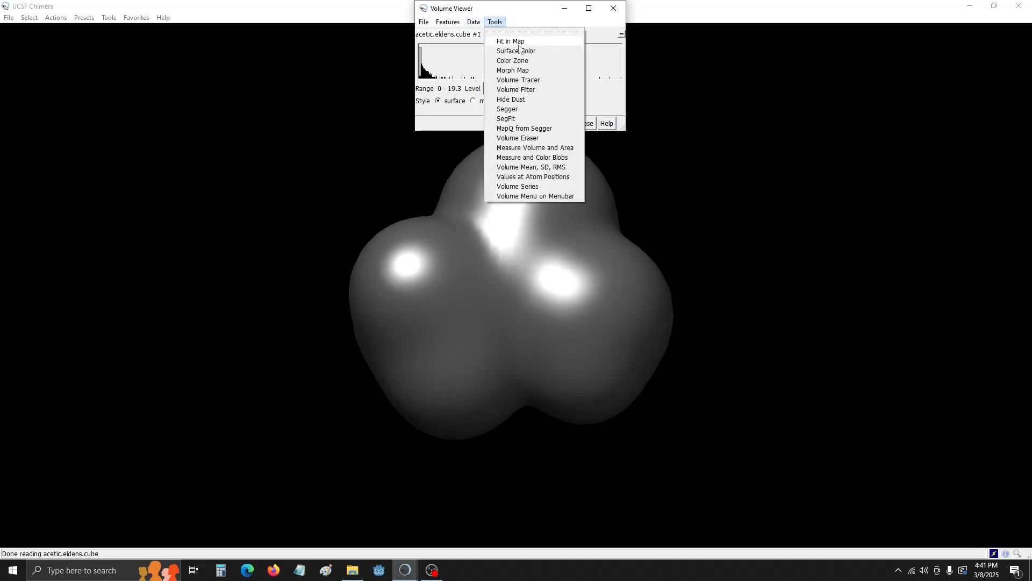
left_click(517, 51)
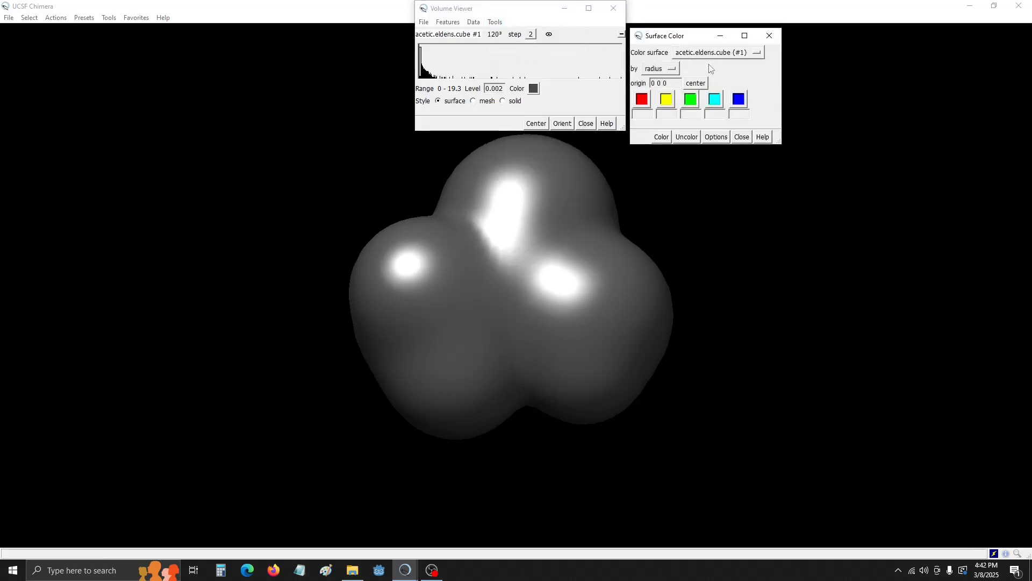
left_click(660, 68)
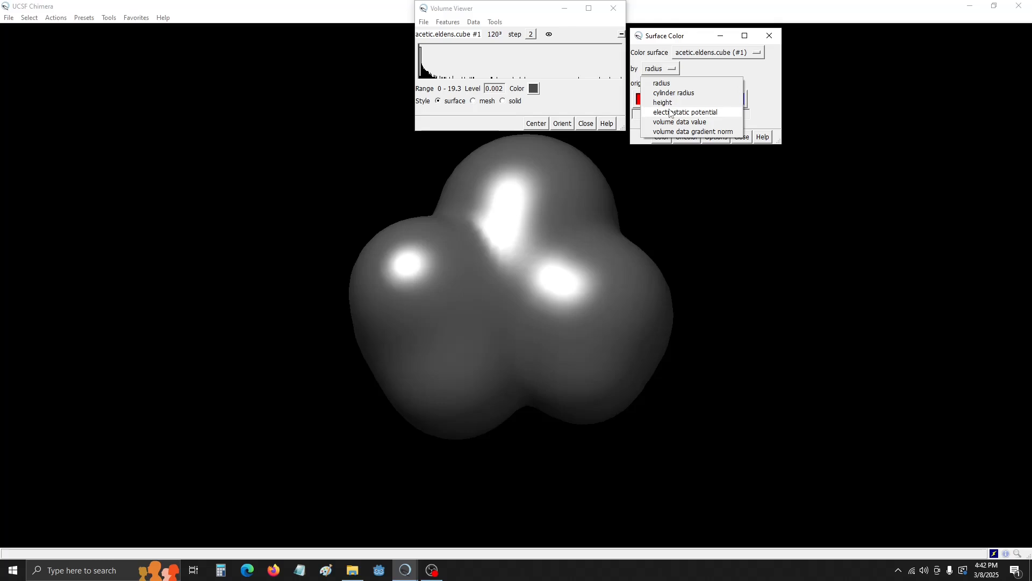
left_click(685, 112)
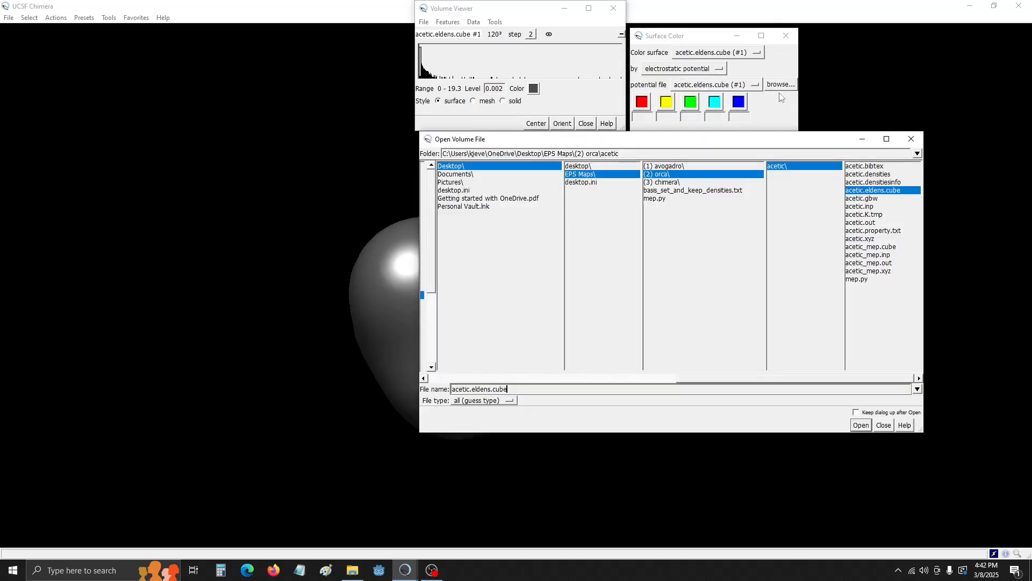
left_click(870, 246)
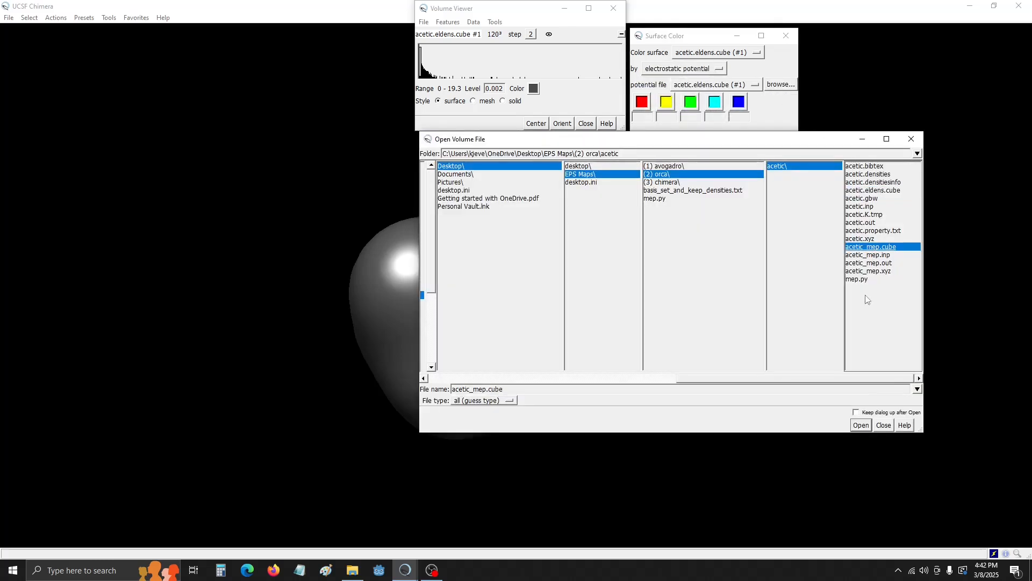
left_click(860, 425)
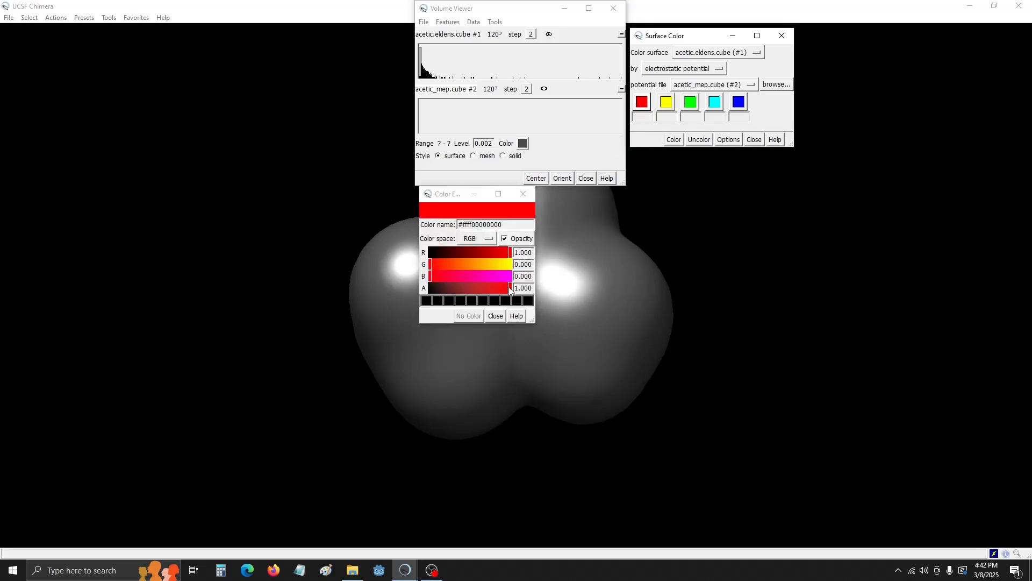
Reduce opacity of the red, cyan and blue swatches, blue to about 0.62
left_click_drag(510, 288, 482, 288)
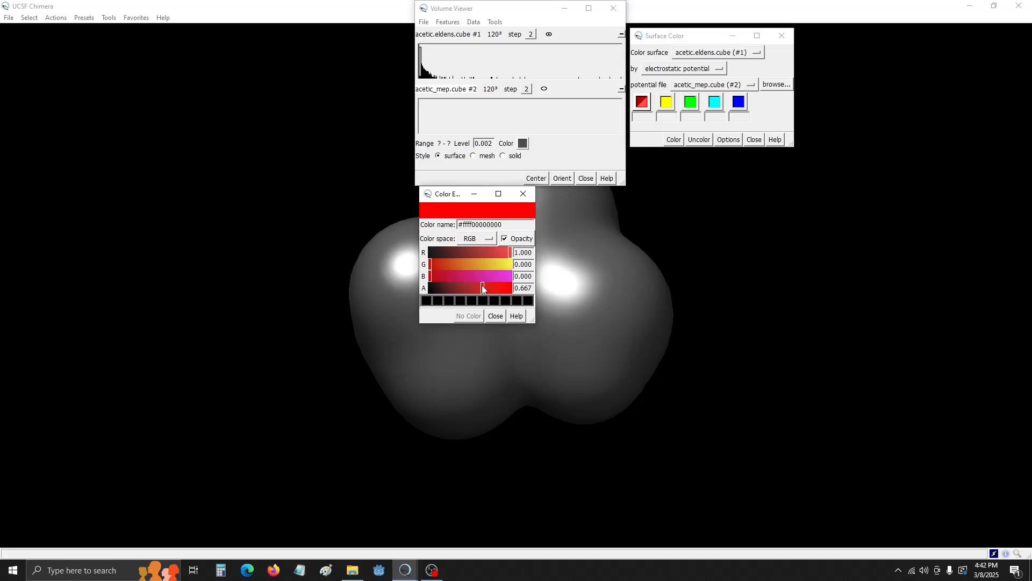
left_click_drag(483, 288, 479, 288)
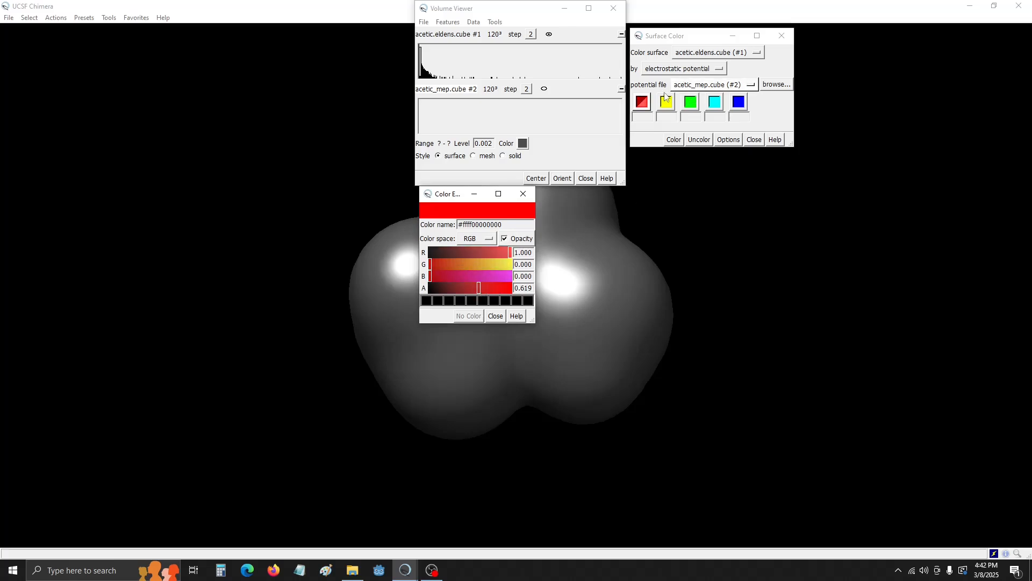
left_click(496, 316)
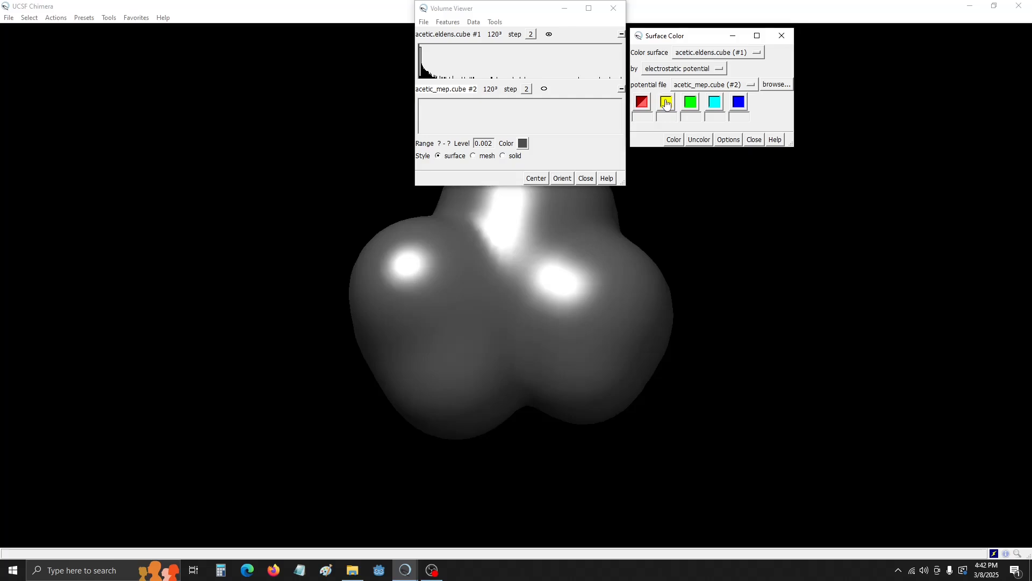
left_click(666, 102)
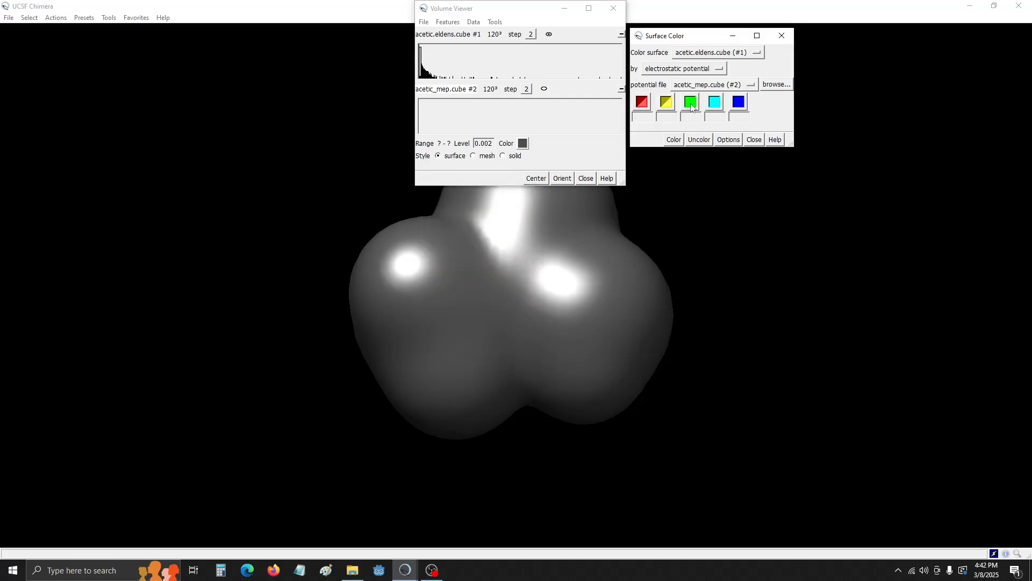
left_click(690, 102)
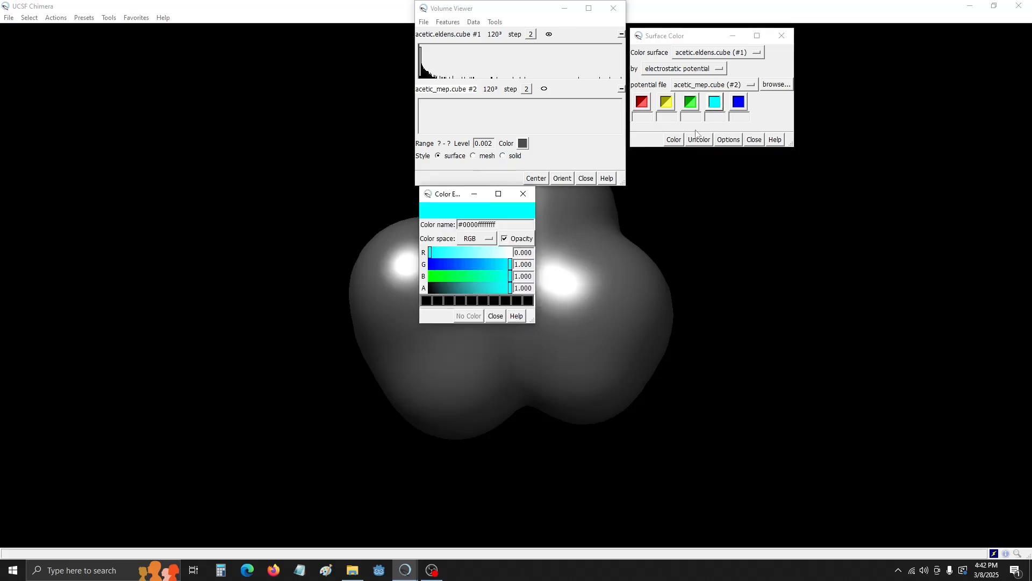
left_click_drag(508, 288, 484, 288)
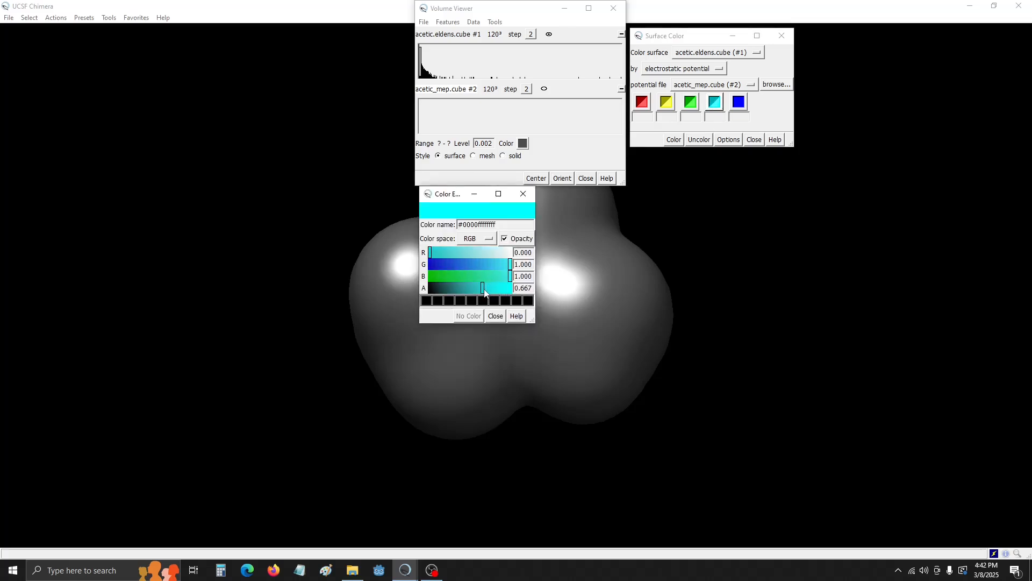
left_click(496, 315)
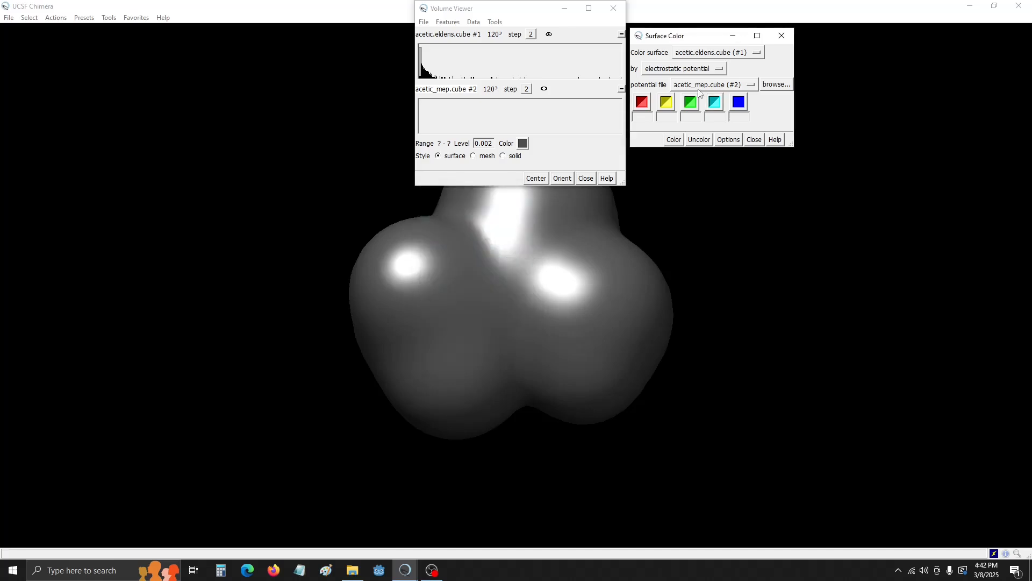
left_click(739, 102)
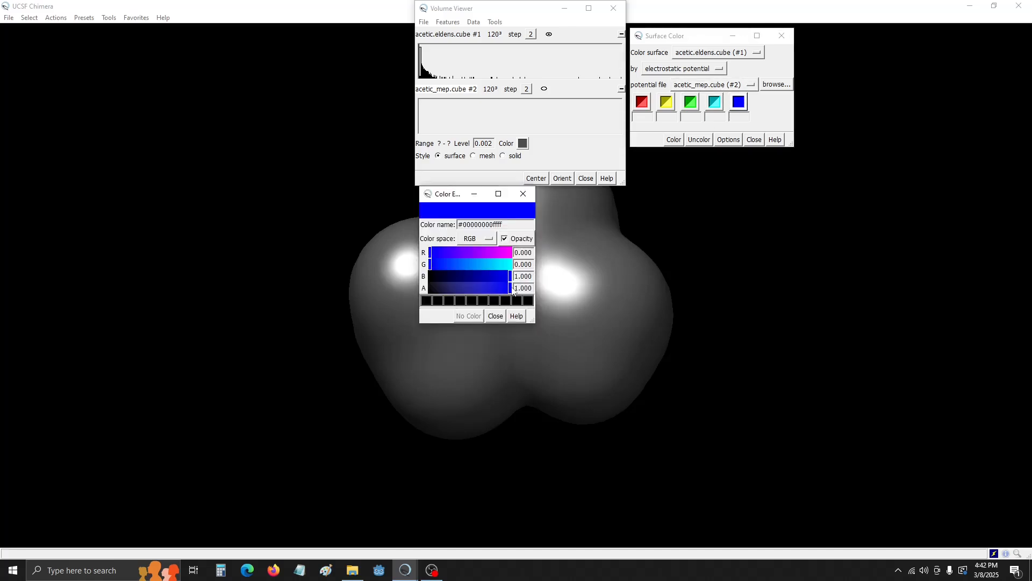
left_click_drag(527, 288, 479, 288)
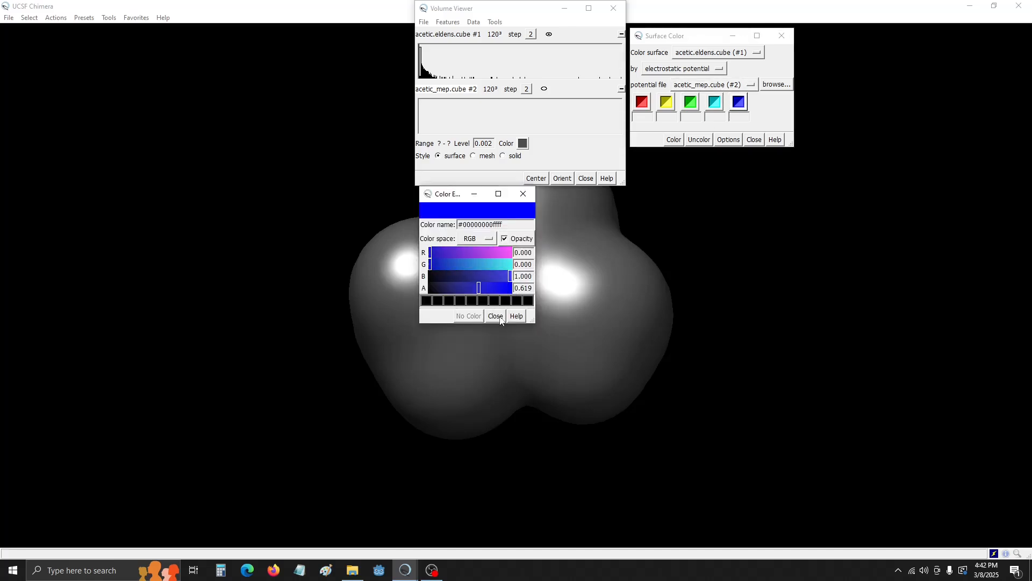
left_click(495, 316)
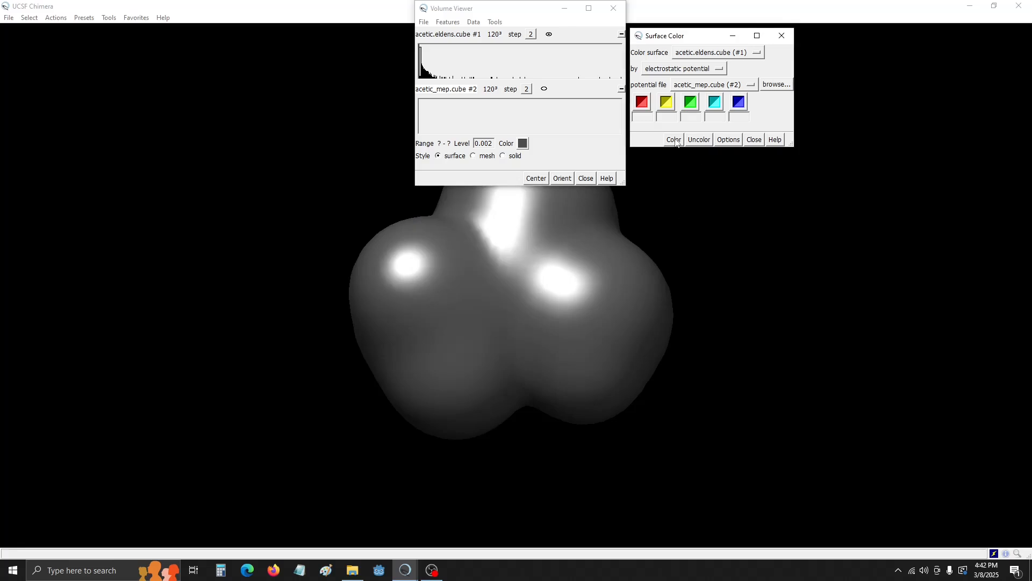
Colour the surface by potential with thresholds -0.03, -0.01, 0.0, 0.01, 0.03
left_click(674, 139)
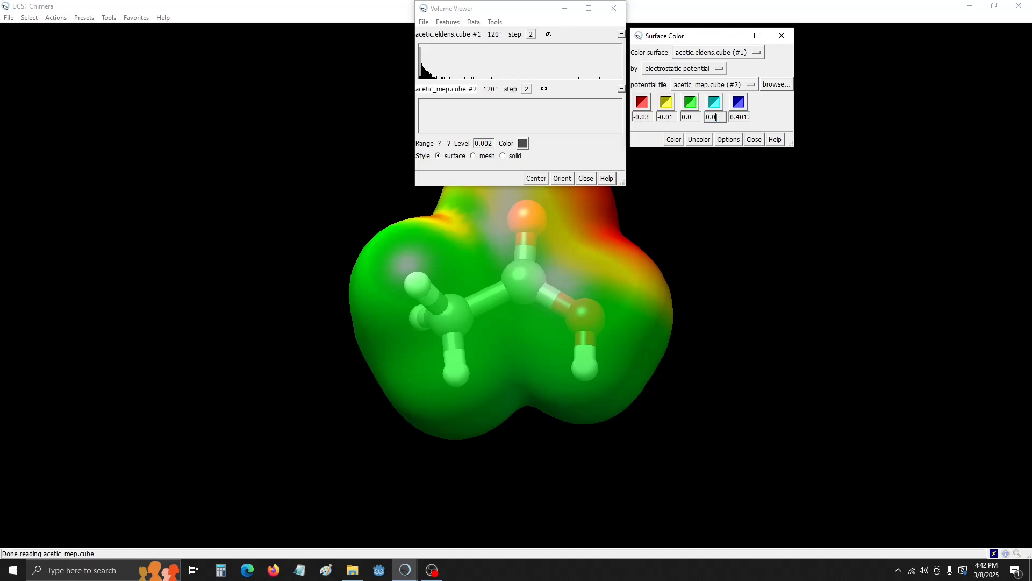
type("0.01")
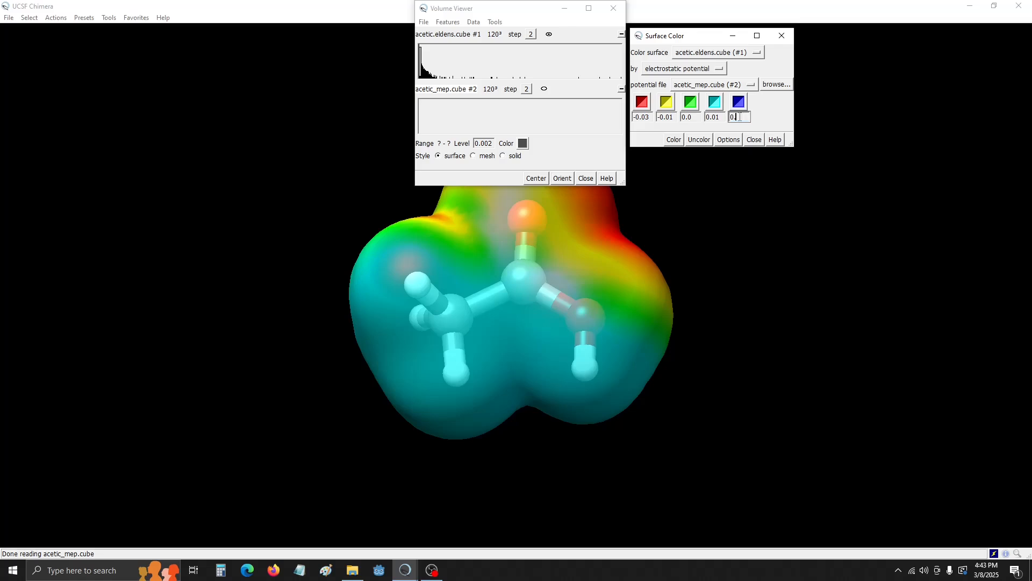
type("0.03")
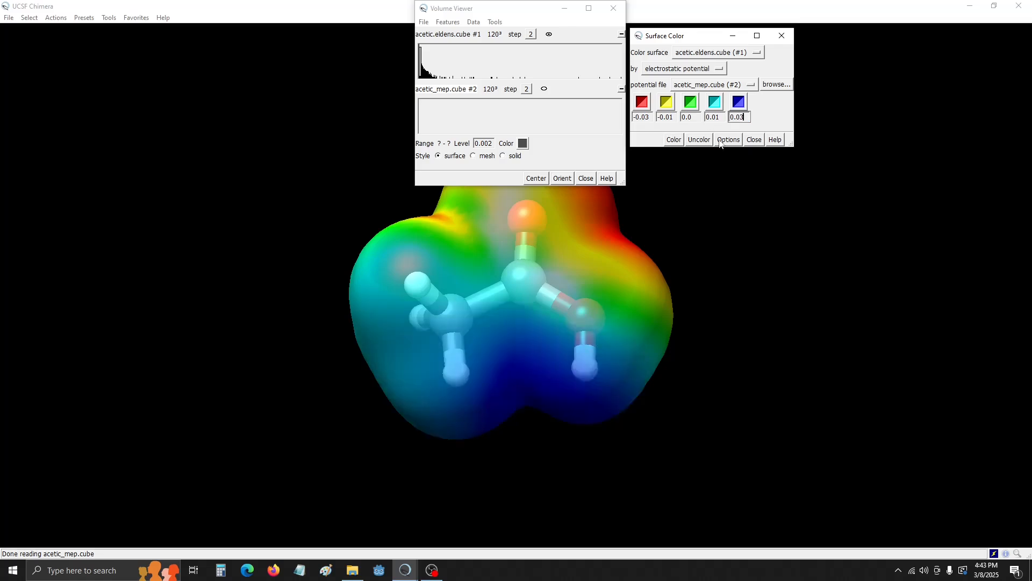
left_click(728, 139)
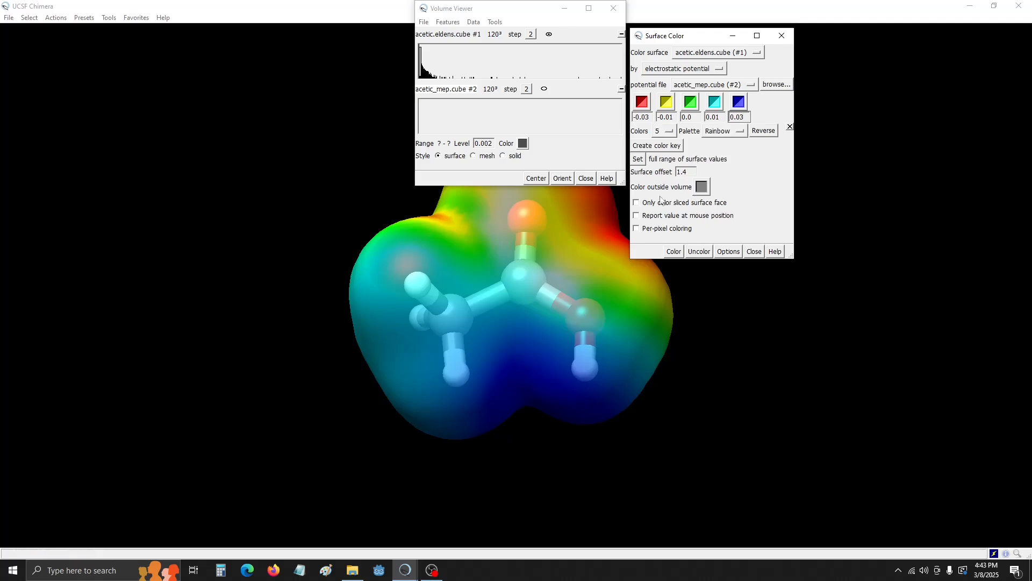
left_click(781, 36)
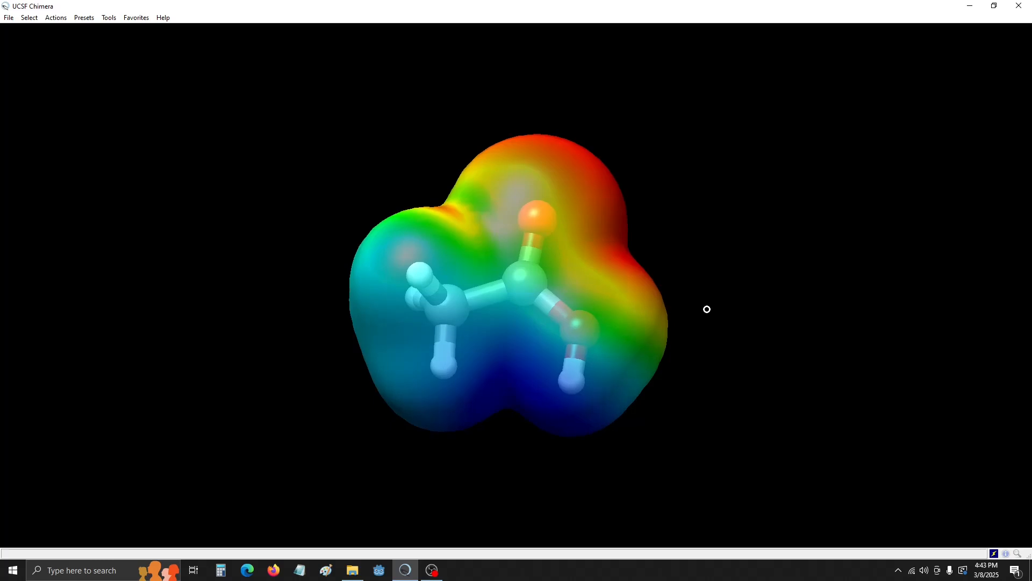
Orbit the potential-coloured molecule around and settle it into a front view
left_click_drag(707, 309, 606, 378)
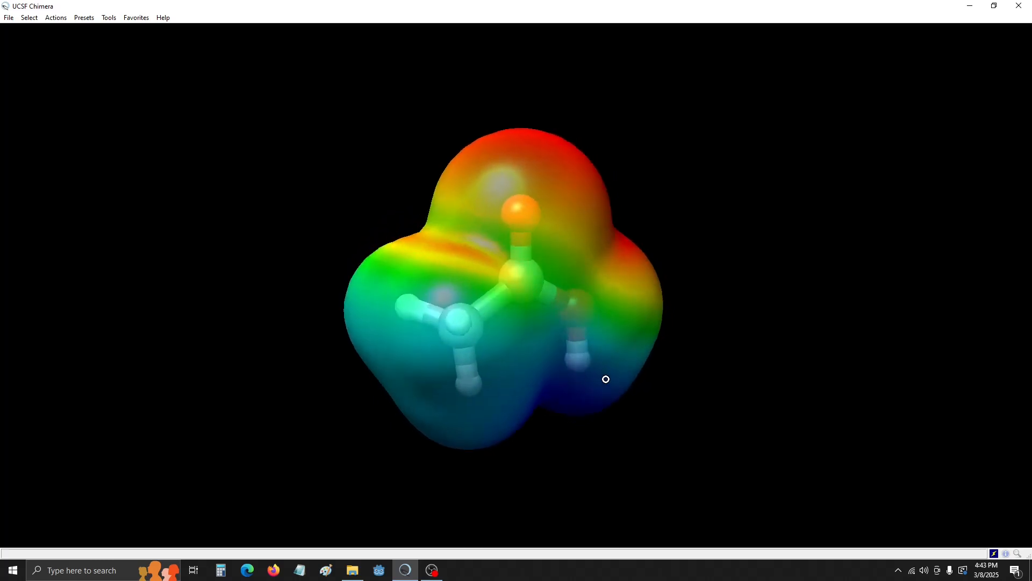
left_click_drag(606, 379, 404, 419)
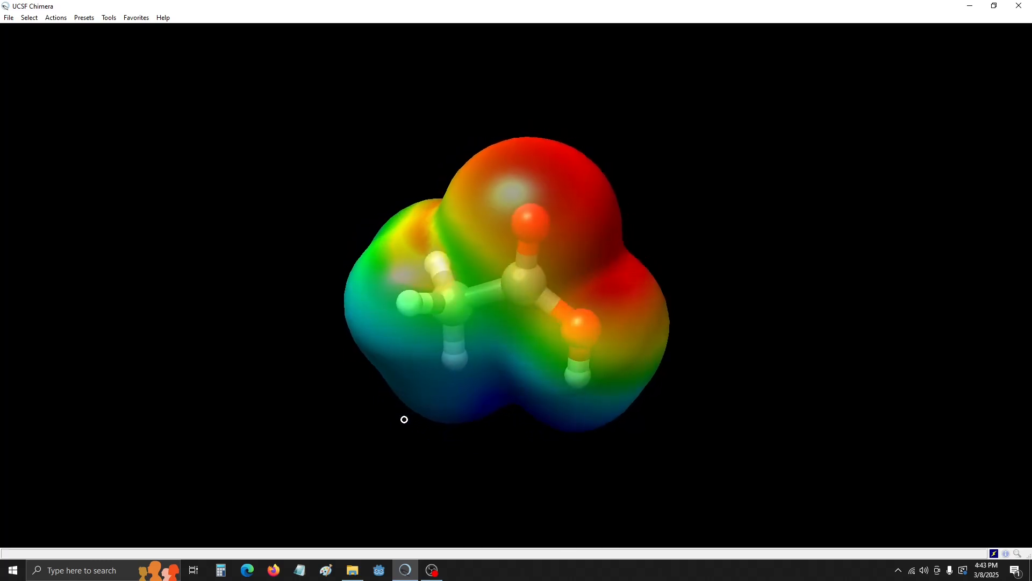
left_click_drag(404, 419, 461, 461)
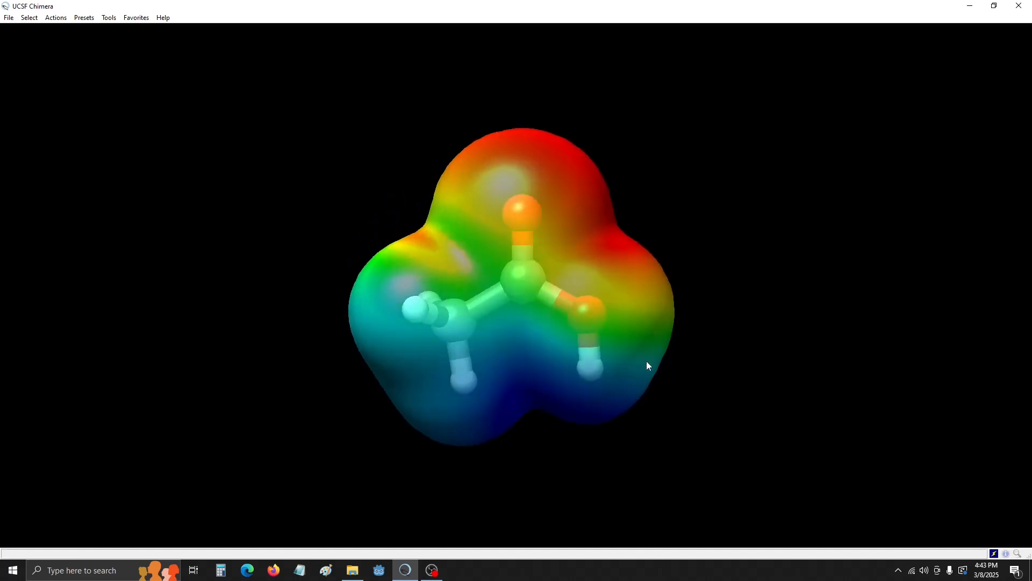
left_click_drag(649, 366, 610, 381)
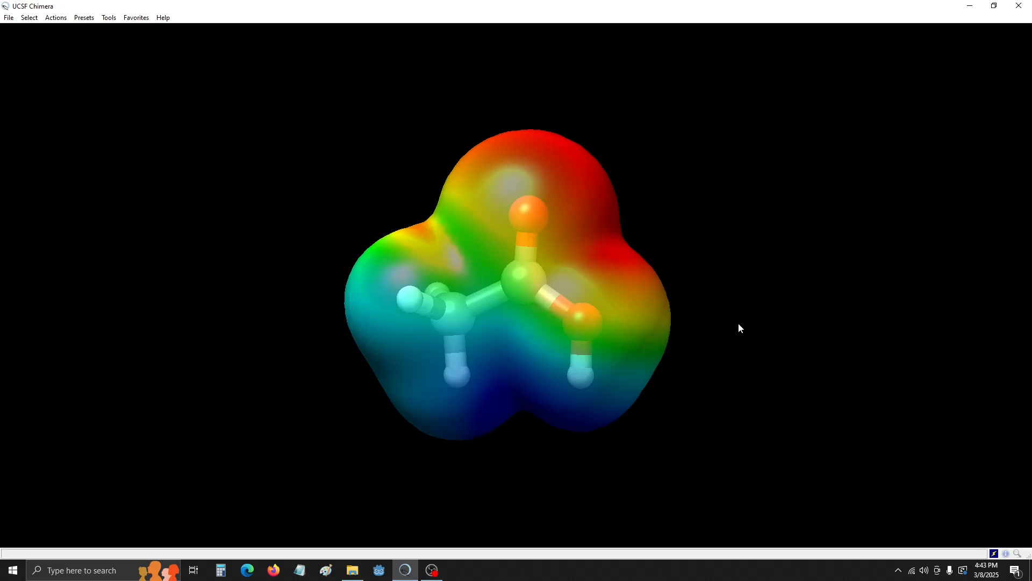
mouse_move(734, 280)
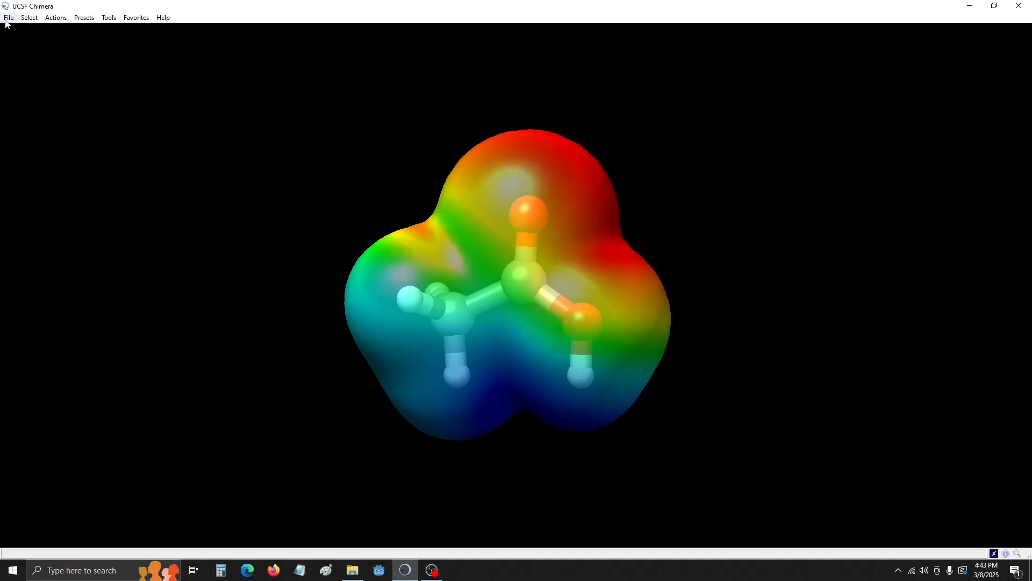
Save the image as acetic_acid_esp.png with a transparent background
left_click(7, 17)
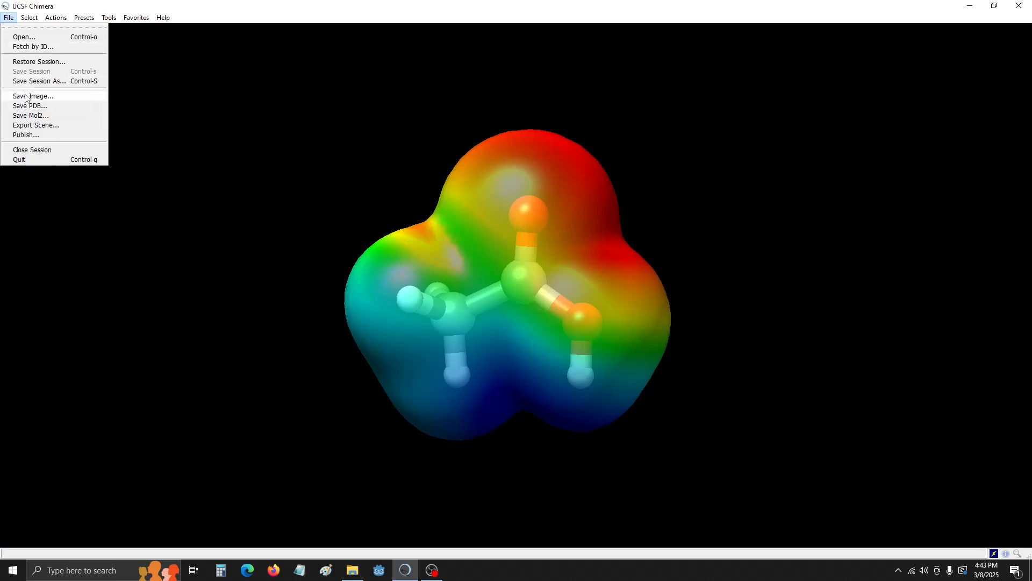
left_click(30, 96)
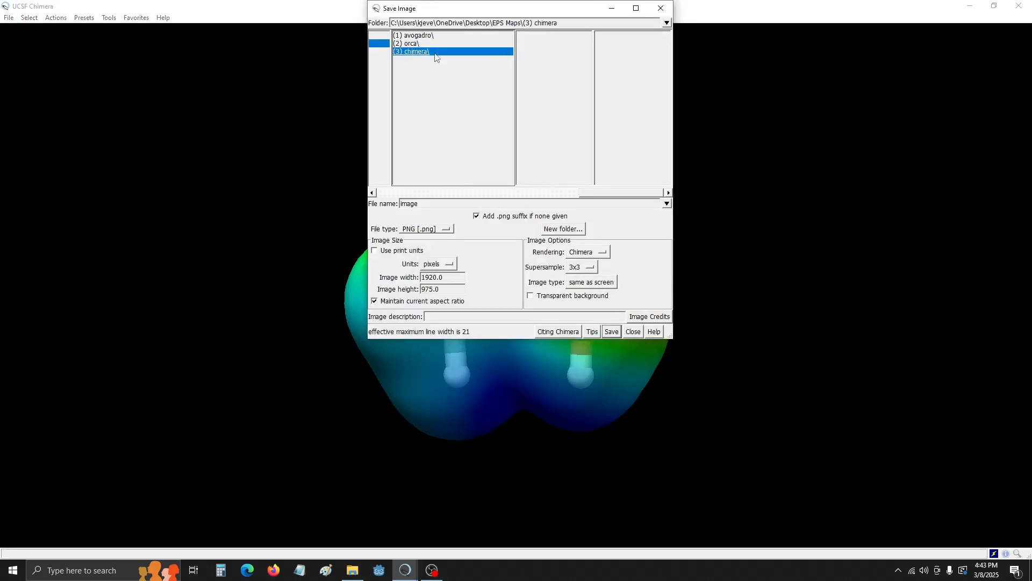
mouse_move(441, 222)
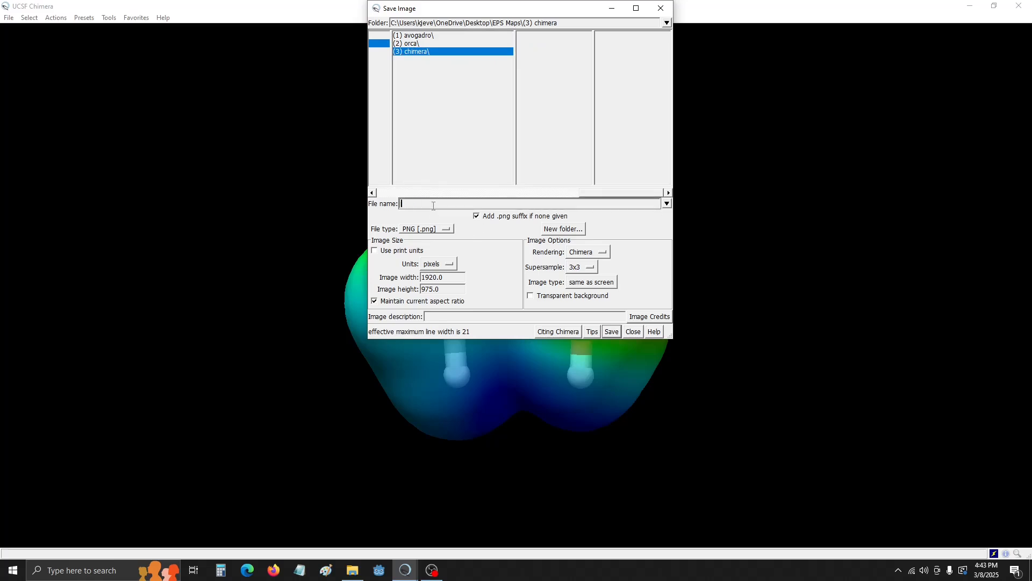
type("acetic_acid_esp")
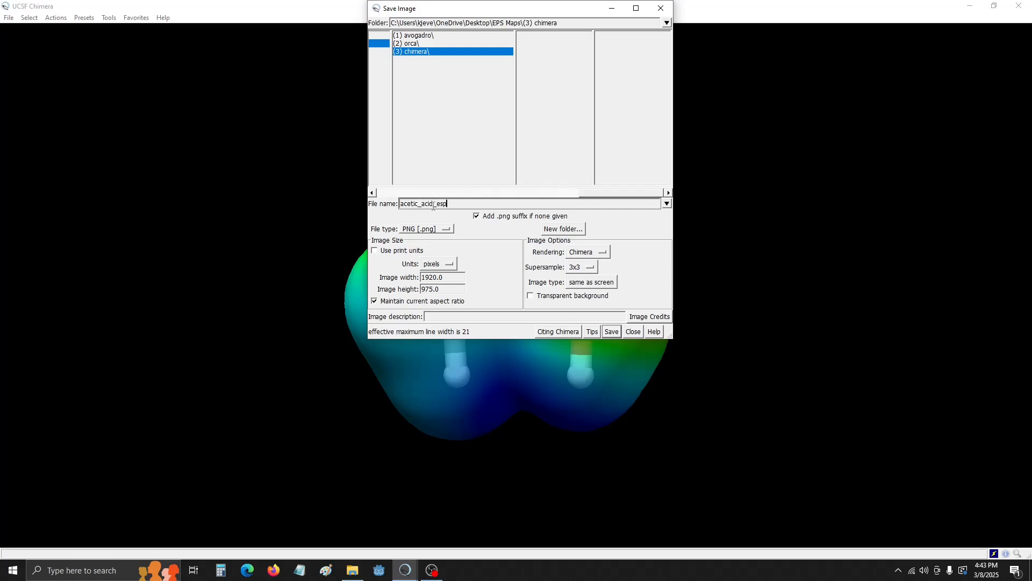
type(".png")
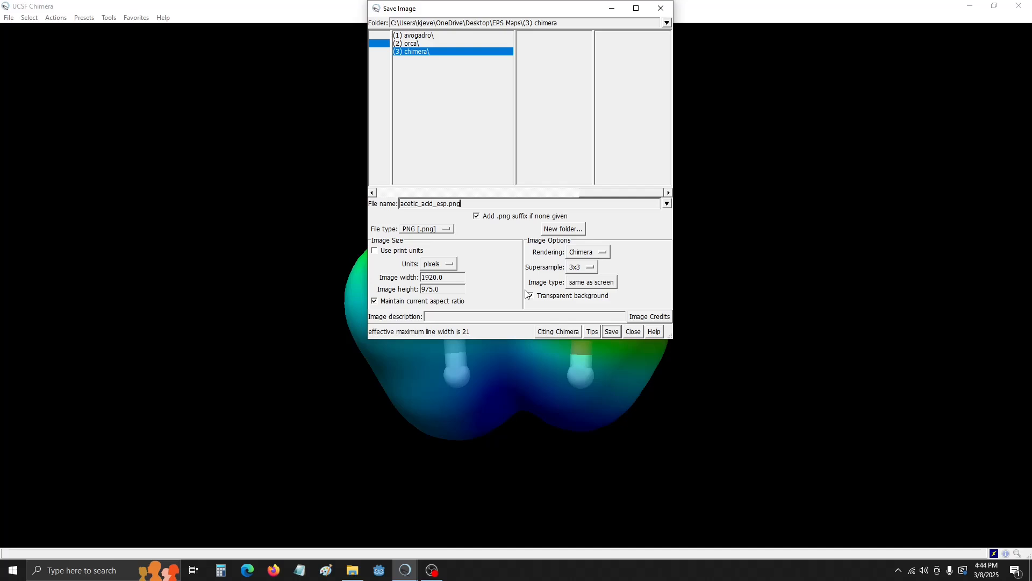
left_click(529, 295)
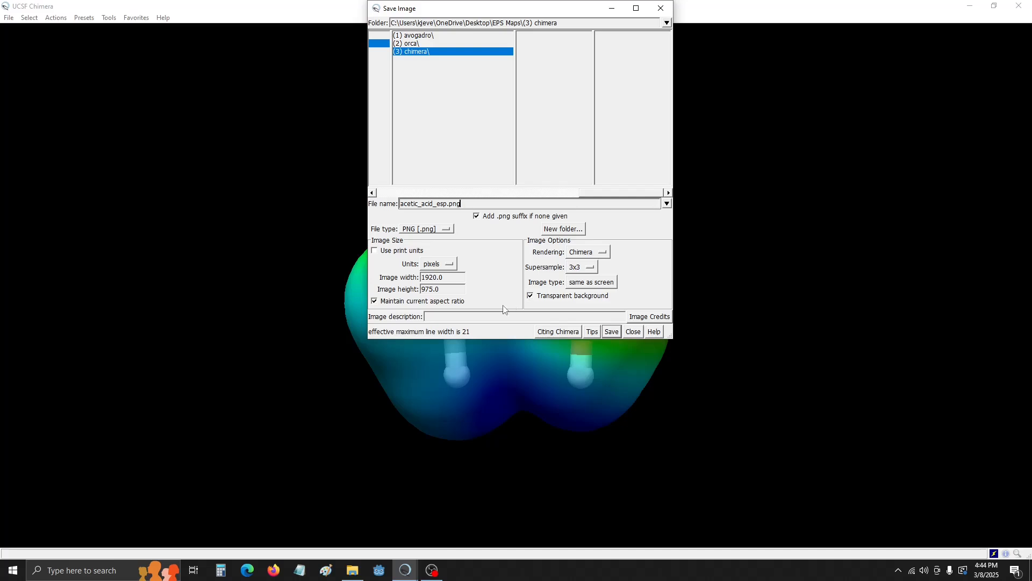
left_click(611, 331)
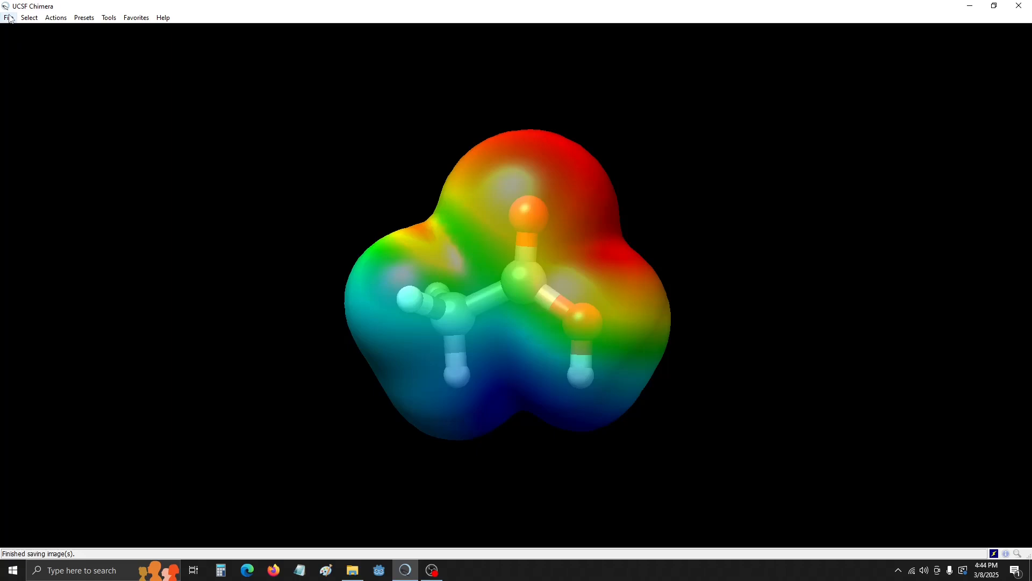
Save the session as acetic_chimera.py in the (3) chimera folder
left_click(7, 17)
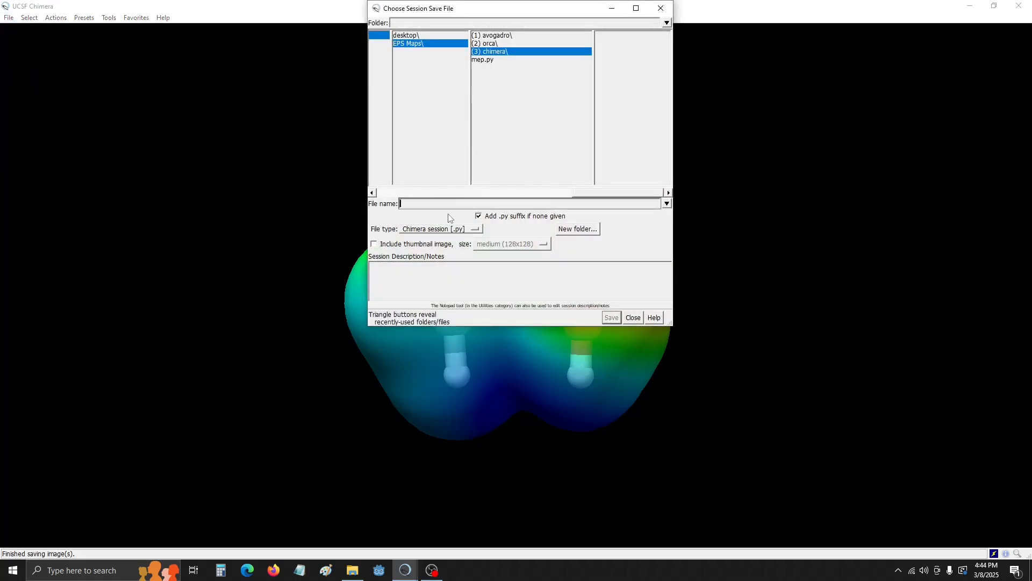
type("acetic")
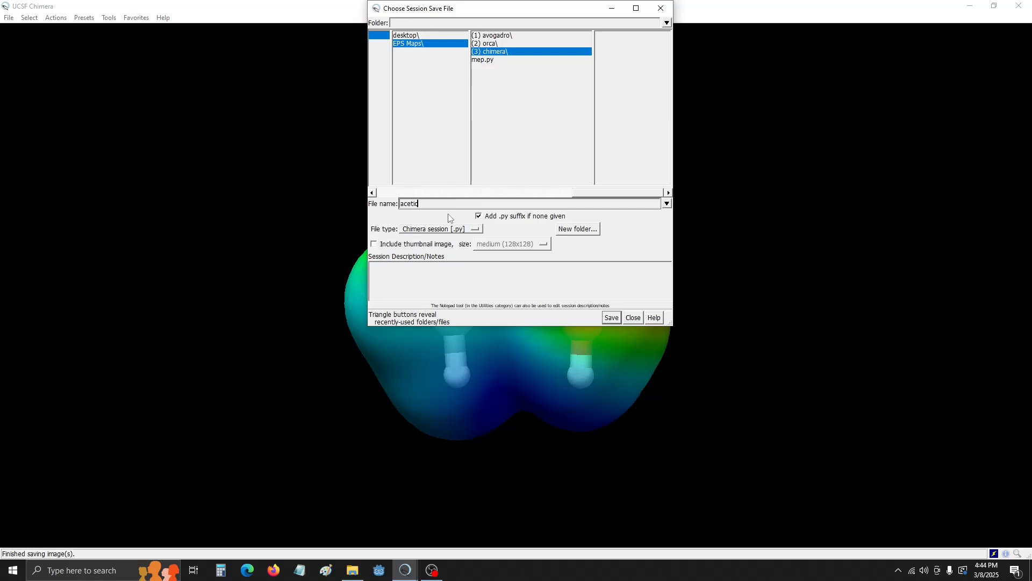
type("_chimera")
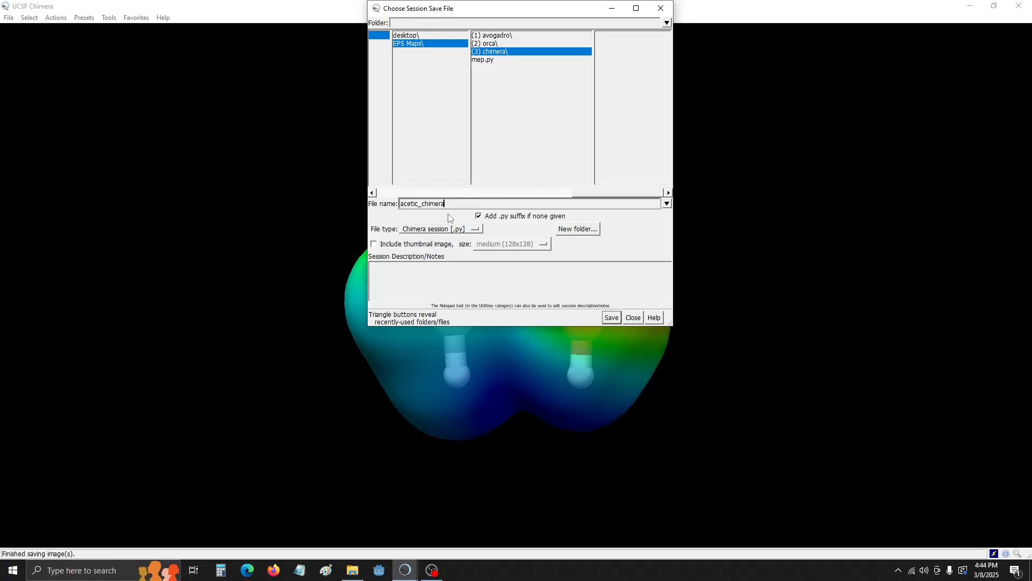
type(".")
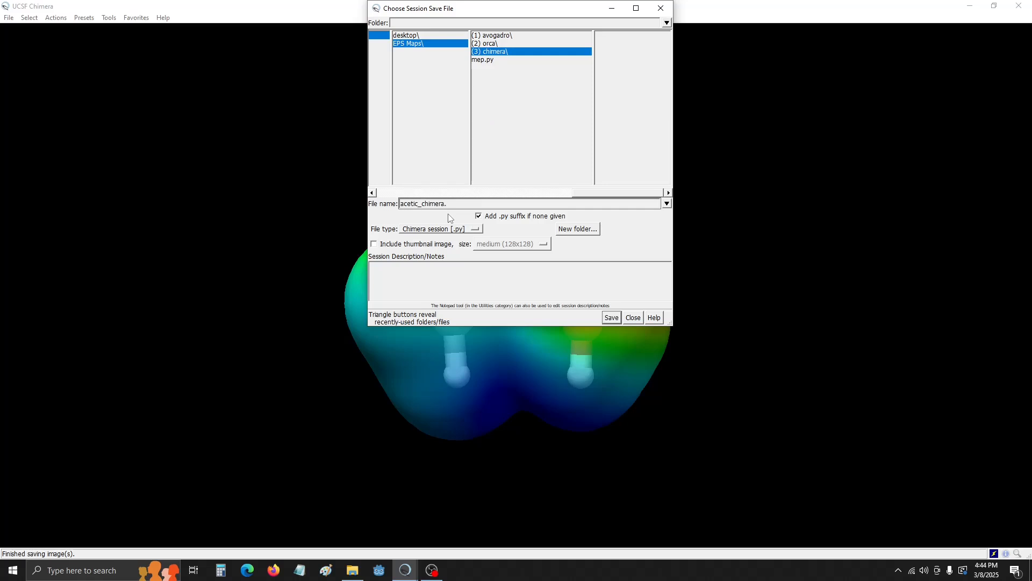
type("py")
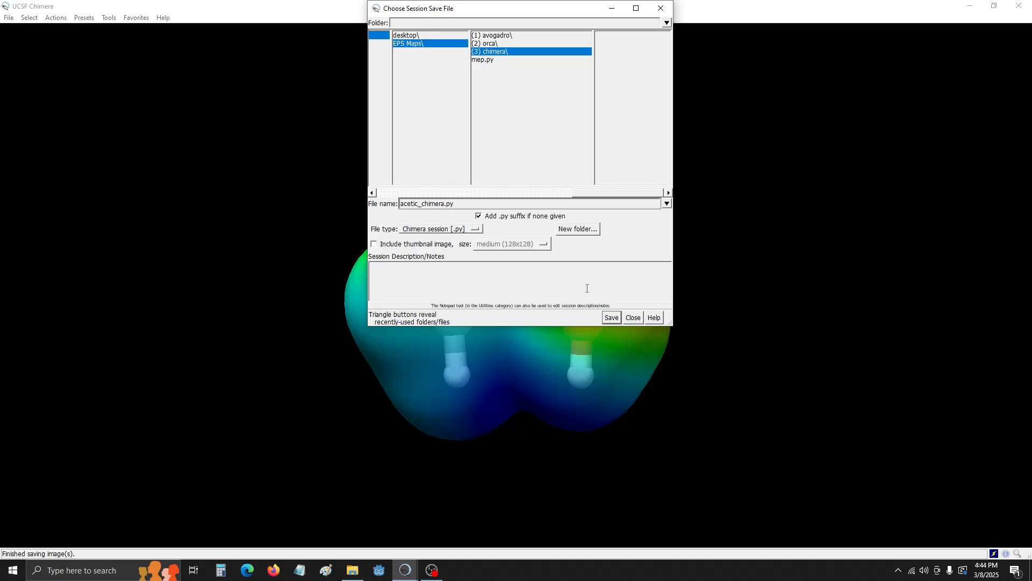
left_click(611, 317)
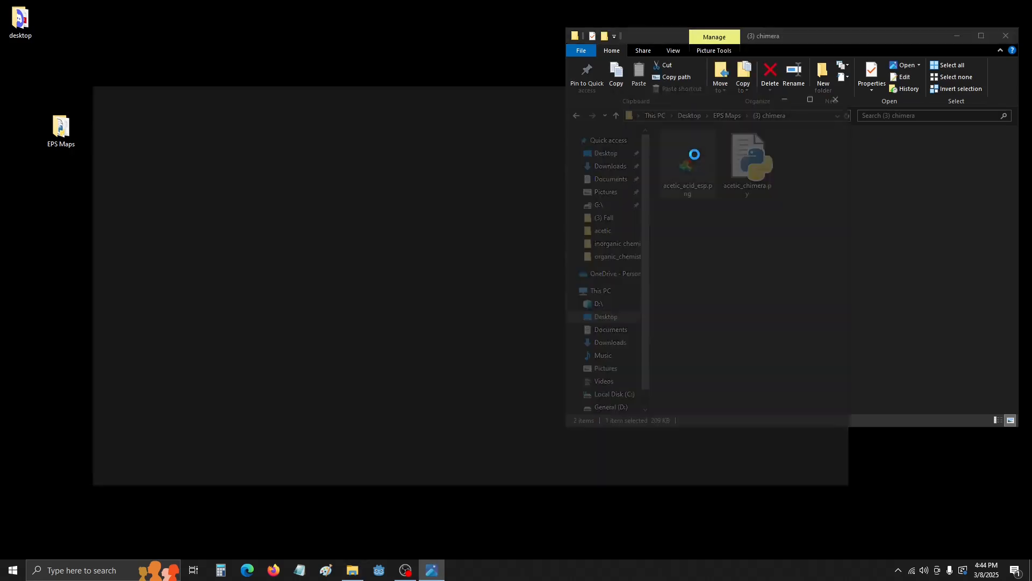
Preview acetic_acid_esp.png from File Explorer, then close the image
double_click(694, 154)
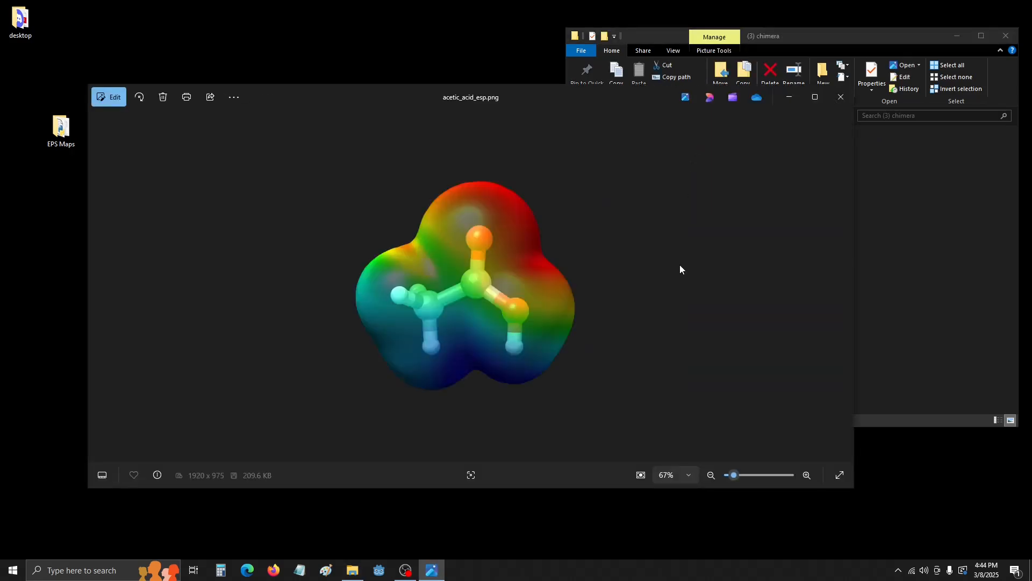
mouse_move(841, 97)
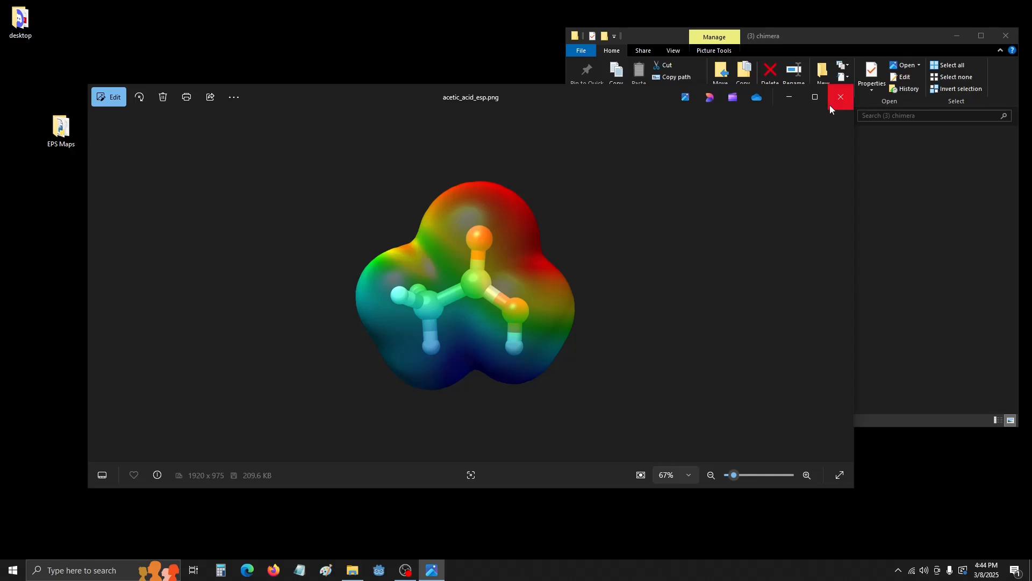
left_click(840, 97)
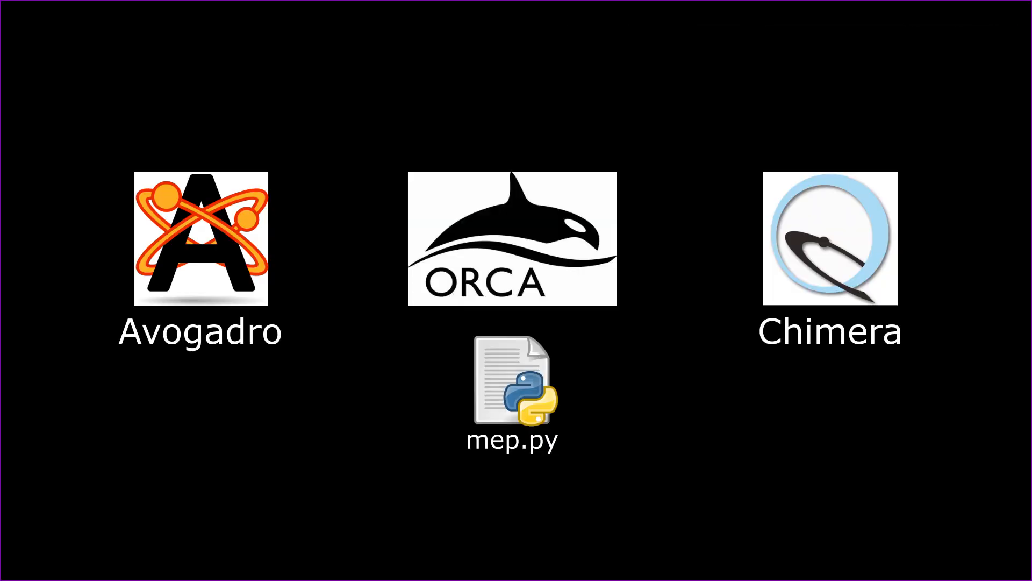